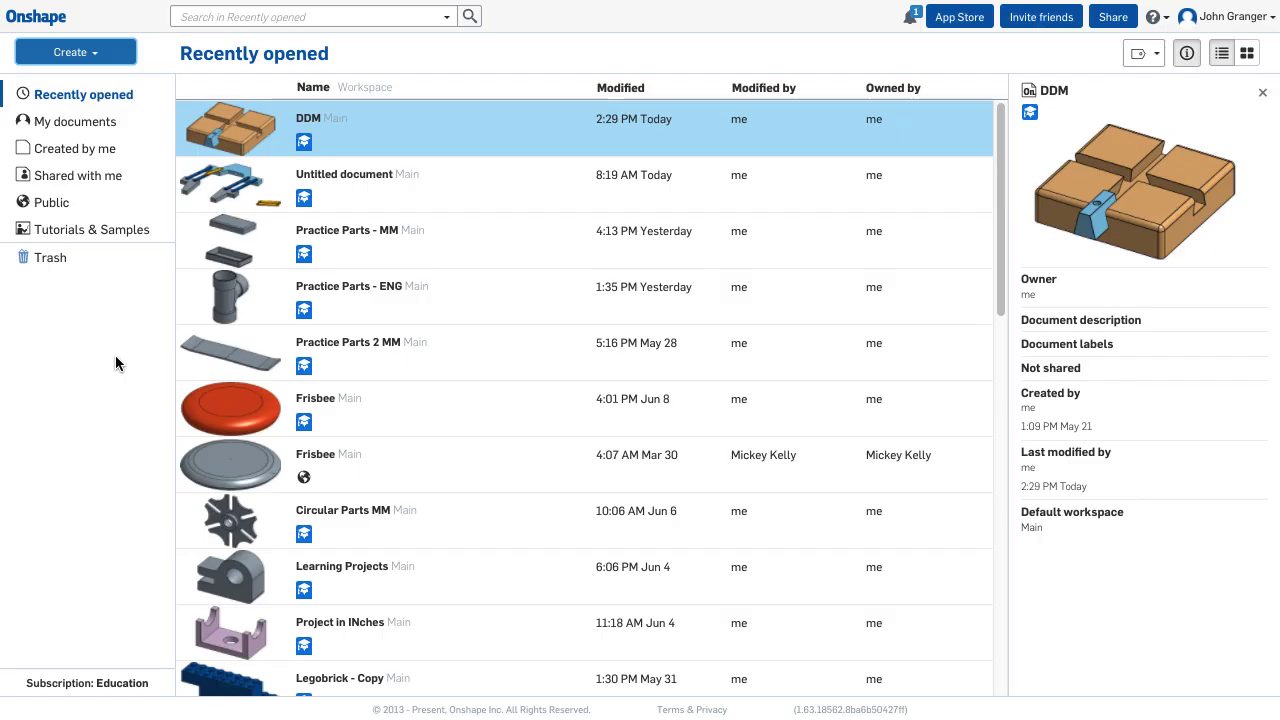
{"action": "mouse_move", "coordinate": [118, 319]}
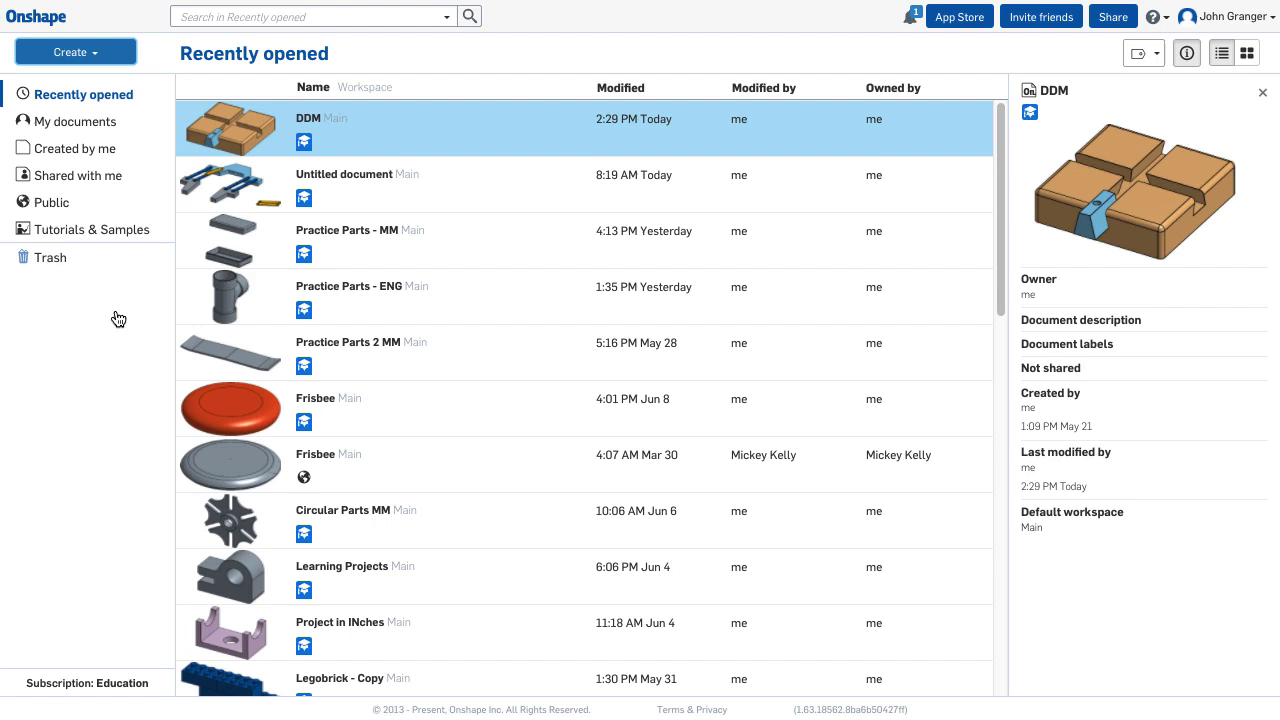
{"action": "mouse_move", "coordinate": [144, 37]}
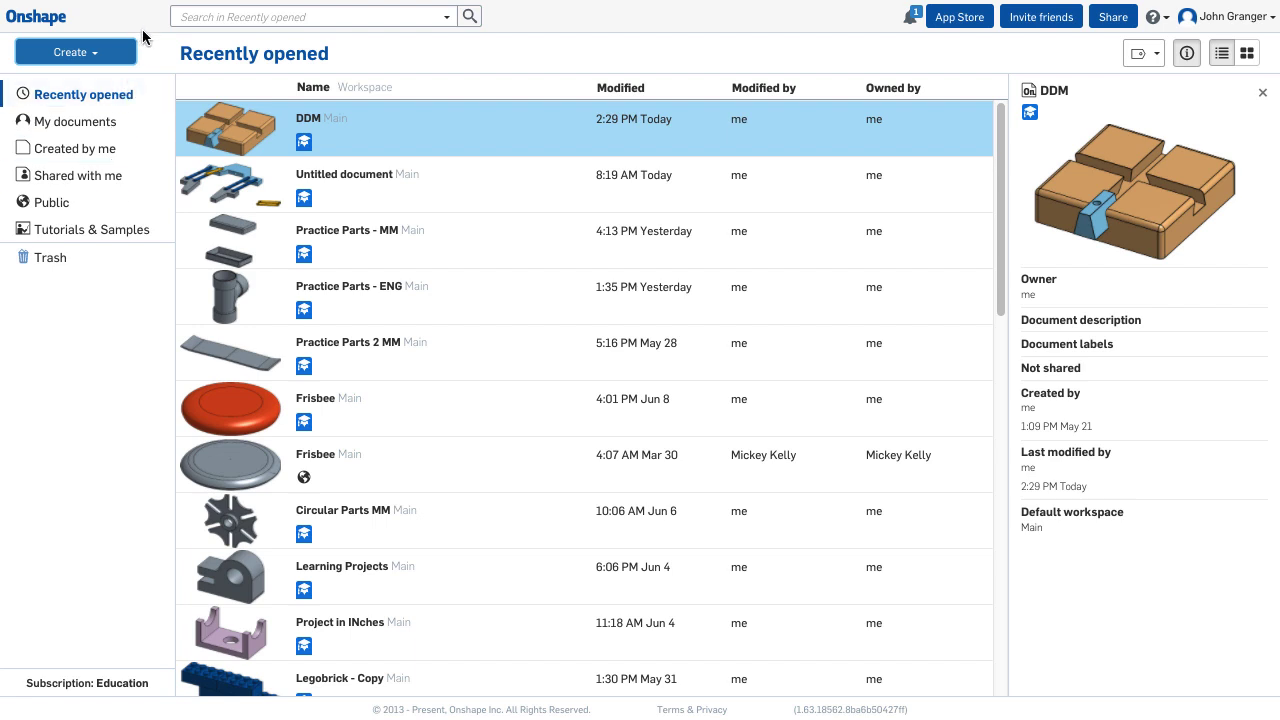
{"action": "mouse_move", "coordinate": [36, 16]}
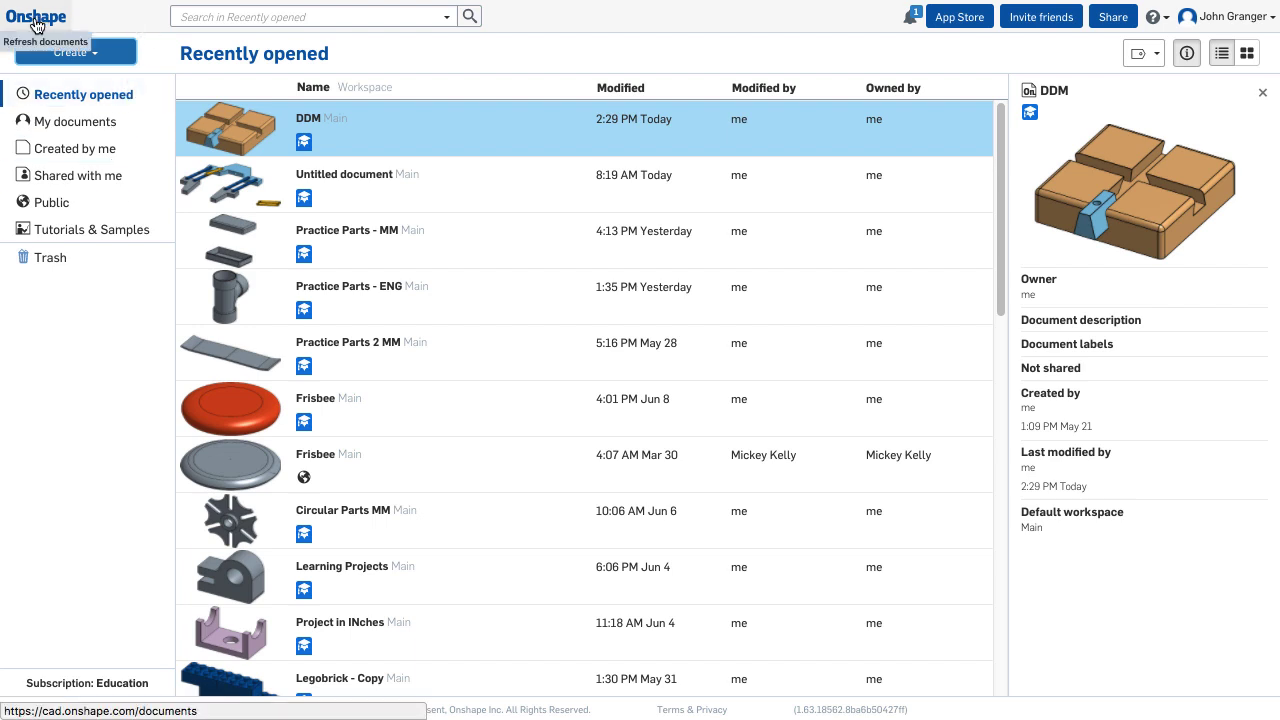
{"action": "mouse_move", "coordinate": [117, 25]}
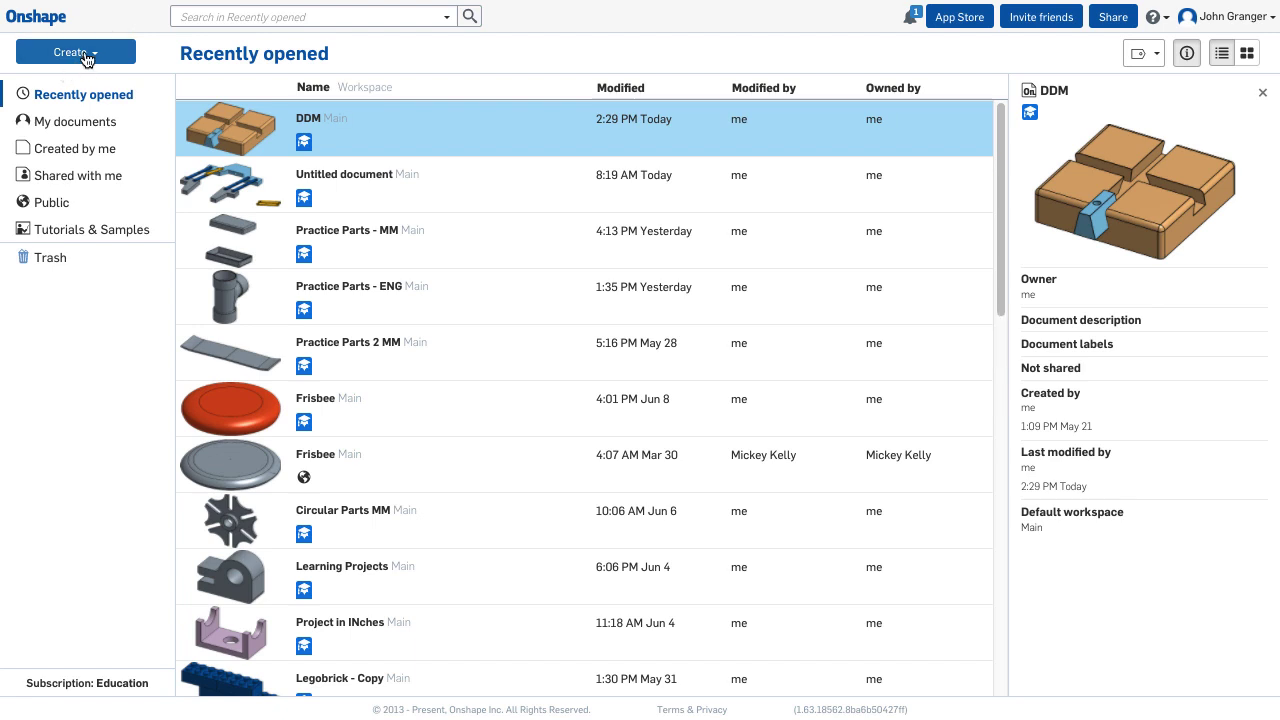
Create a private Onshape document called 'do nothing machine'.
{"action": "left_click", "coordinate": [75, 51]}
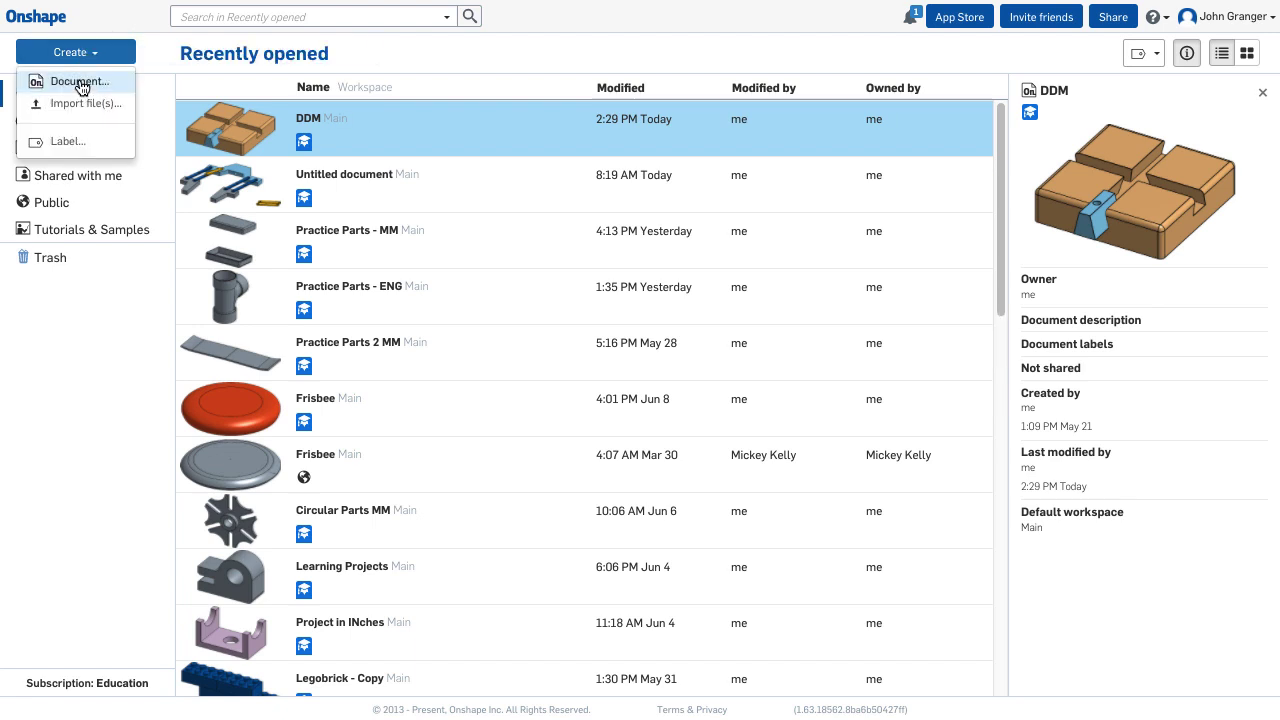
{"action": "left_click", "coordinate": [79, 81]}
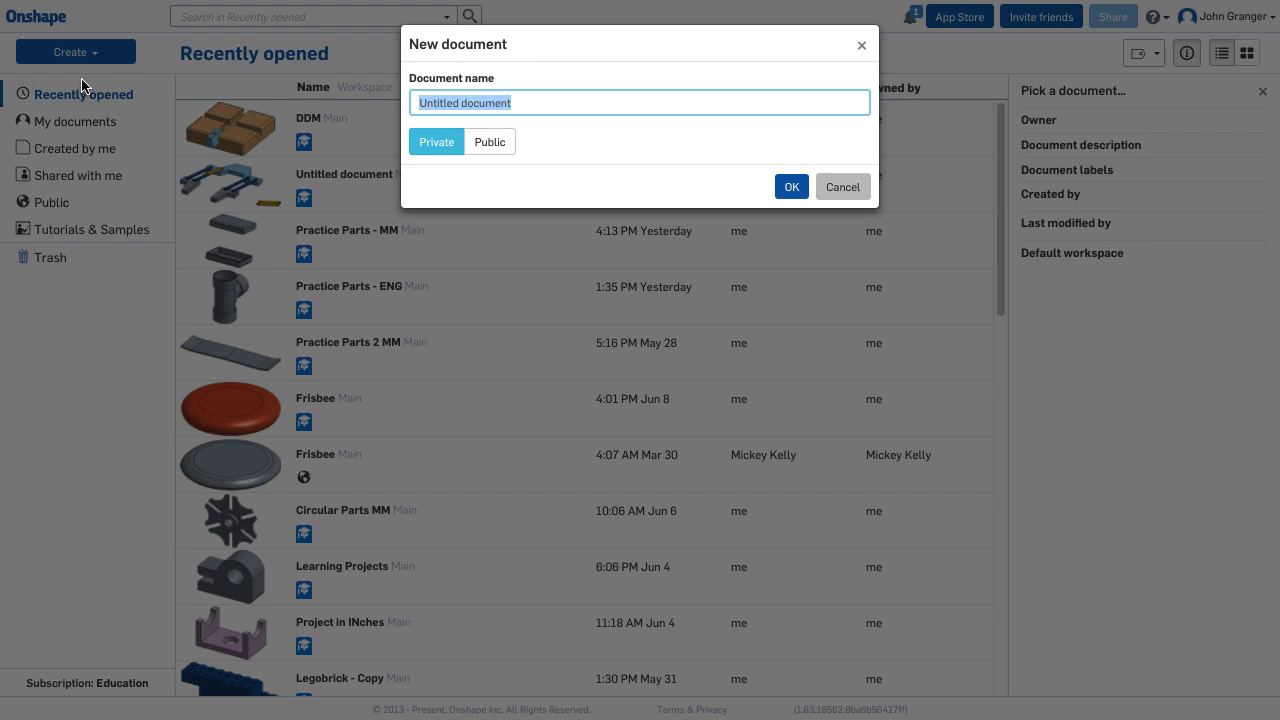
{"action": "type", "text": "do nothing machine"}
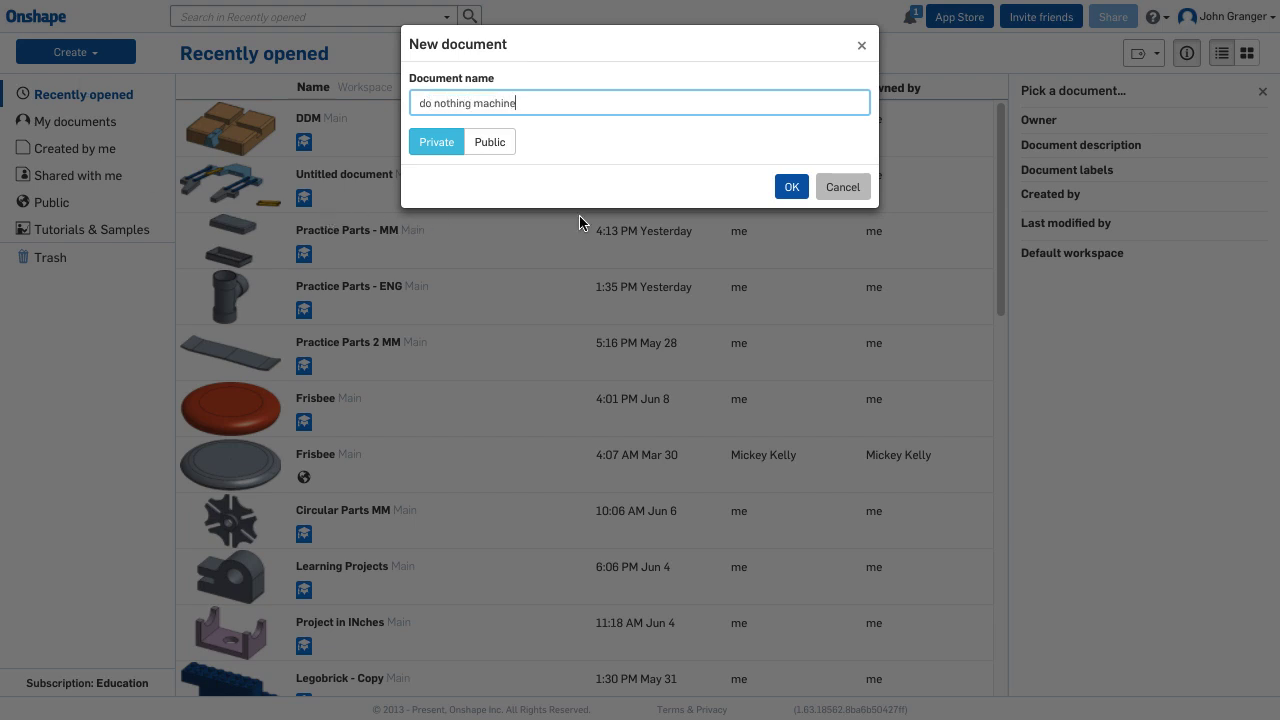
{"action": "left_click", "coordinate": [791, 186]}
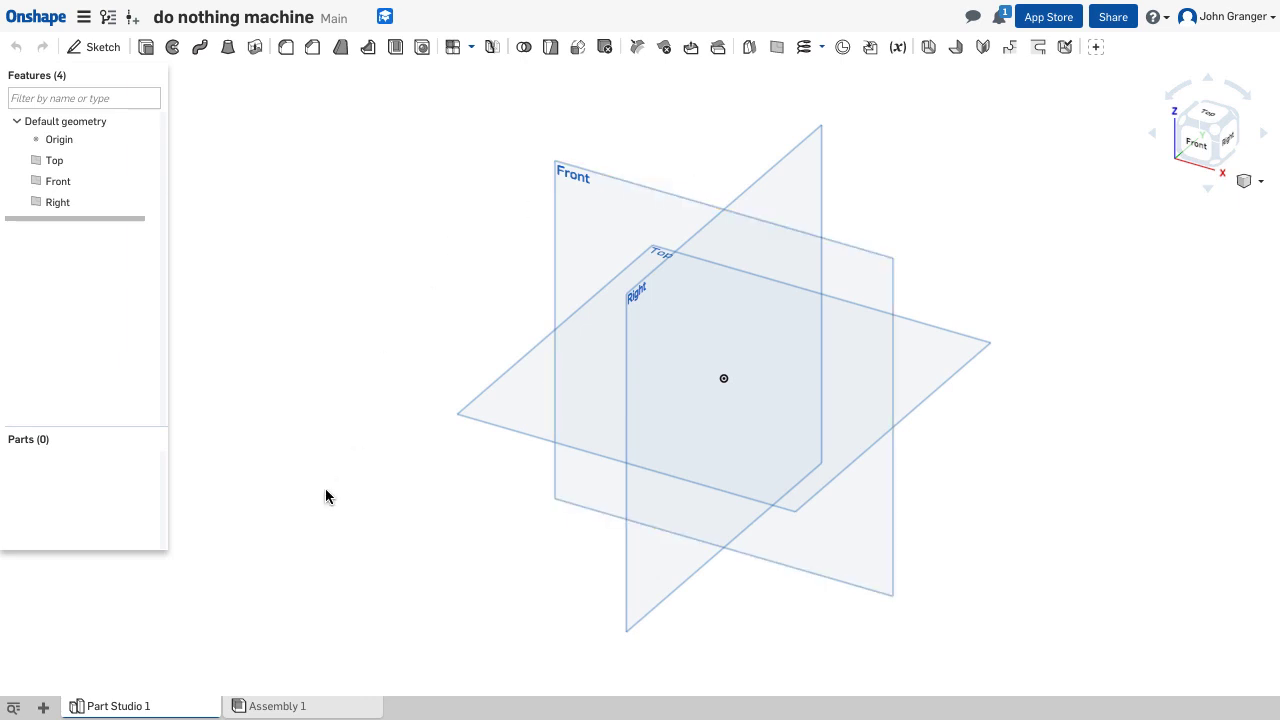
{"action": "mouse_move", "coordinate": [165, 710]}
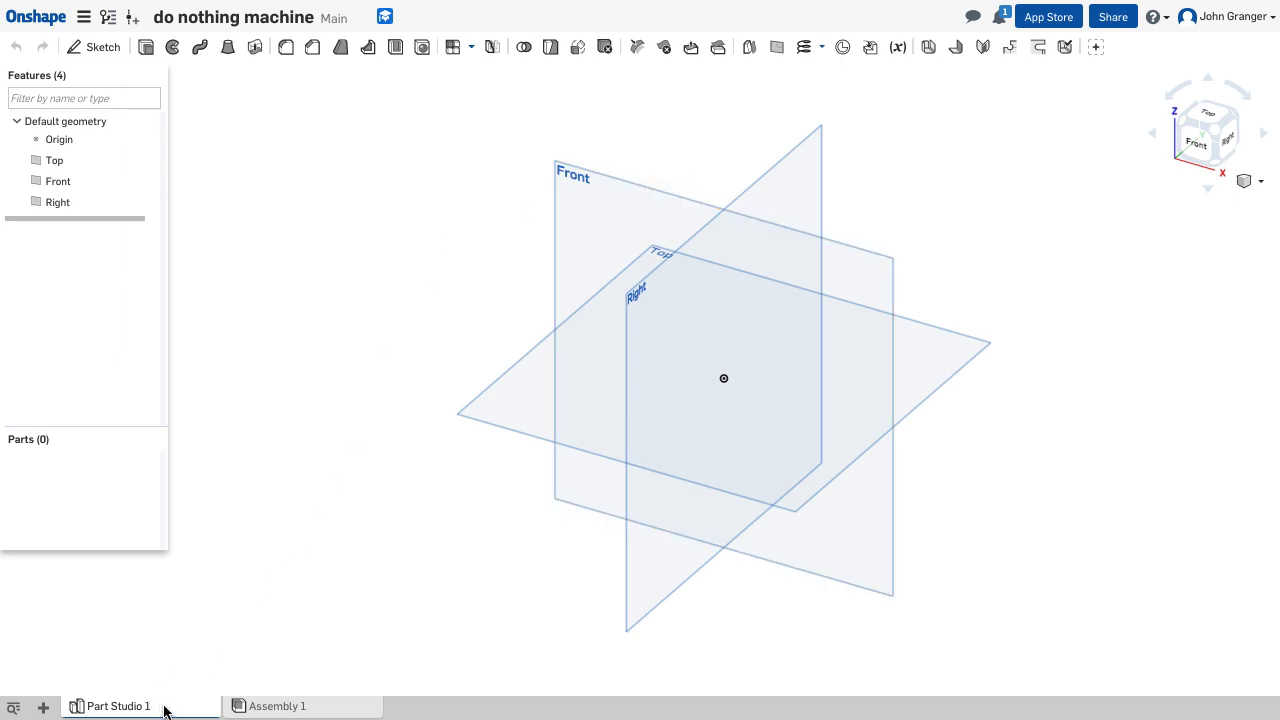
{"action": "mouse_move", "coordinate": [83, 18]}
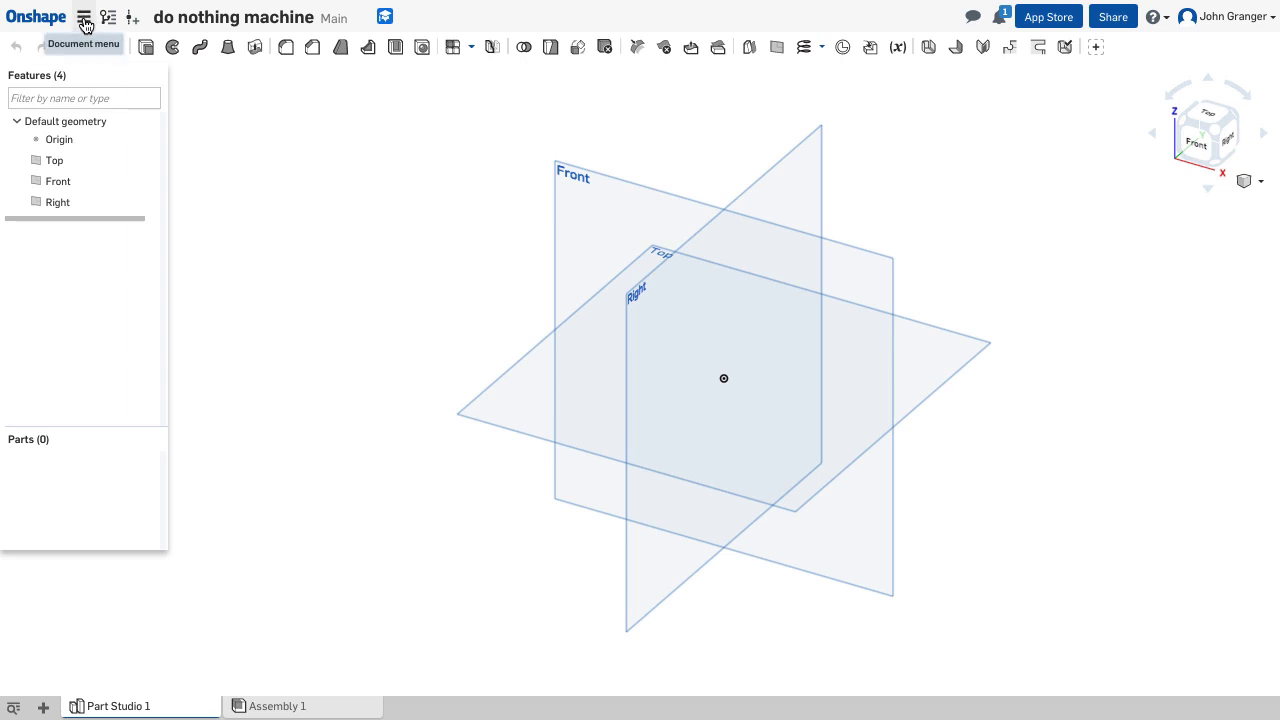
{"action": "mouse_move", "coordinate": [87, 20]}
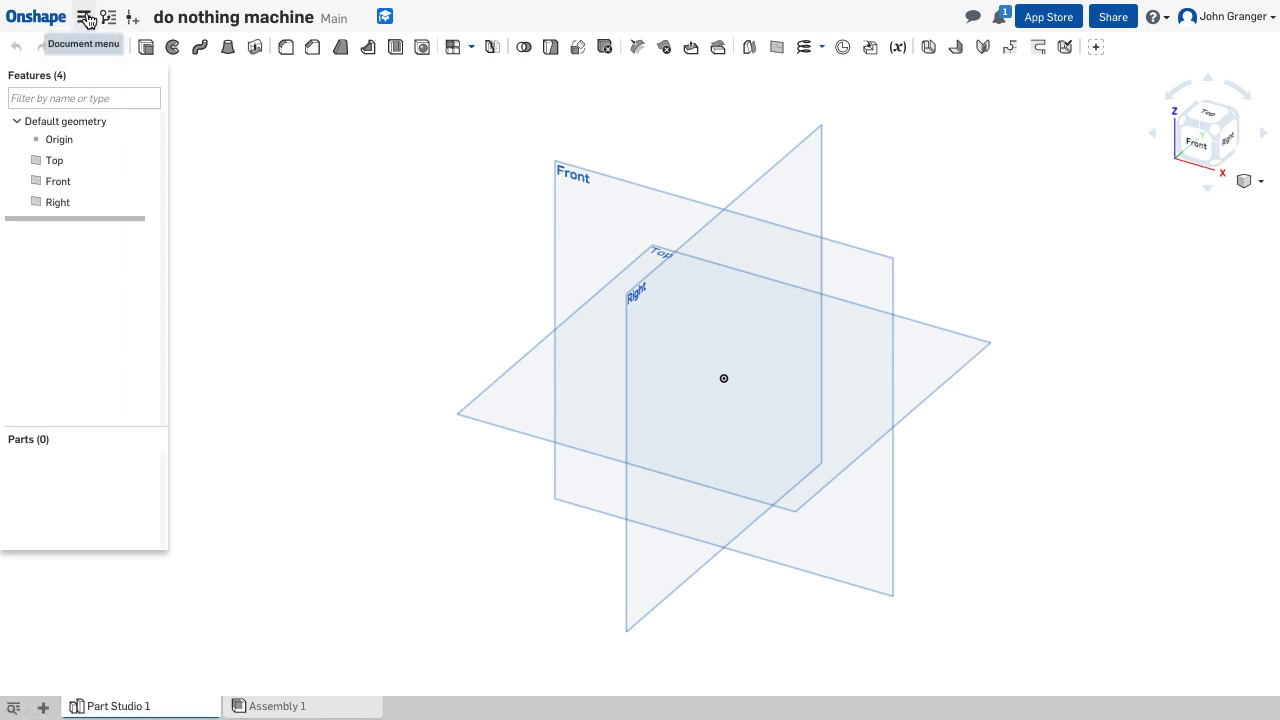
Change the workspace default length unit from inch to millimeter.
{"action": "left_click", "coordinate": [84, 17]}
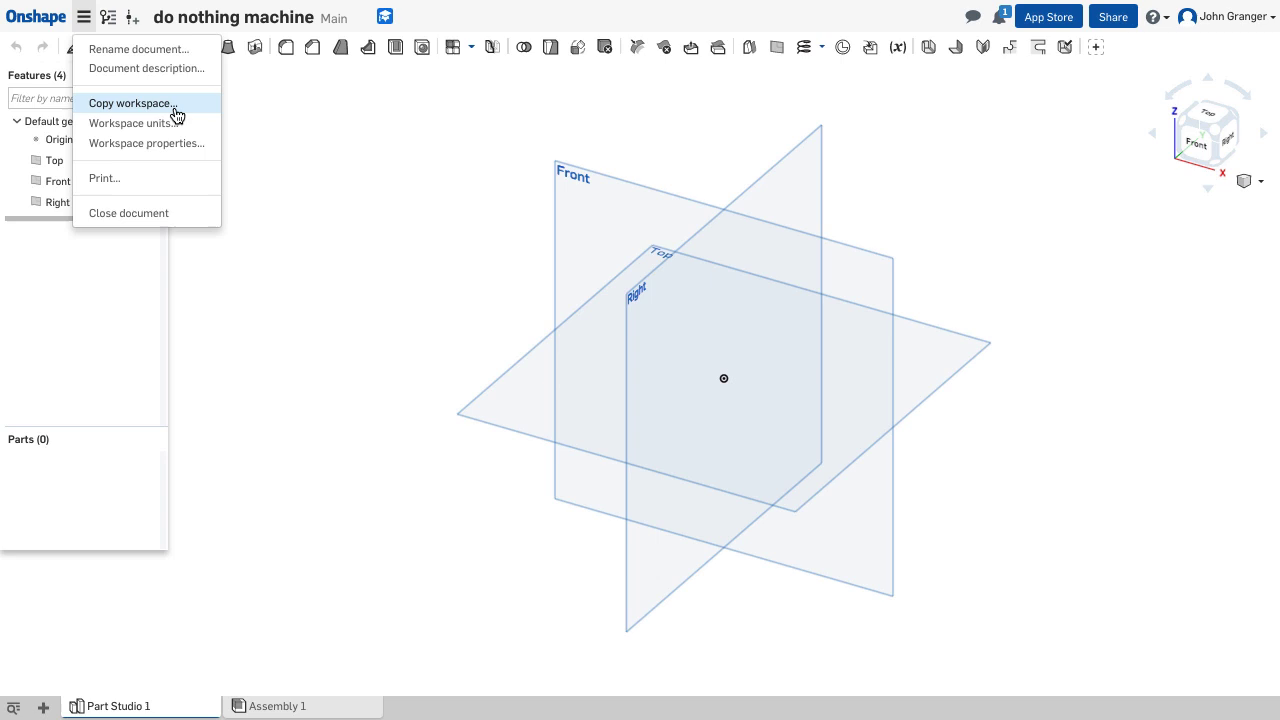
{"action": "left_click", "coordinate": [128, 122]}
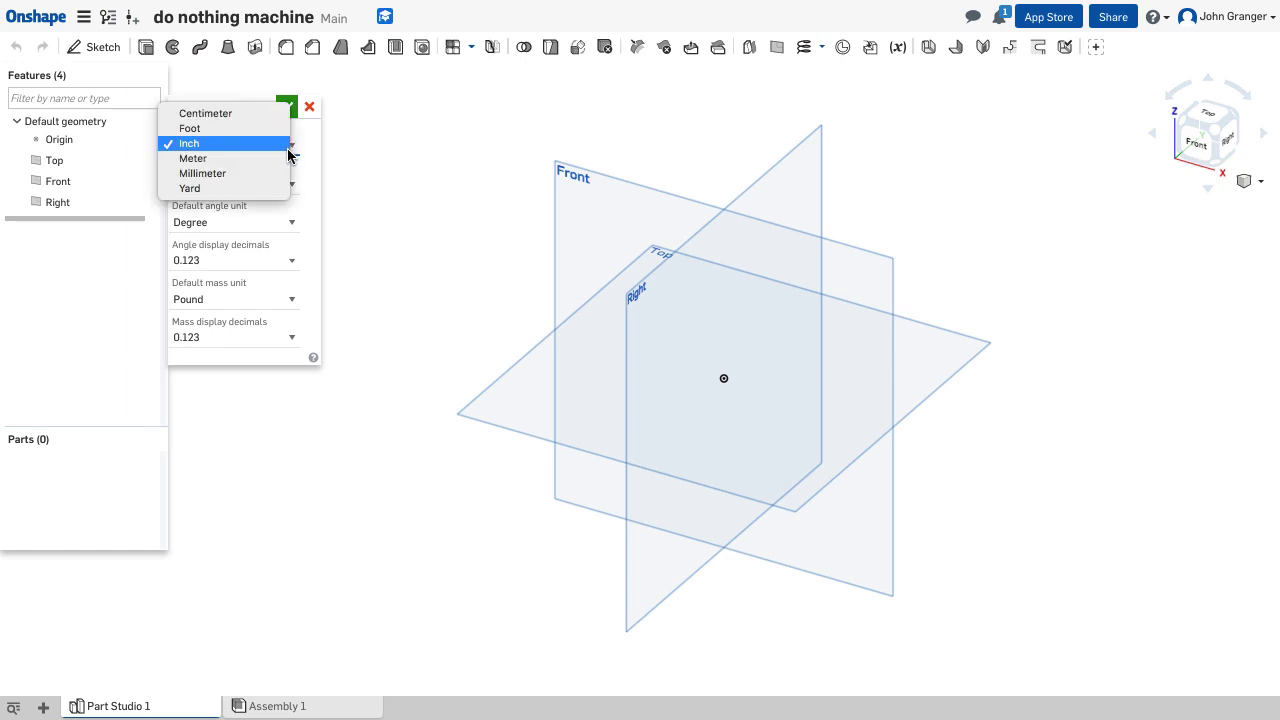
{"action": "left_click", "coordinate": [201, 173]}
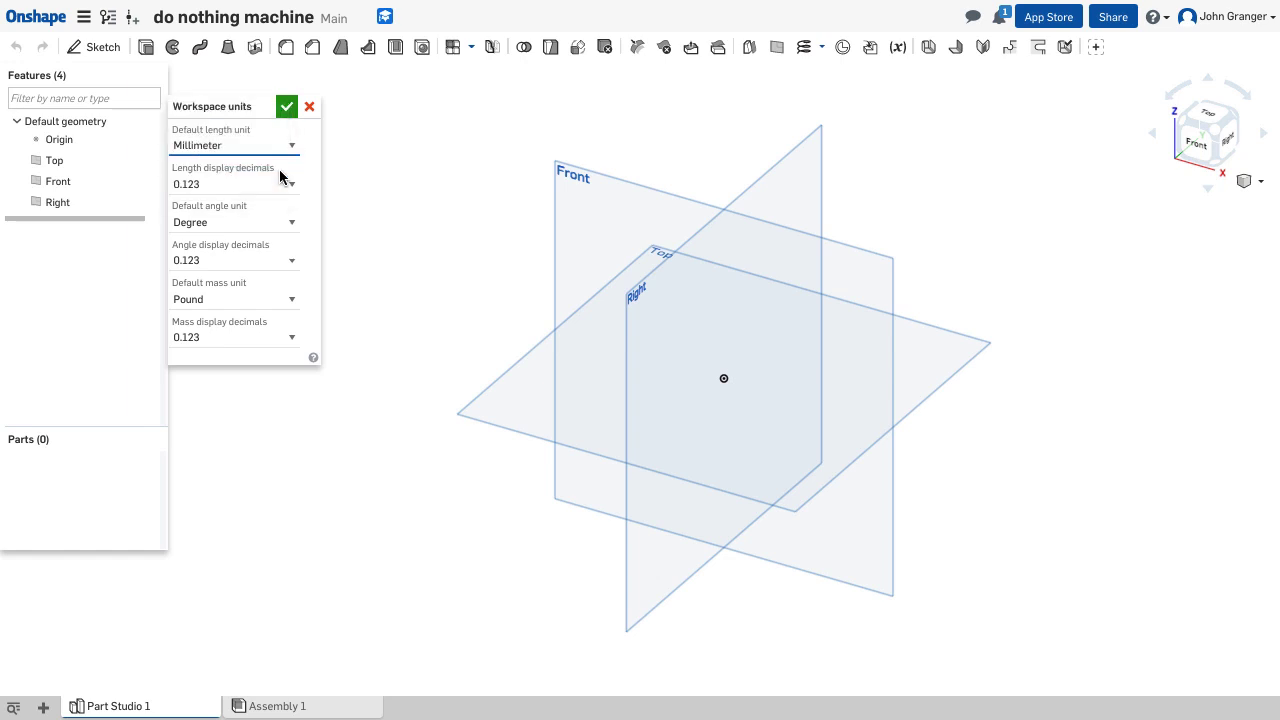
{"action": "mouse_move", "coordinate": [369, 175]}
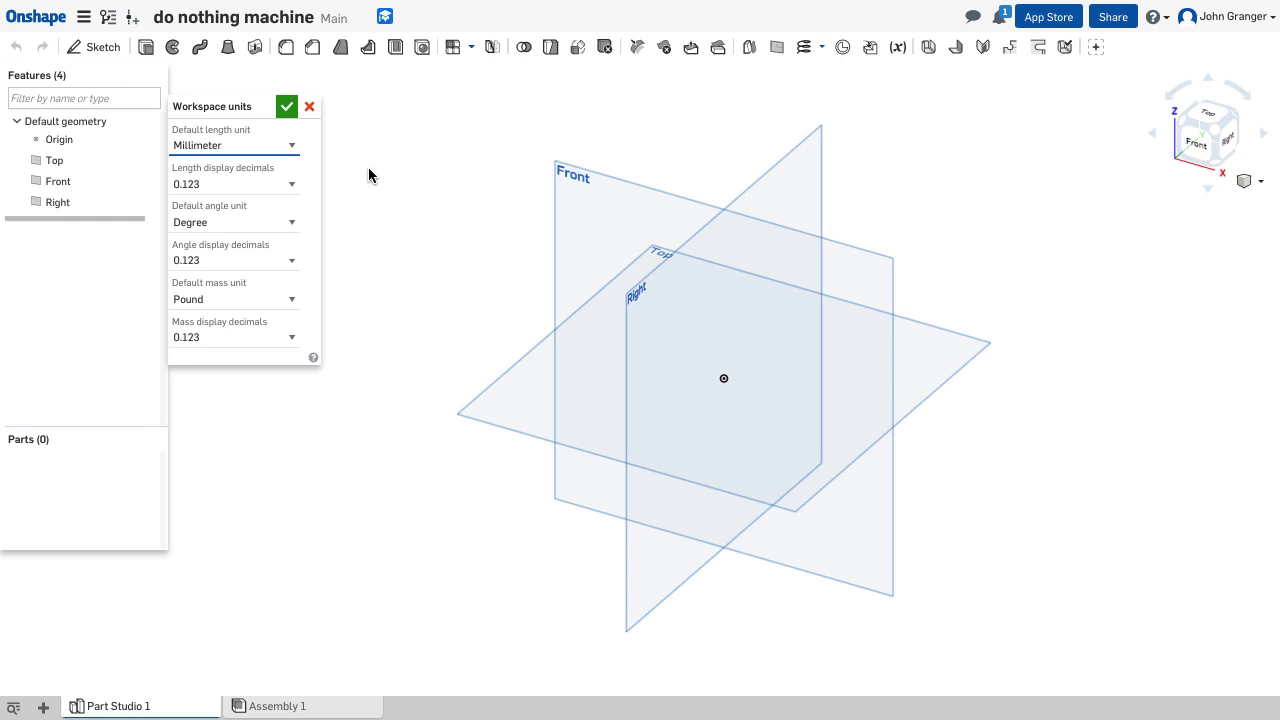
{"action": "mouse_move", "coordinate": [351, 149]}
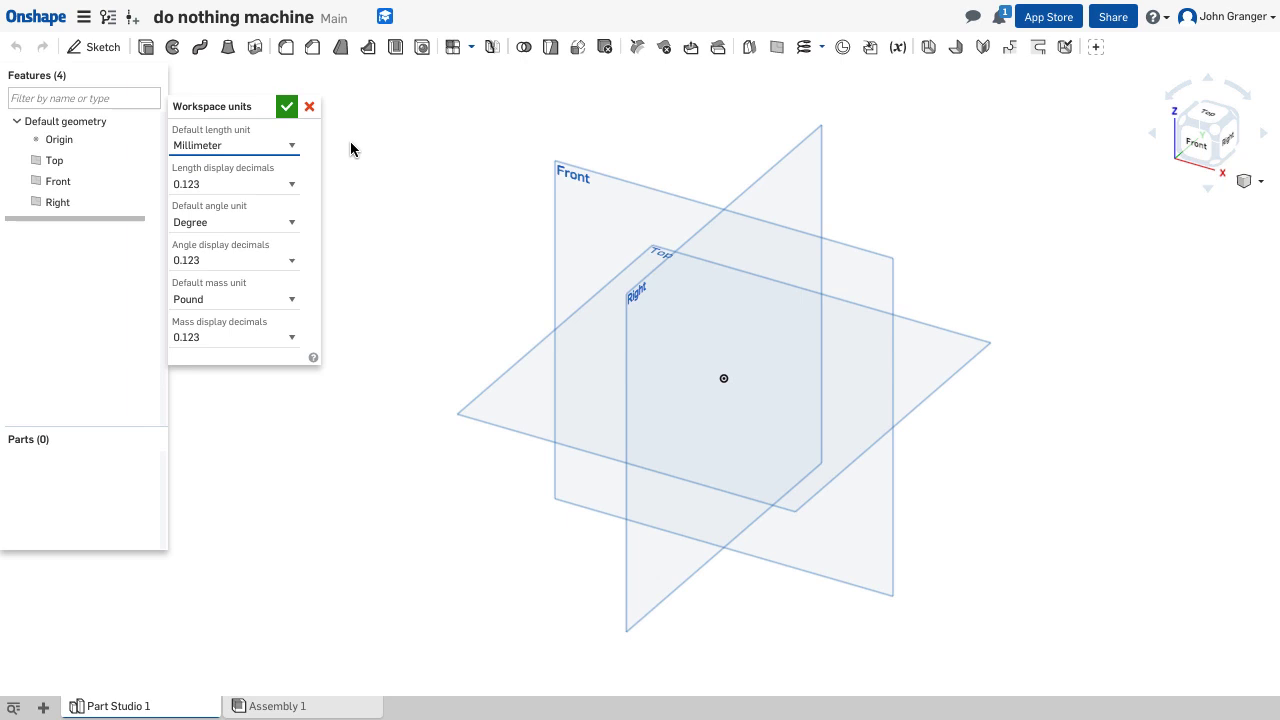
{"action": "mouse_move", "coordinate": [330, 138]}
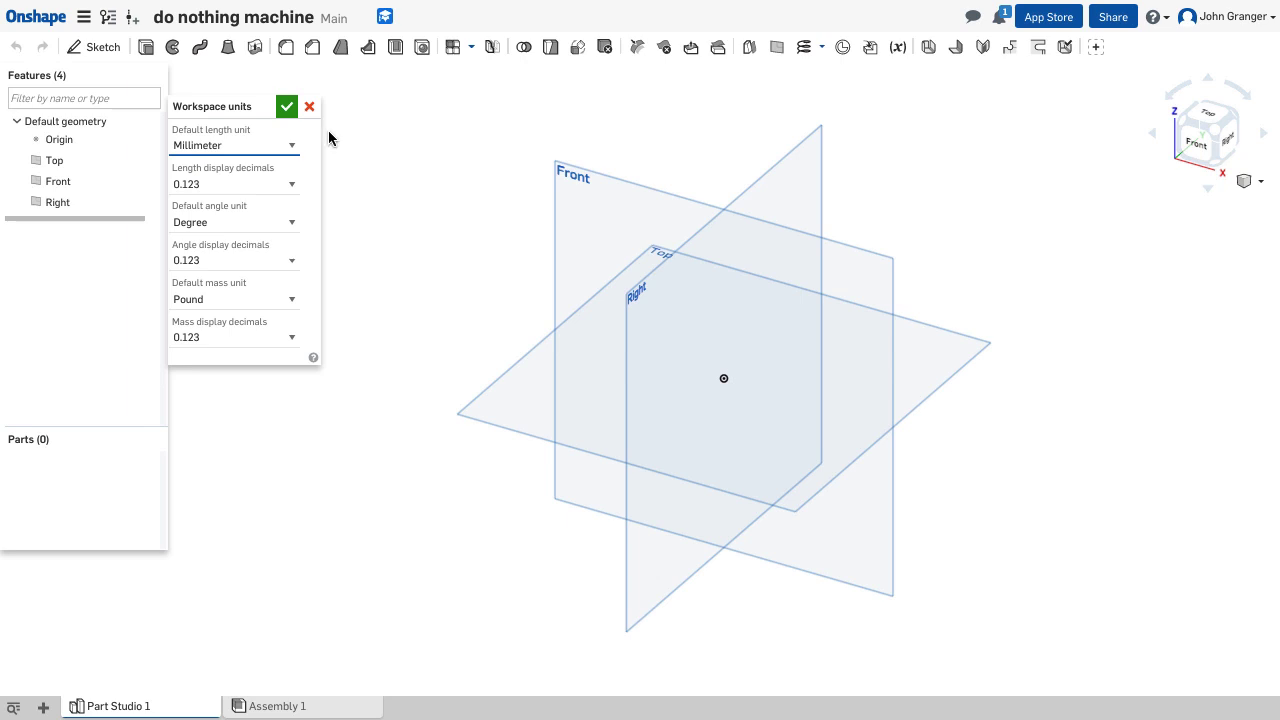
{"action": "left_click", "coordinate": [309, 106]}
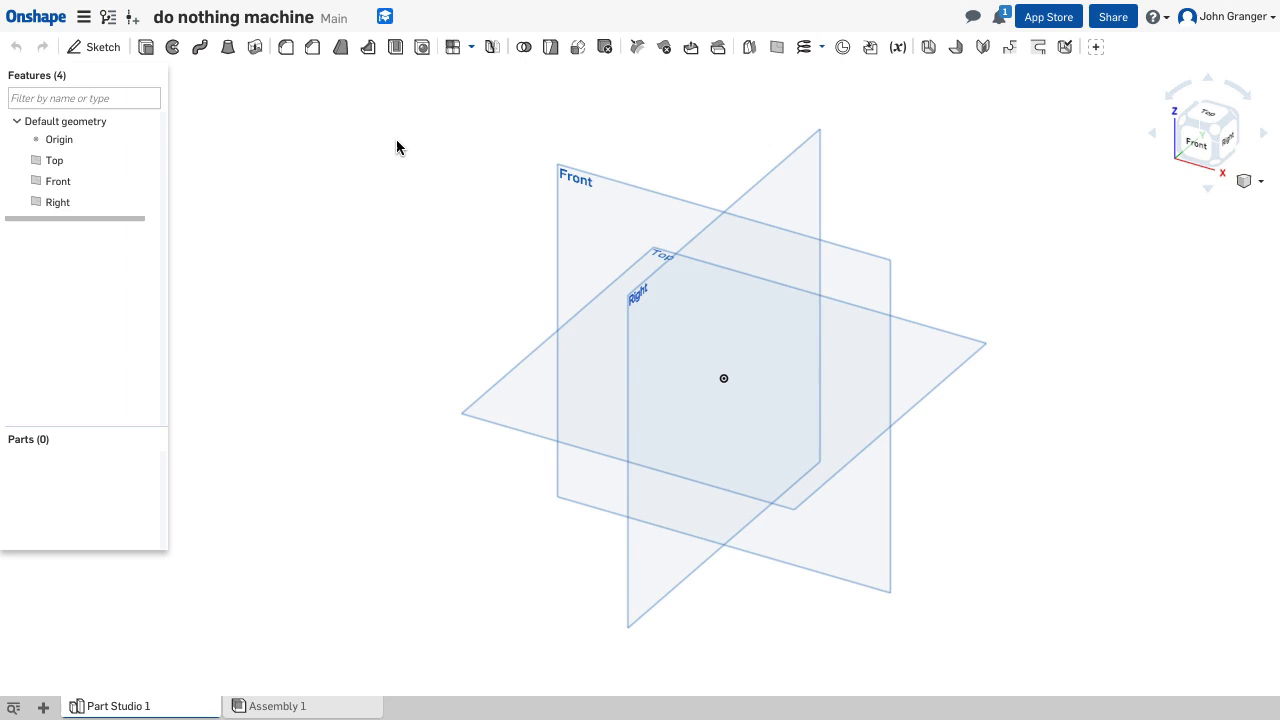
{"action": "mouse_move", "coordinate": [349, 143]}
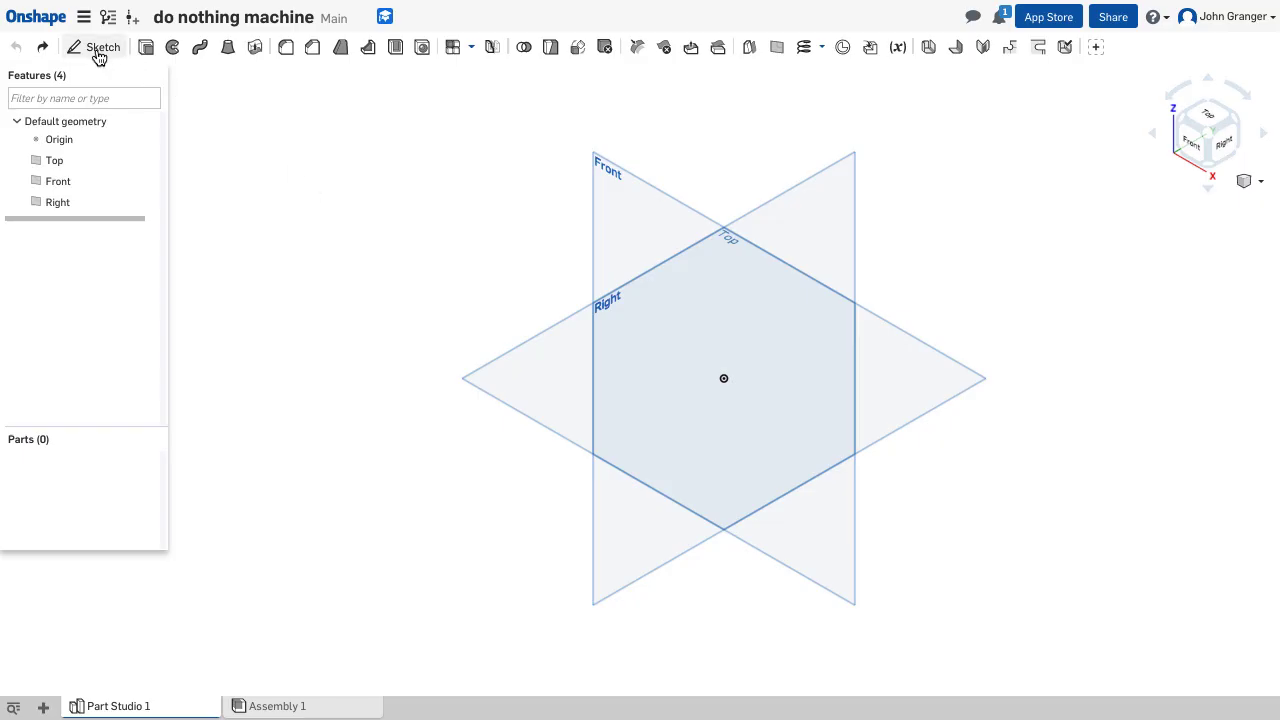
Start Sketch 1 on the Top plane and view it normal to the plane.
{"action": "left_click", "coordinate": [103, 47]}
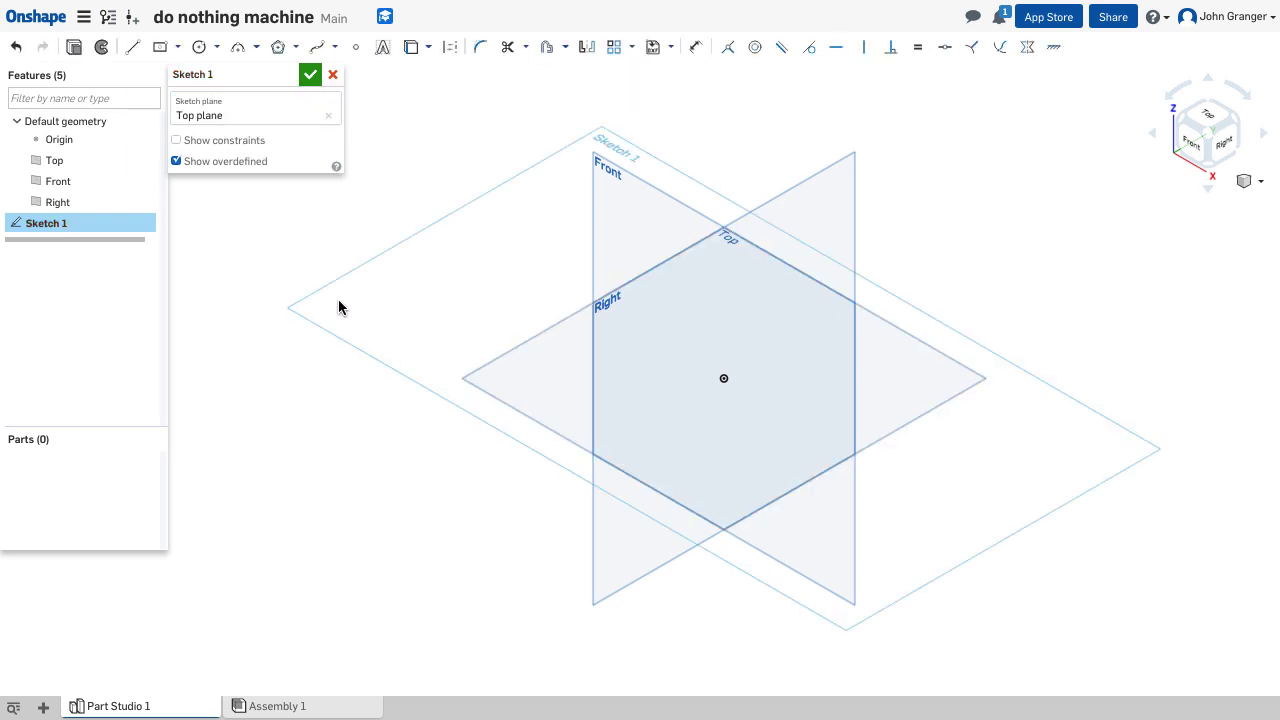
{"action": "right_click", "coordinate": [342, 307]}
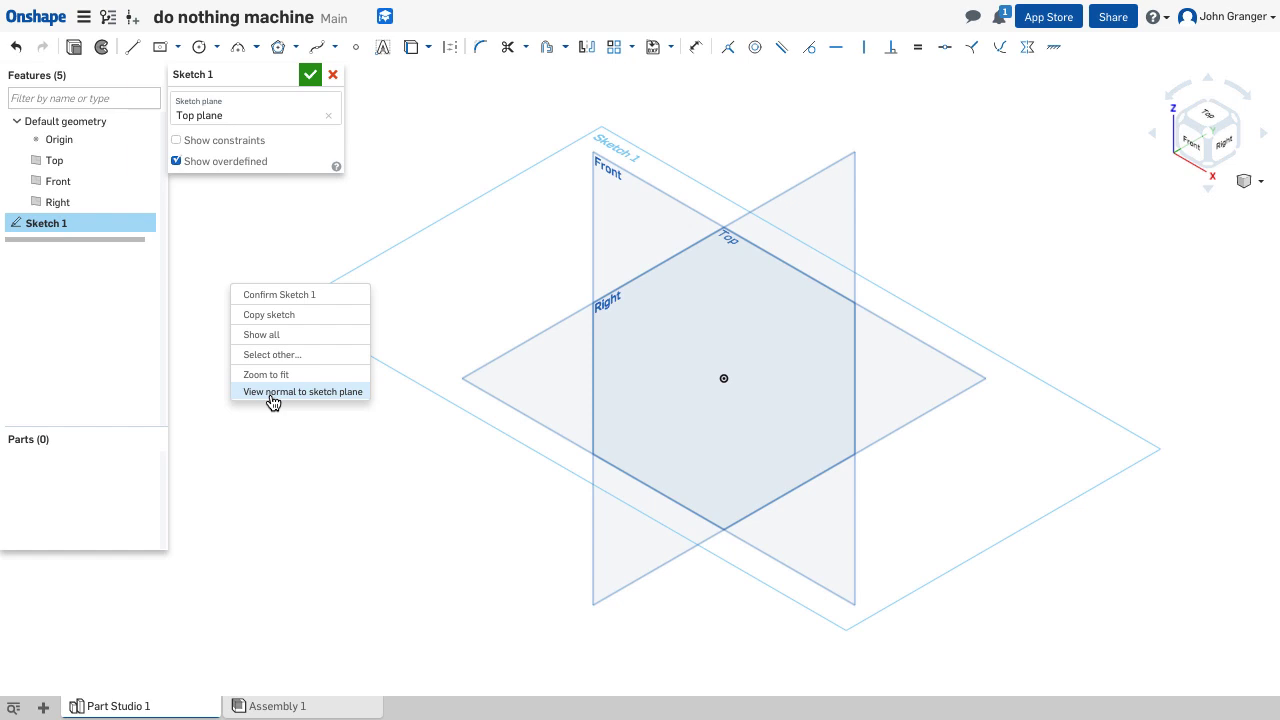
{"action": "left_click", "coordinate": [301, 391]}
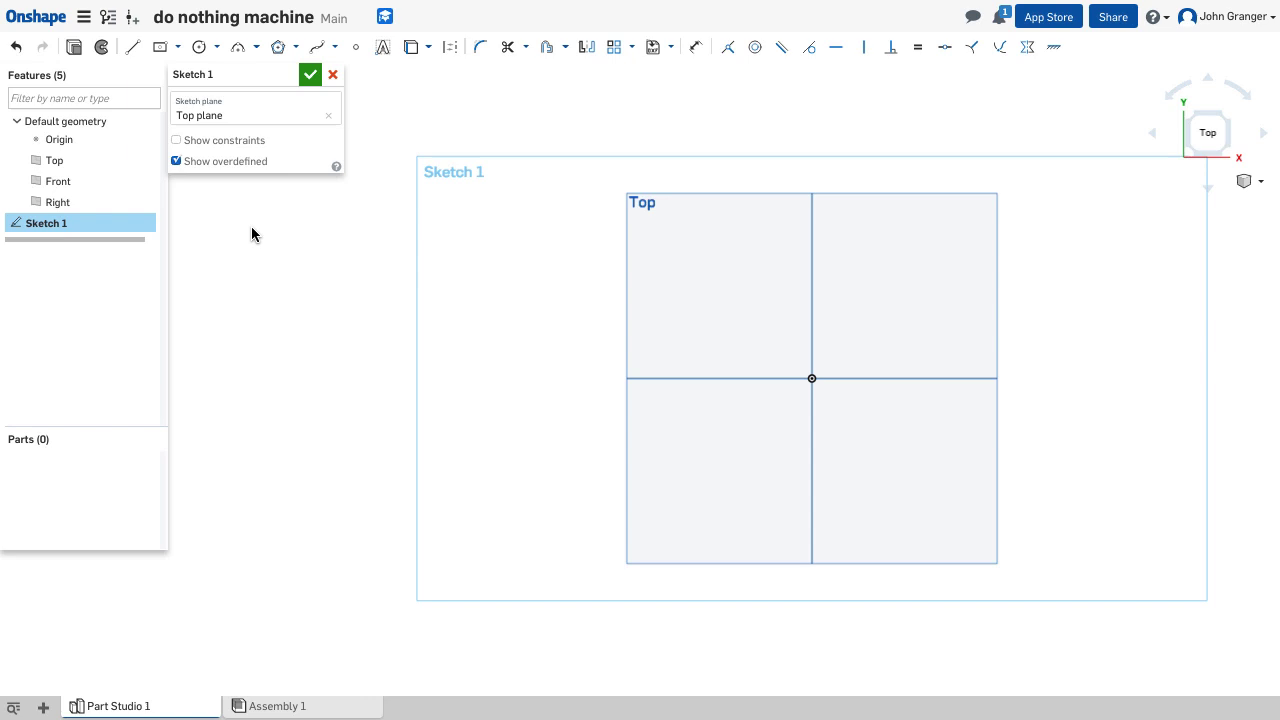
{"action": "mouse_move", "coordinate": [180, 48]}
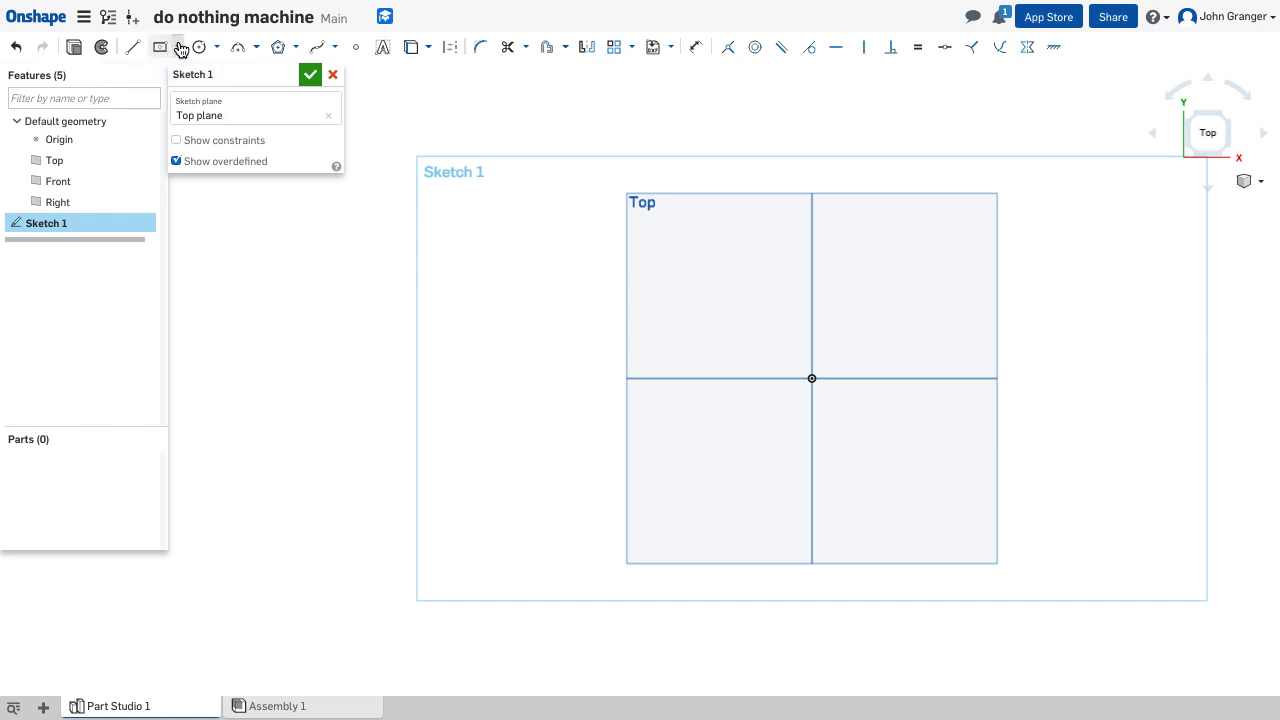
Draw a center-point rectangle at the origin, dimensioned 150 by 150 mm.
{"action": "left_click", "coordinate": [178, 47]}
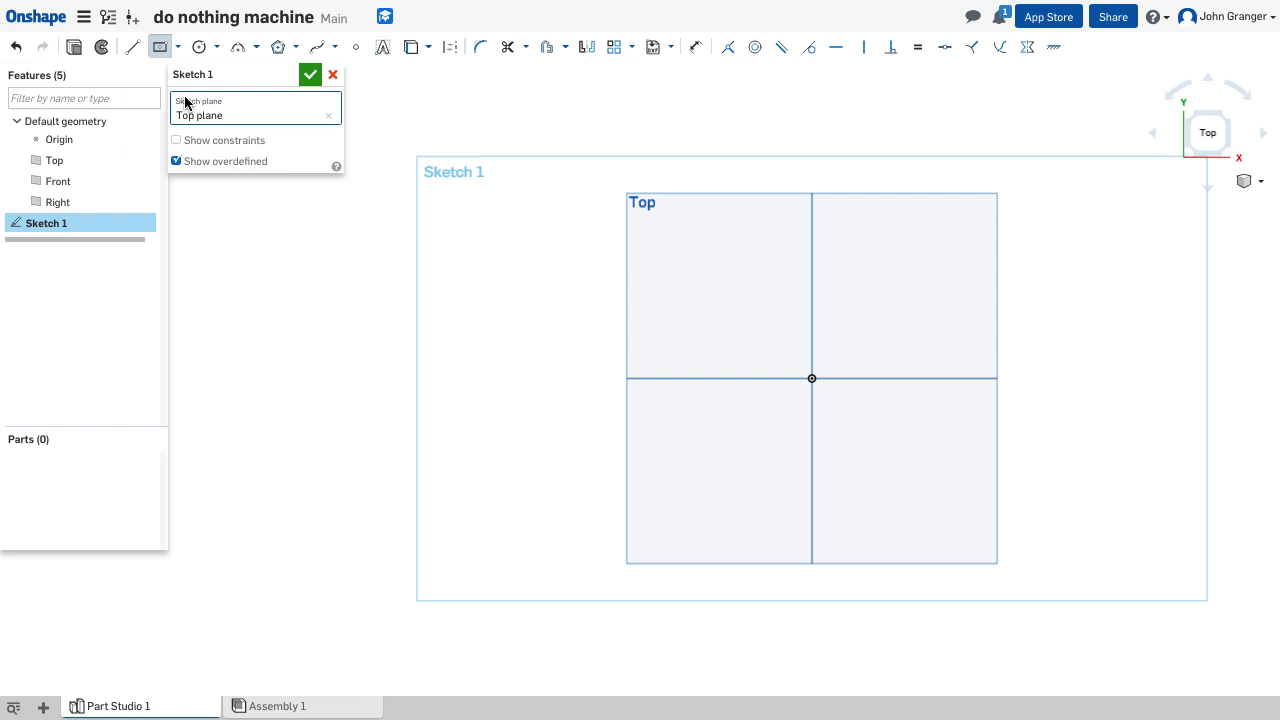
{"action": "mouse_move", "coordinate": [812, 378]}
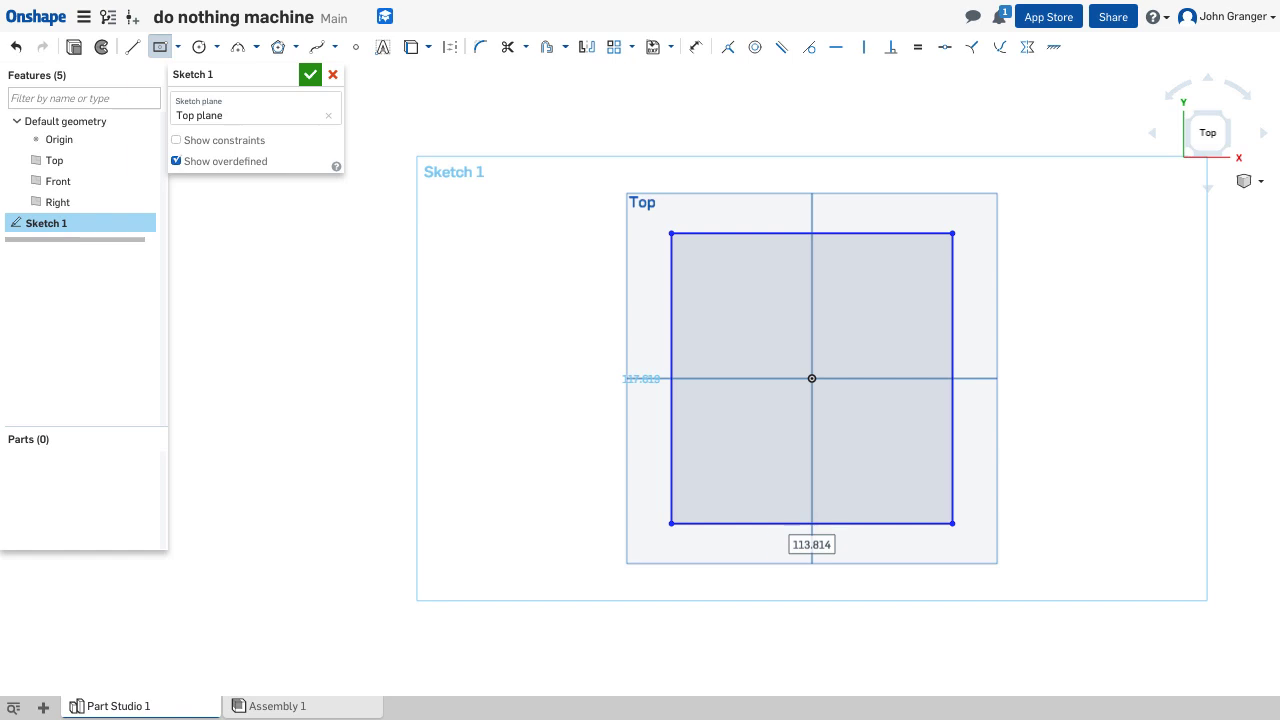
{"action": "type", "text": "150"}
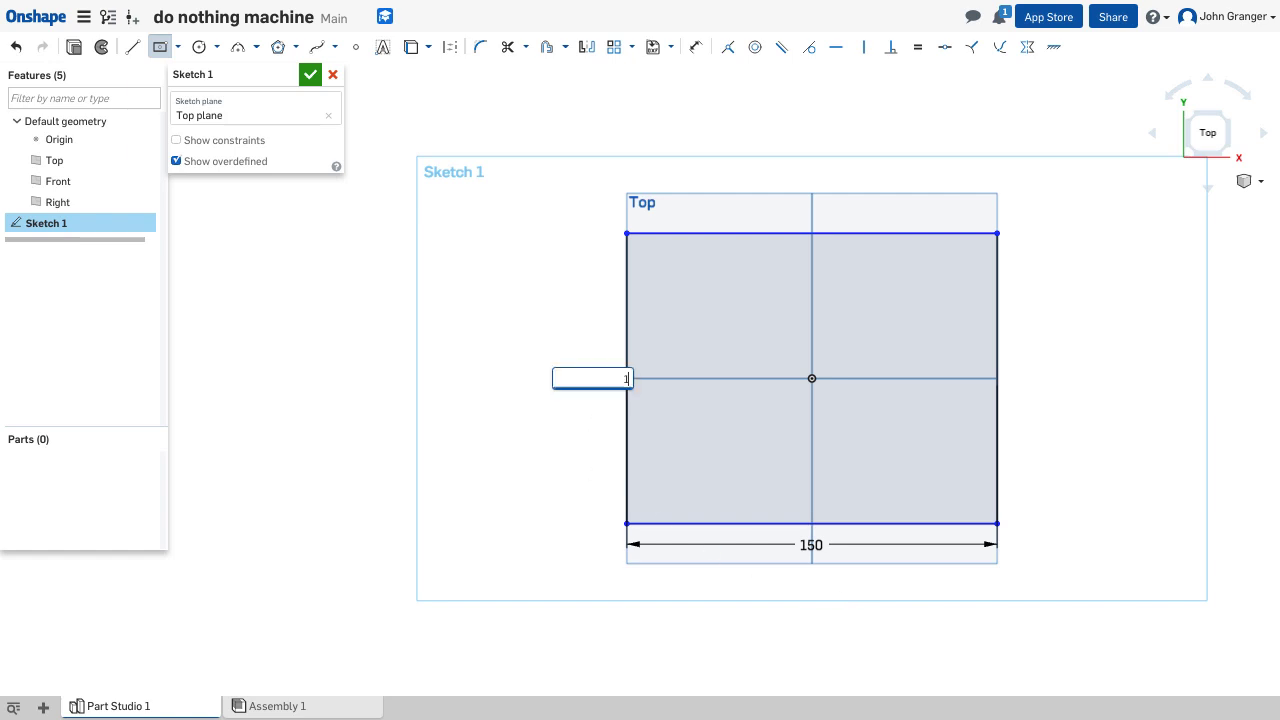
{"action": "type", "text": "150"}
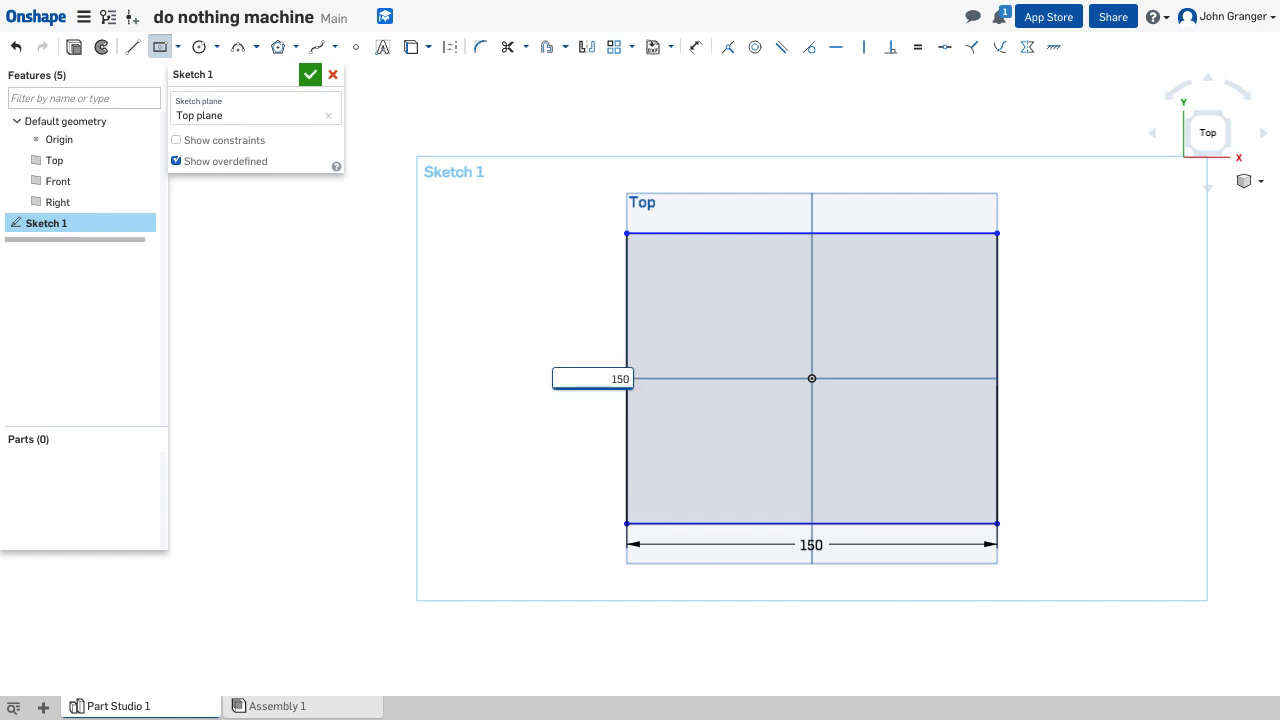
{"action": "right_click", "coordinate": [463, 398]}
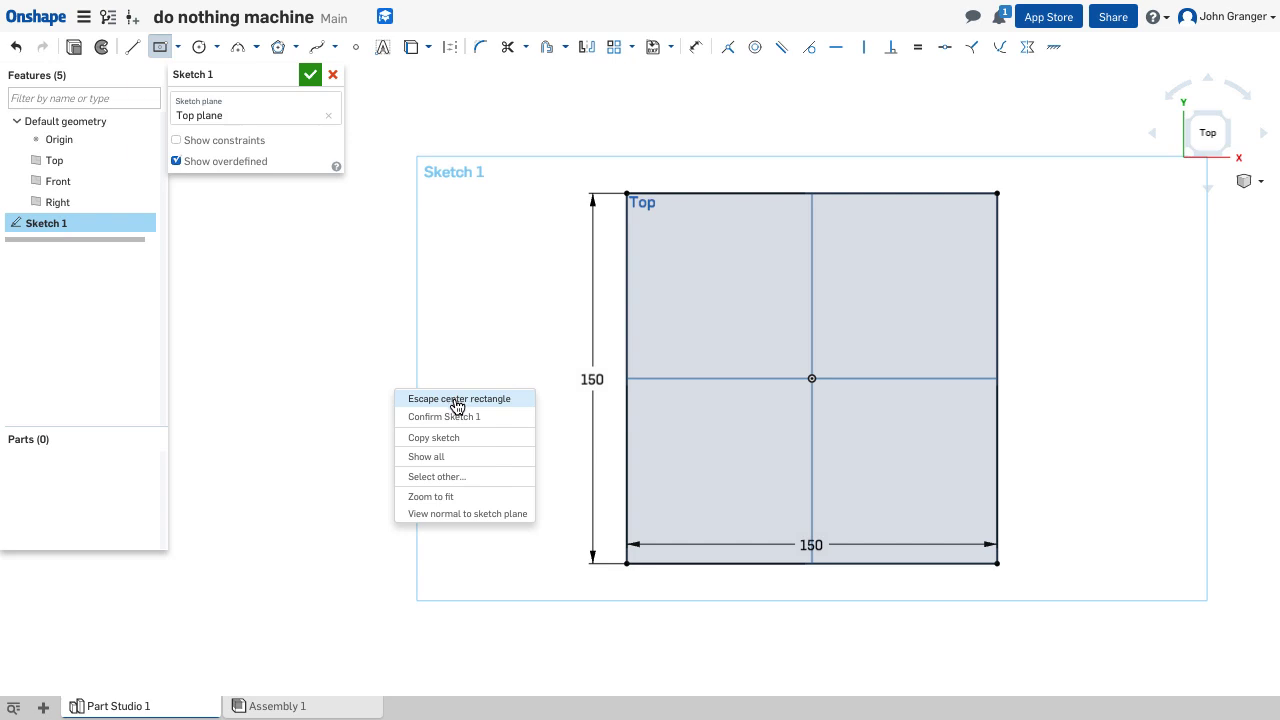
{"action": "left_click", "coordinate": [811, 544]}
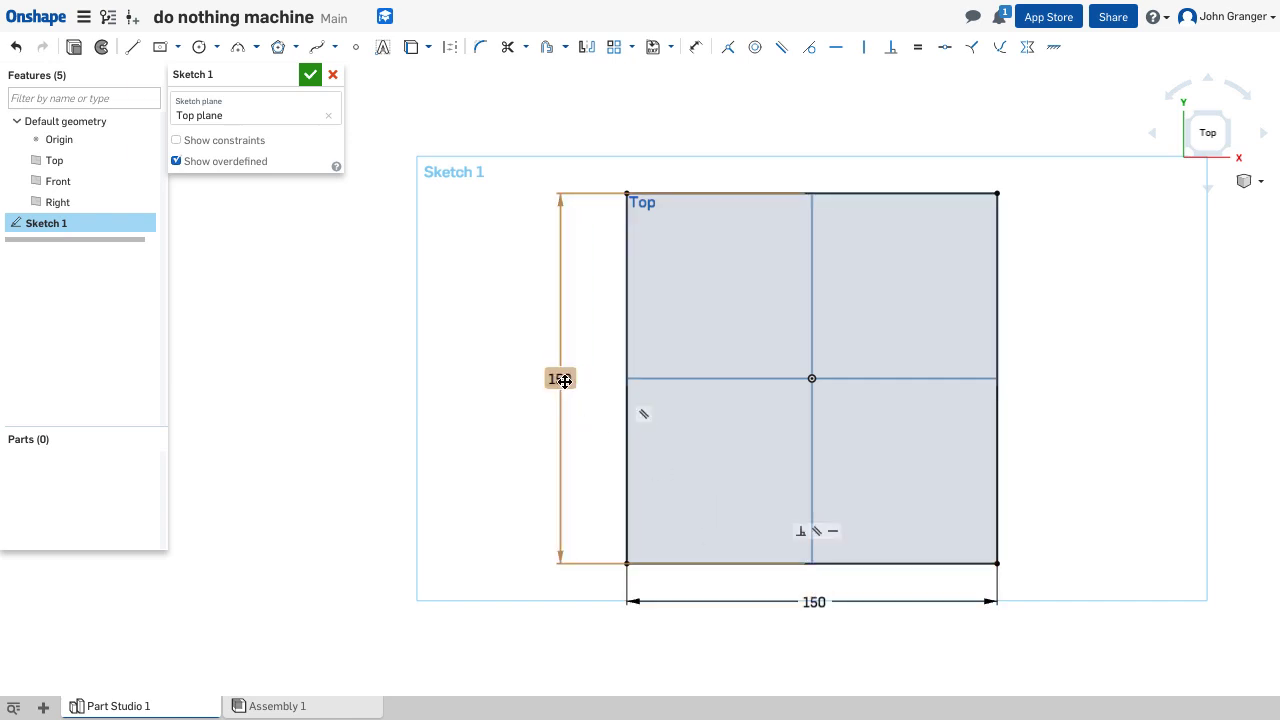
{"action": "double_click", "coordinate": [559, 378]}
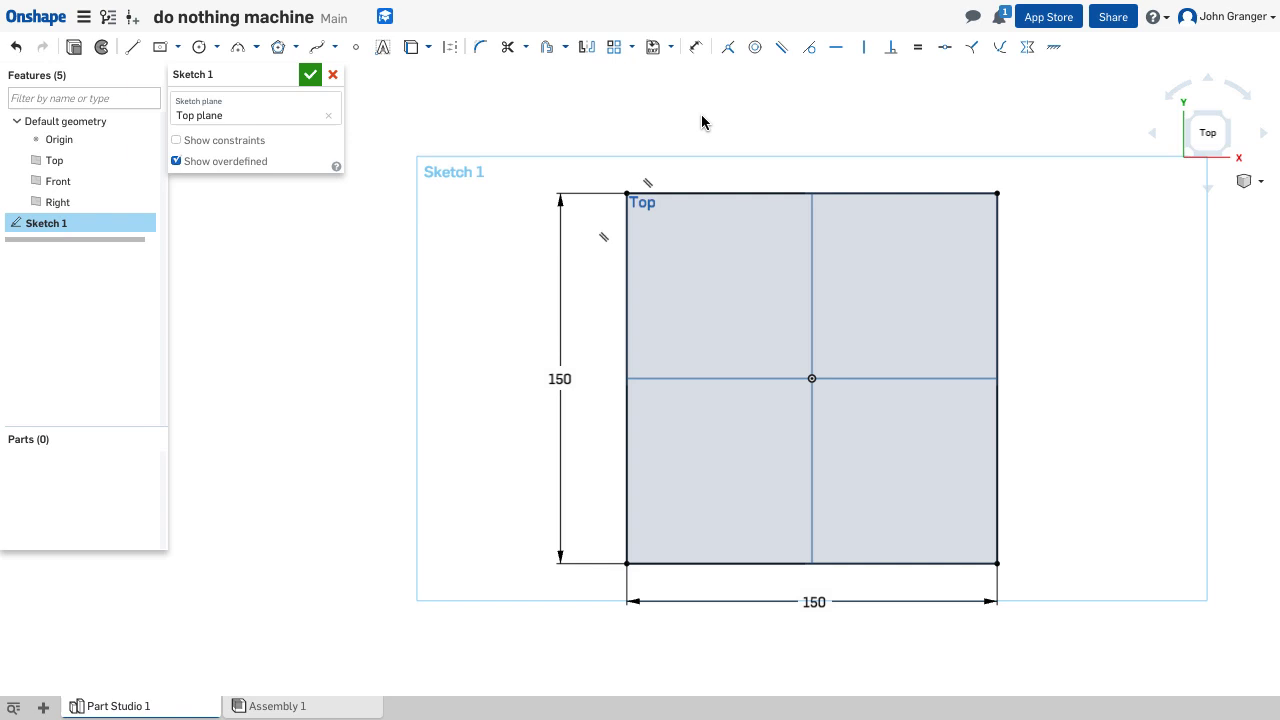
{"action": "mouse_move", "coordinate": [445, 254]}
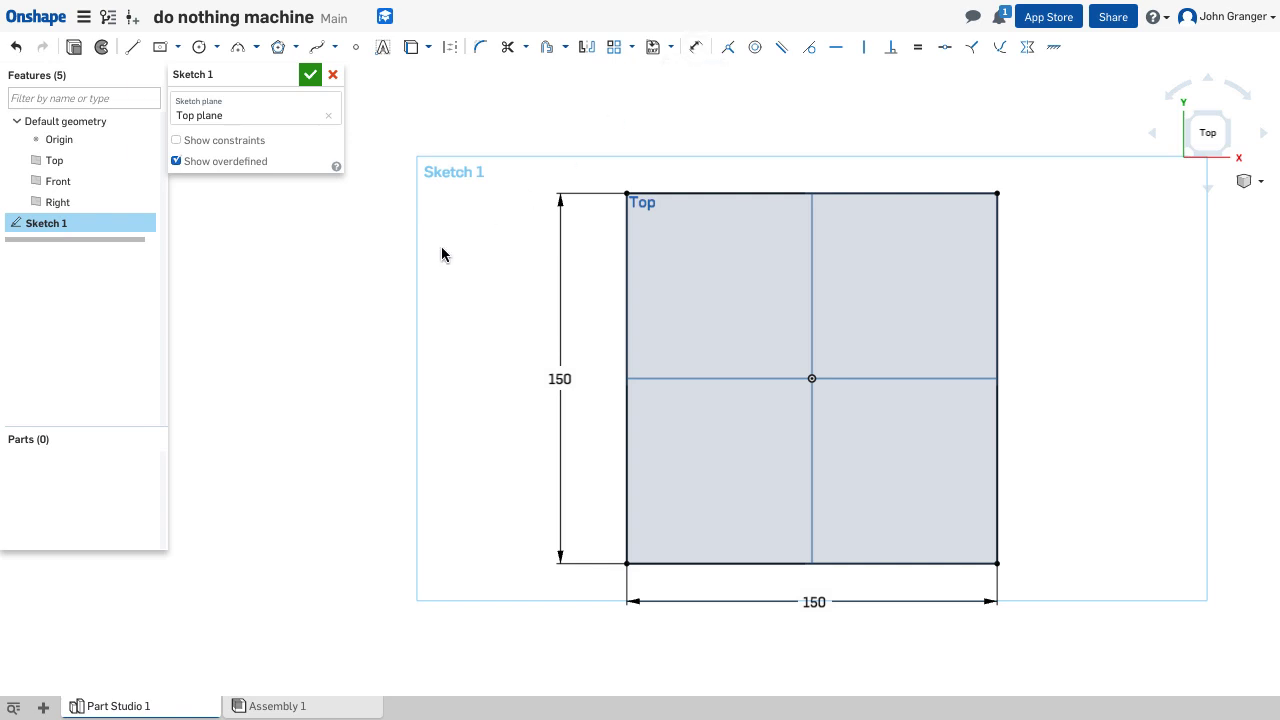
{"action": "mouse_move", "coordinate": [668, 227]}
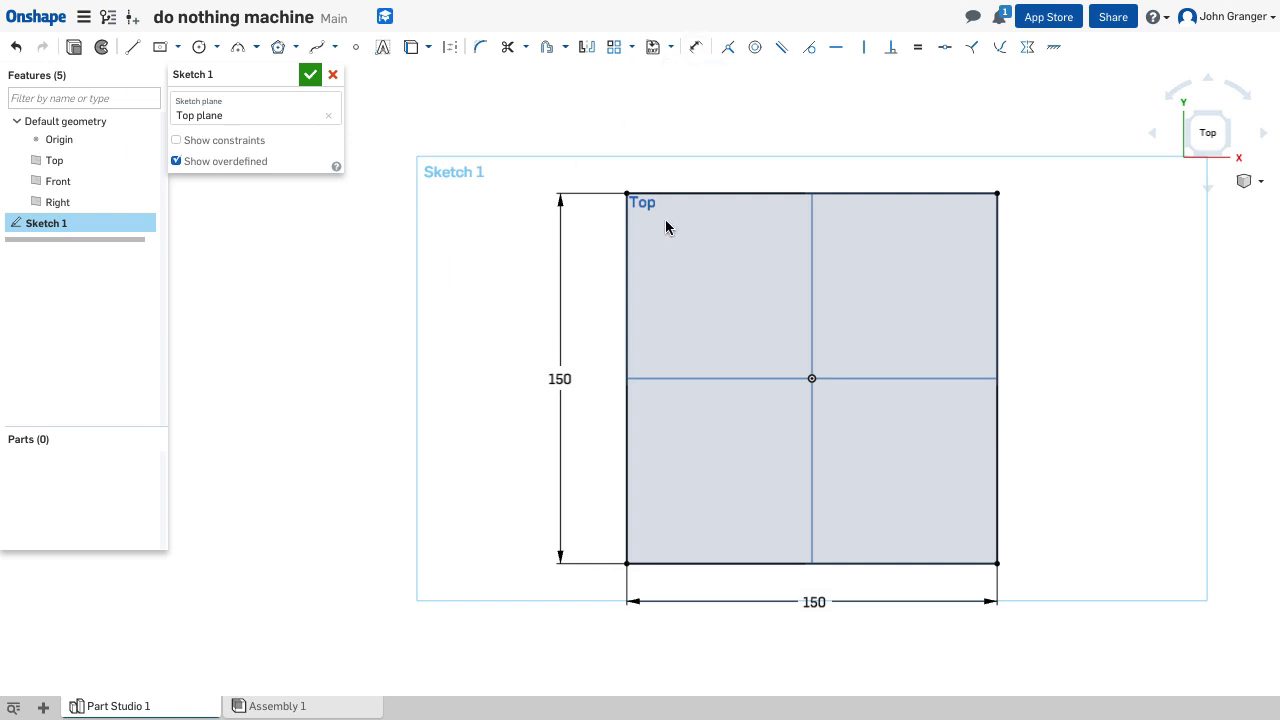
{"action": "mouse_move", "coordinate": [485, 288]}
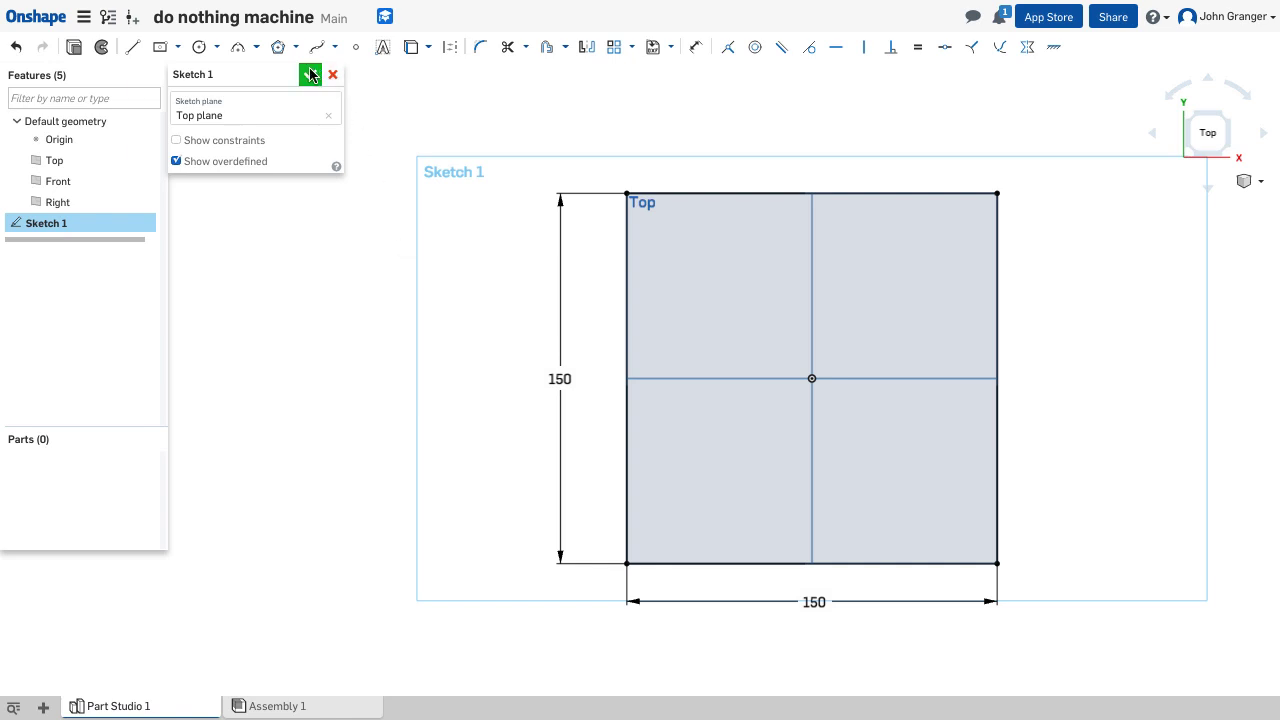
Accept Sketch 1 and switch to an isometric view of the planes.
{"action": "left_click", "coordinate": [310, 74]}
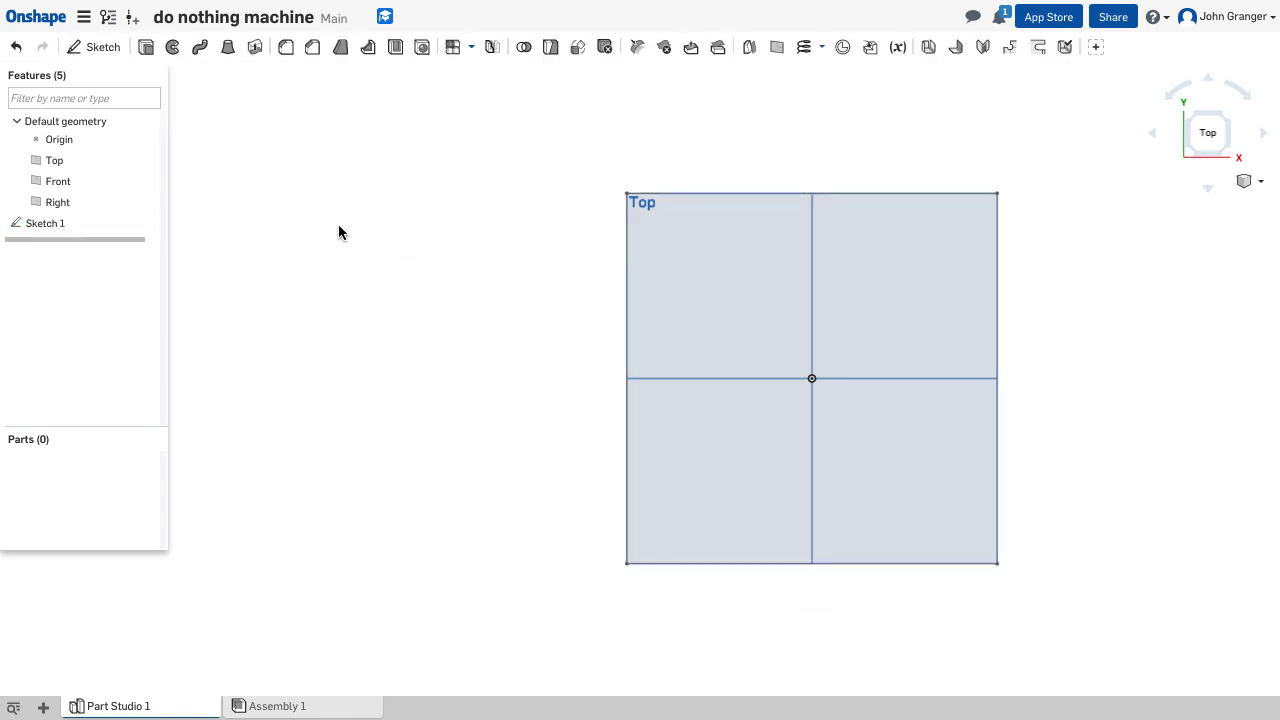
{"action": "right_click", "coordinate": [340, 235]}
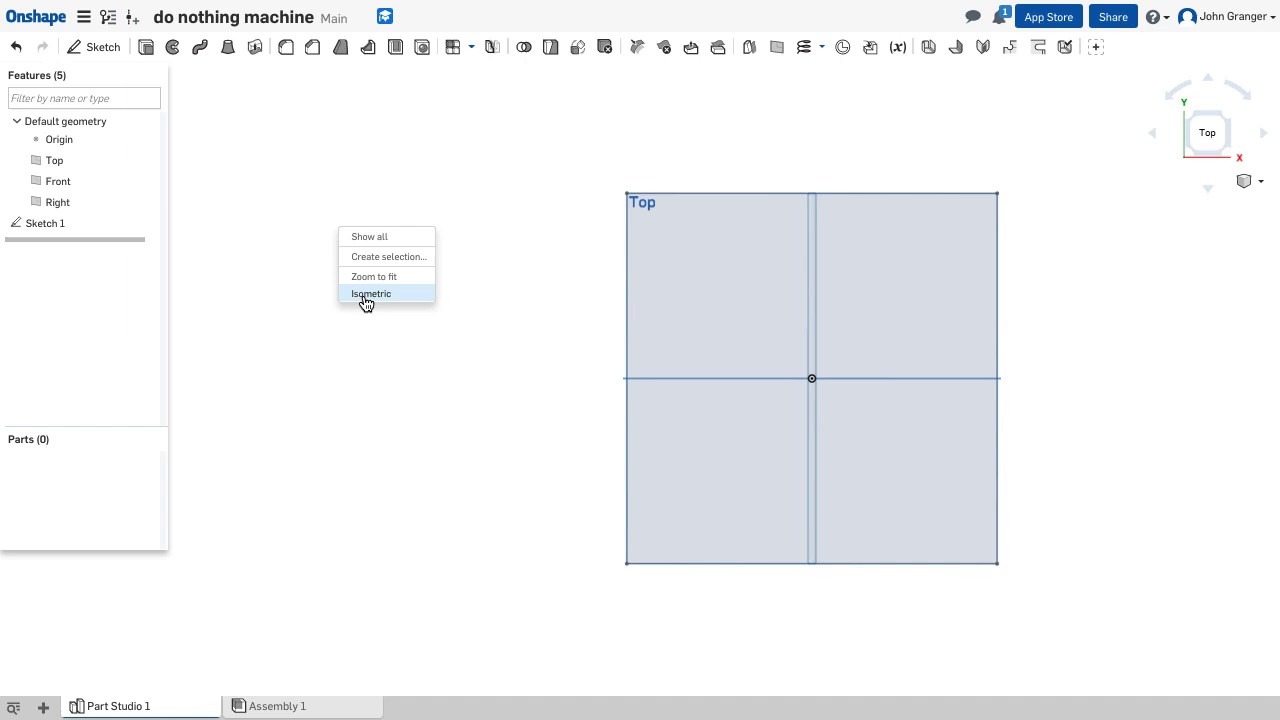
{"action": "left_click", "coordinate": [371, 293]}
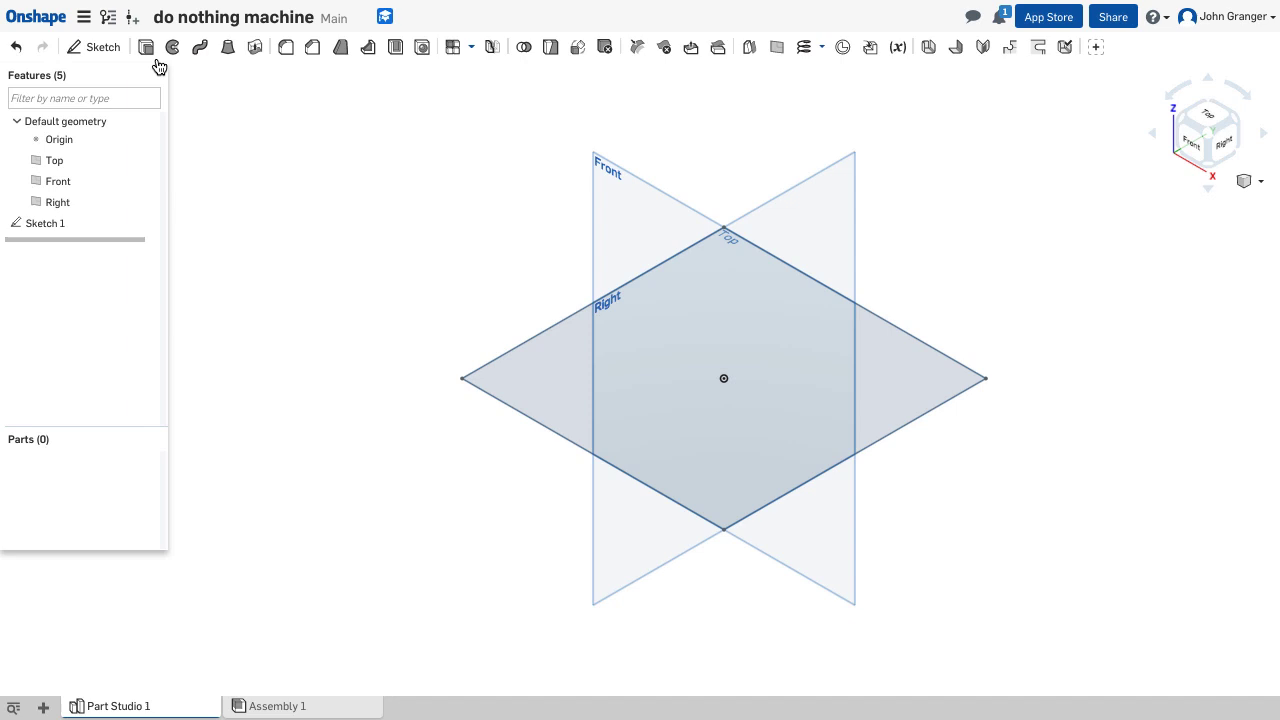
Extrude the square symmetrically 35 mm into the solid slab Part 1.
{"action": "left_click", "coordinate": [145, 47]}
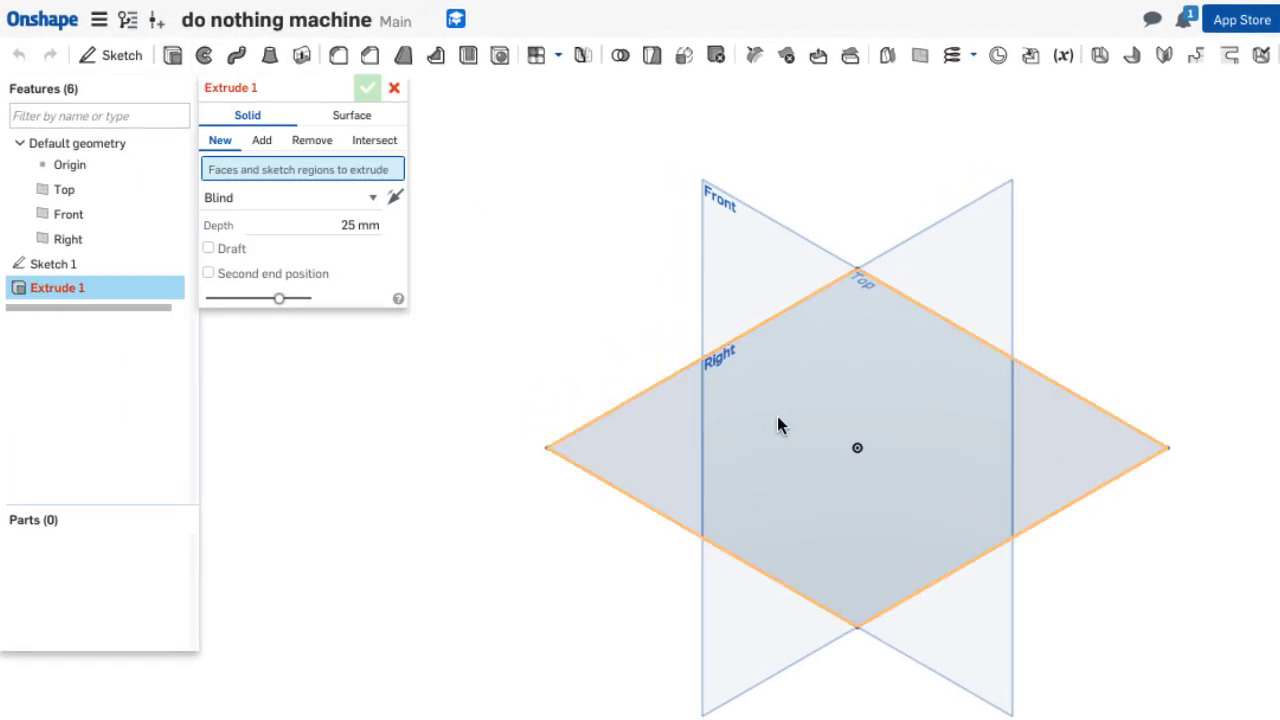
{"action": "left_click", "coordinate": [857, 447]}
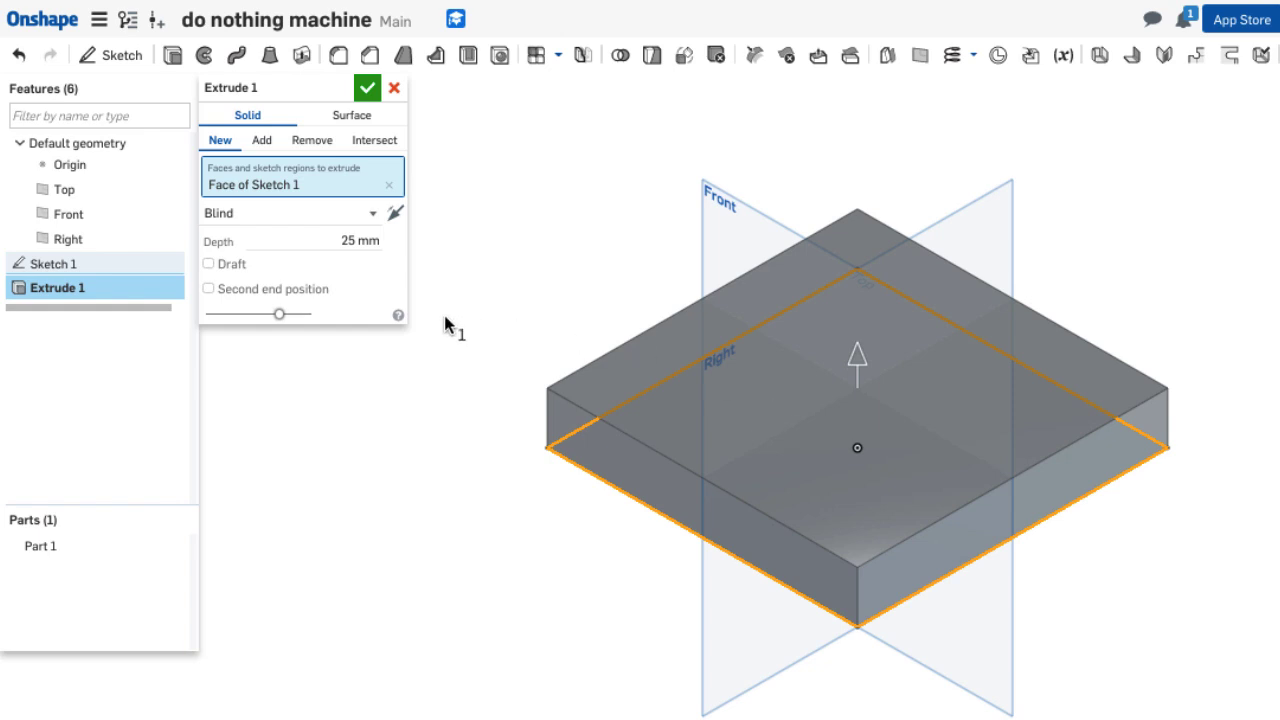
{"action": "mouse_move", "coordinate": [452, 302]}
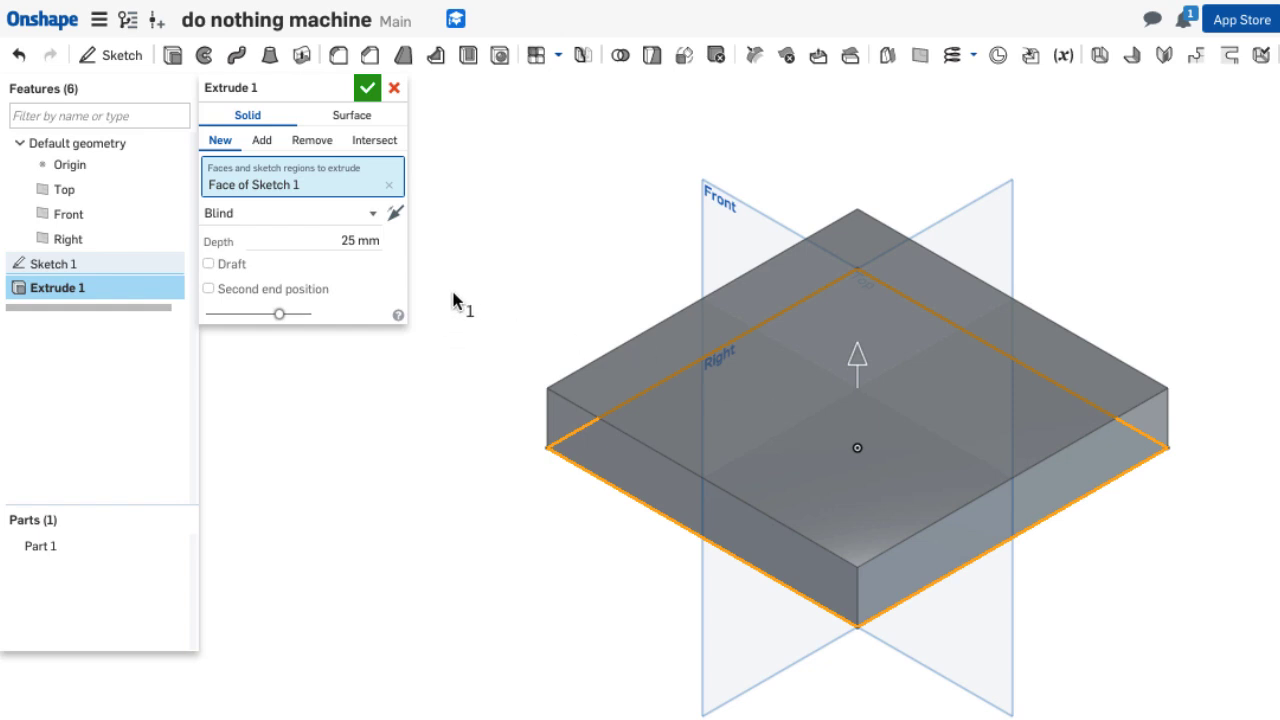
{"action": "mouse_move", "coordinate": [493, 393]}
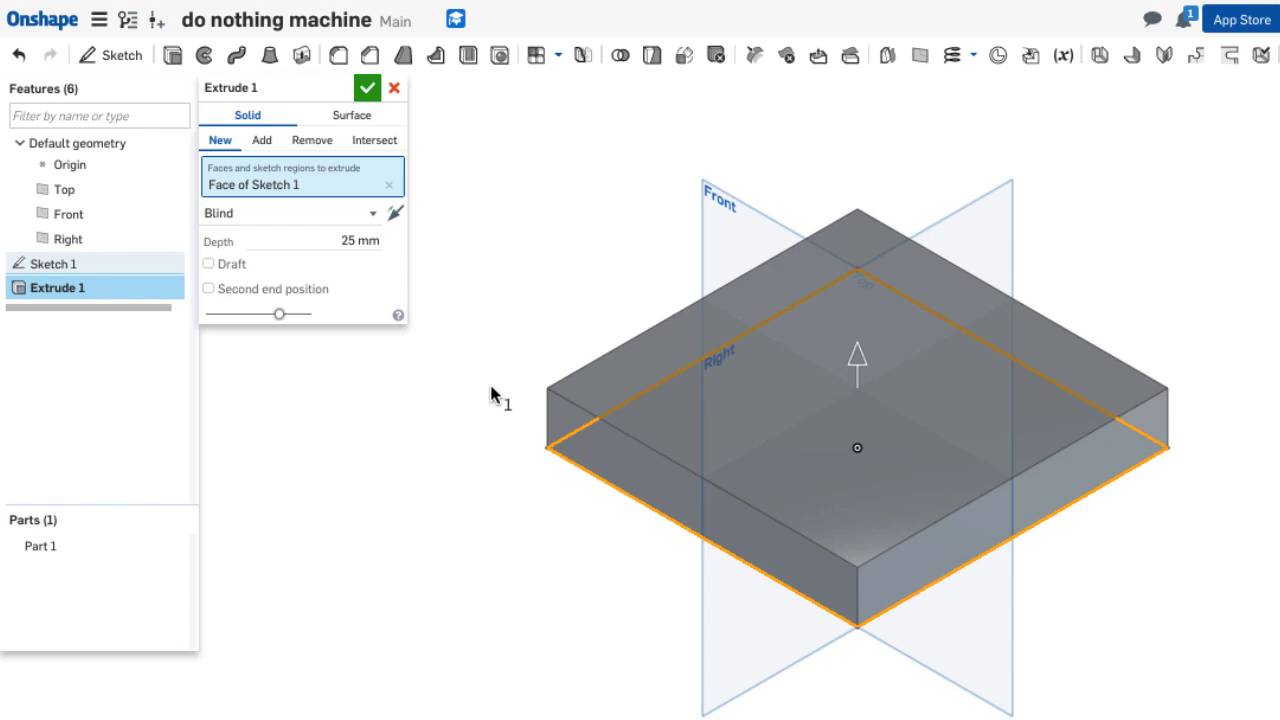
{"action": "mouse_move", "coordinate": [585, 520]}
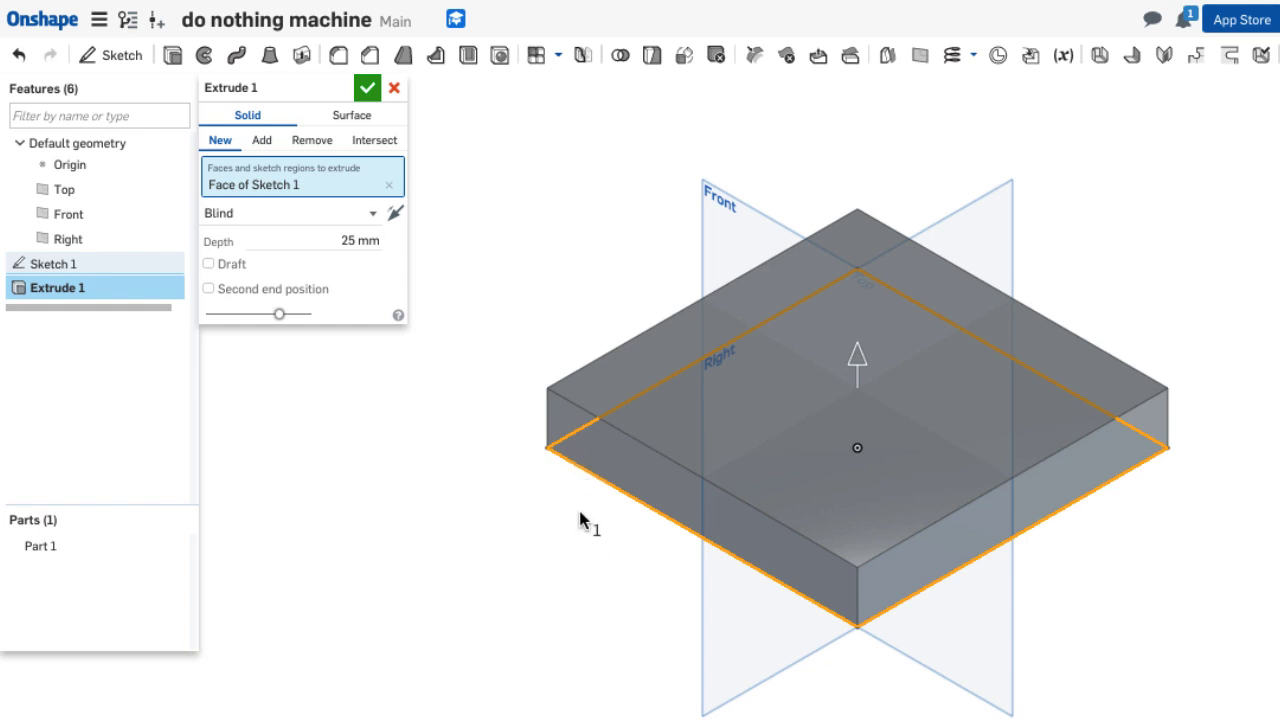
{"action": "left_click", "coordinate": [290, 212]}
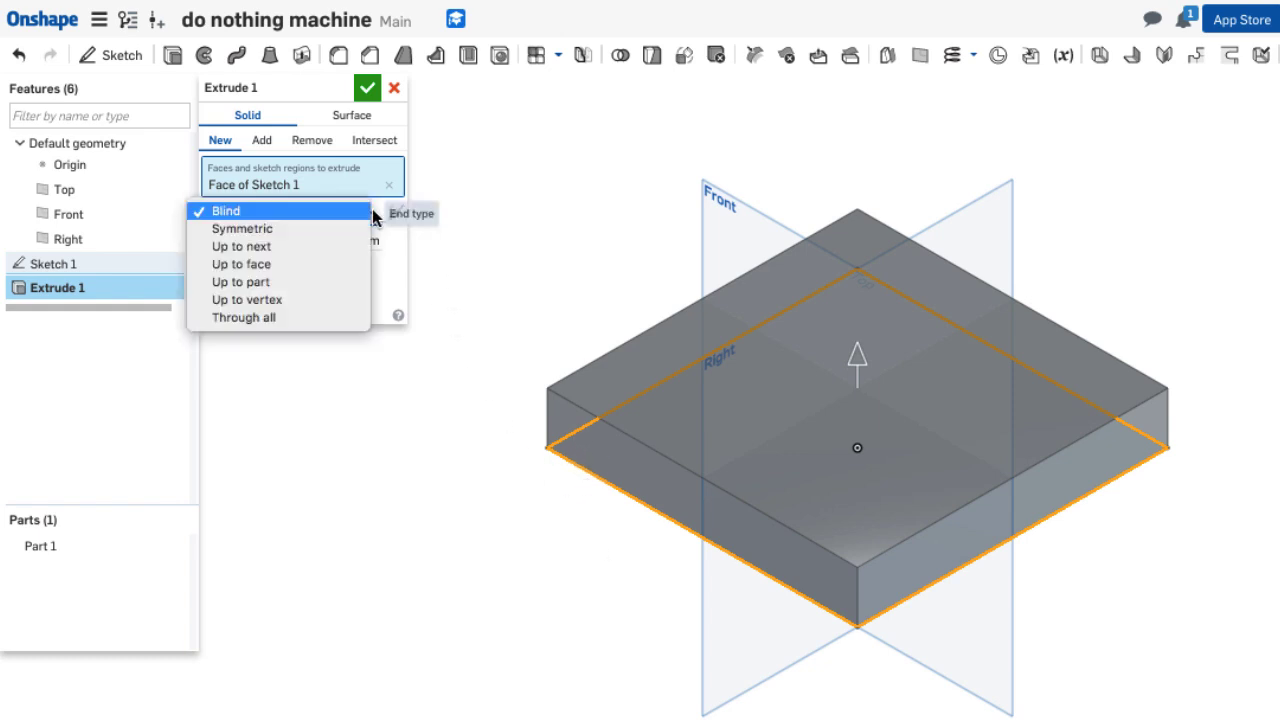
{"action": "left_click", "coordinate": [242, 228]}
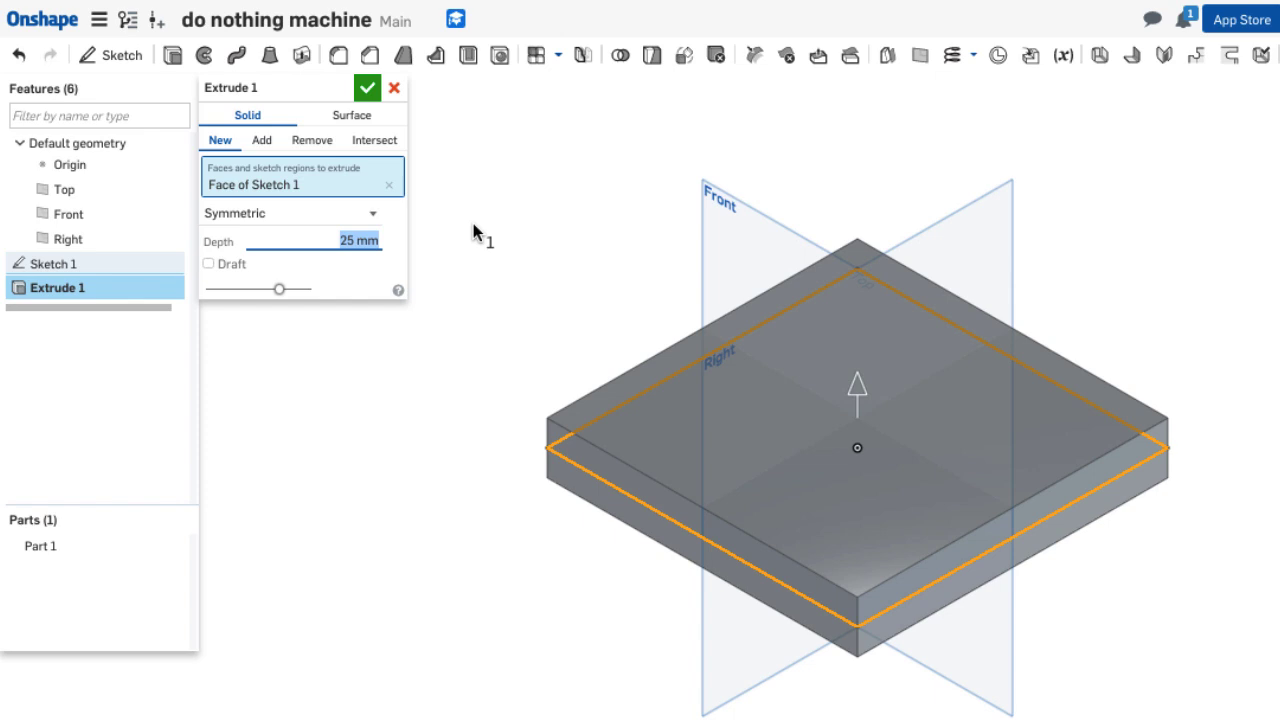
{"action": "type", "text": "35"}
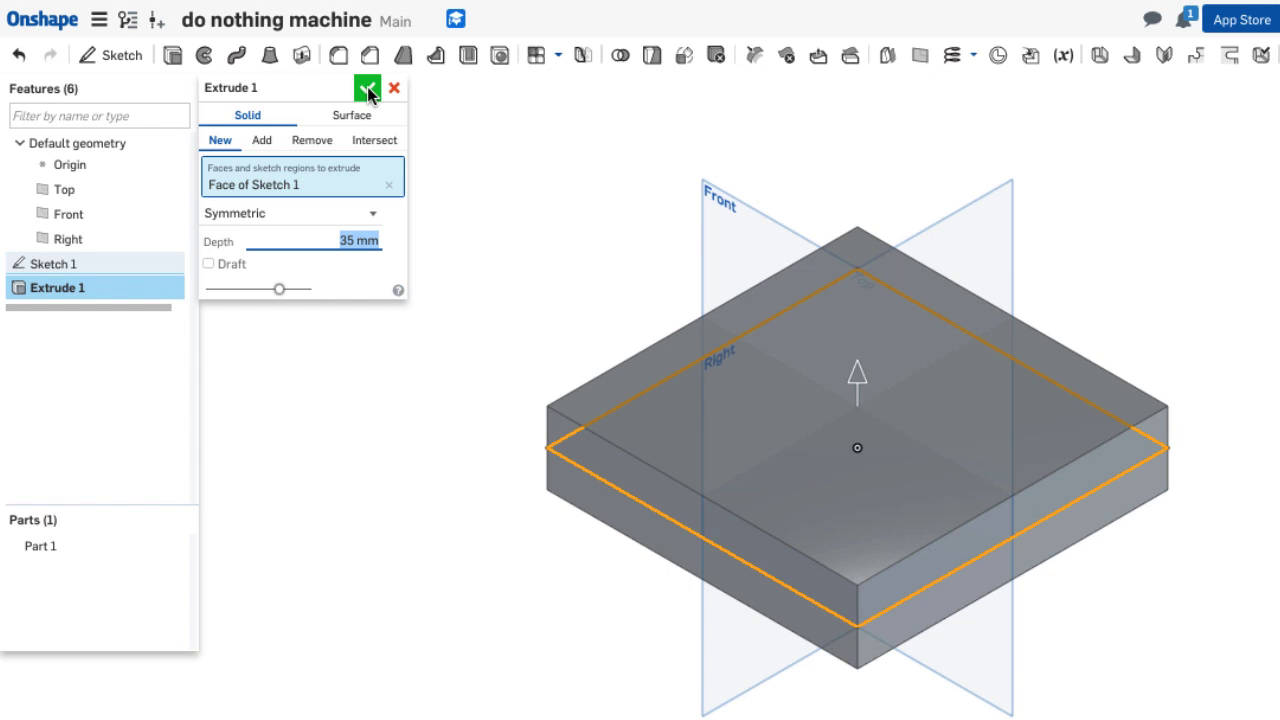
{"action": "left_click", "coordinate": [367, 88]}
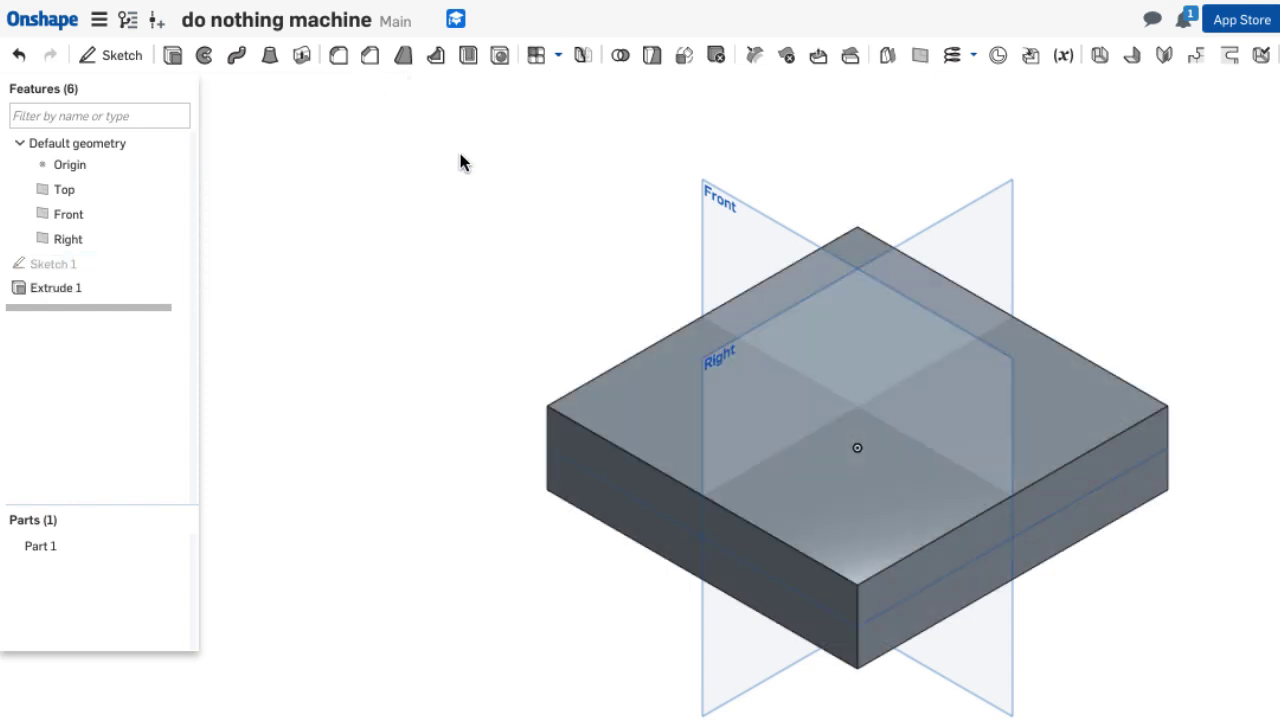
{"action": "left_click", "coordinate": [40, 546]}
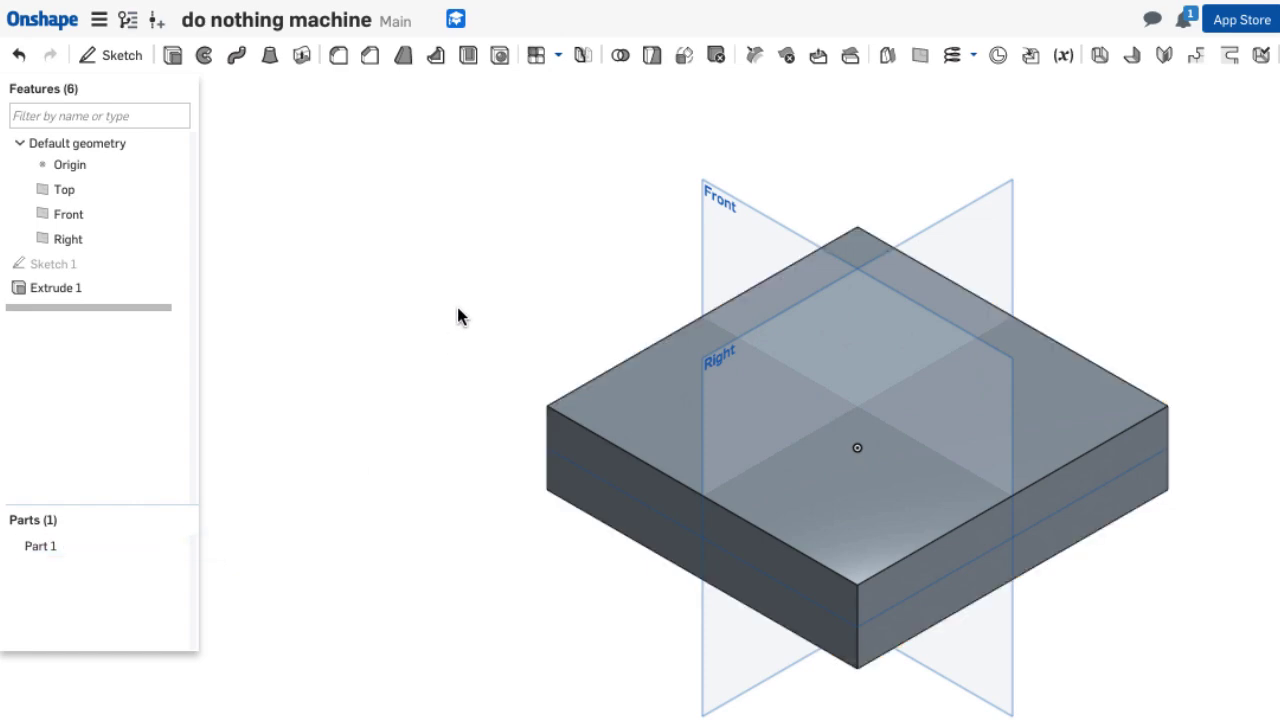
{"action": "left_click", "coordinate": [204, 705]}
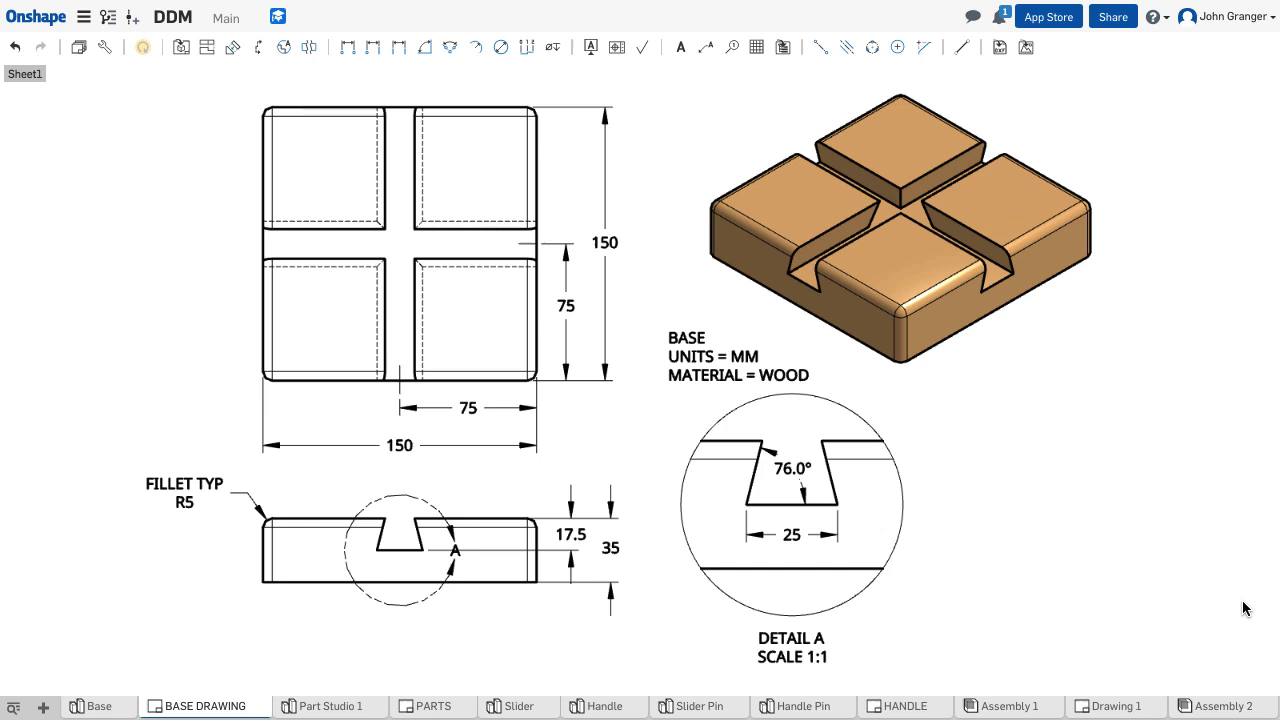
{"action": "left_click", "coordinate": [400, 243]}
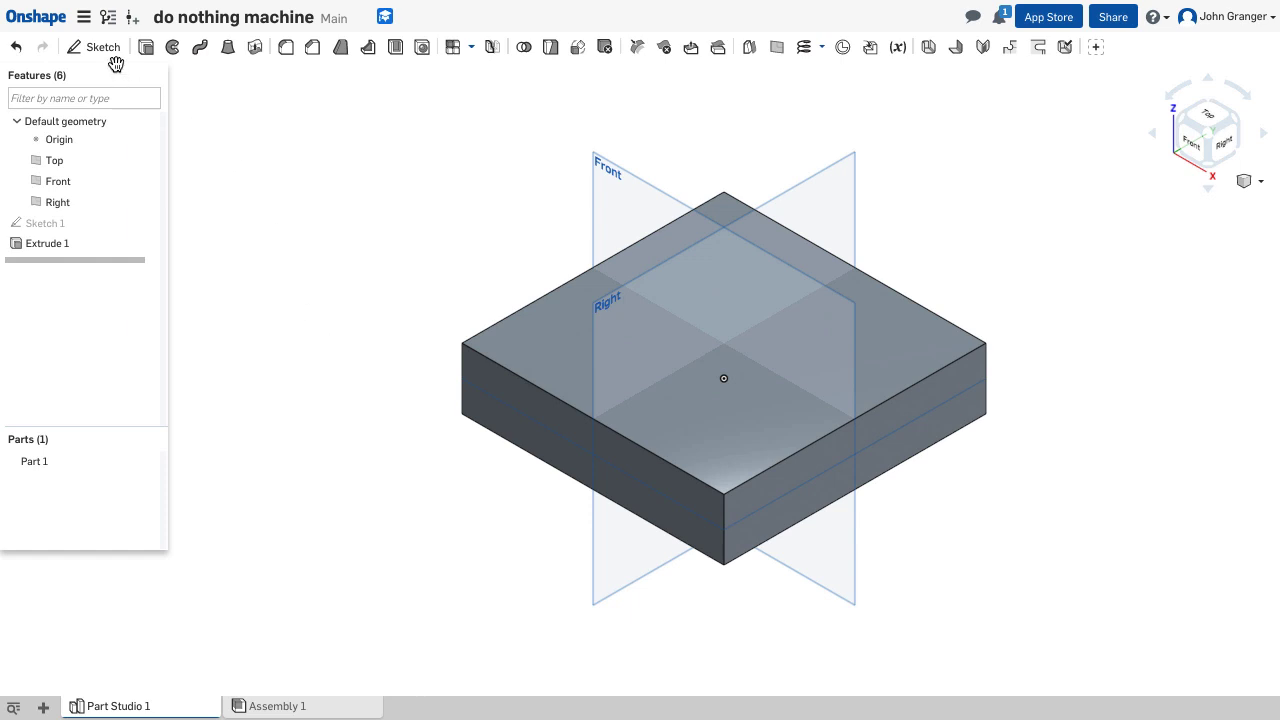
Start Sketch 2 on the block's front face, viewed normal to it.
{"action": "left_click", "coordinate": [93, 46]}
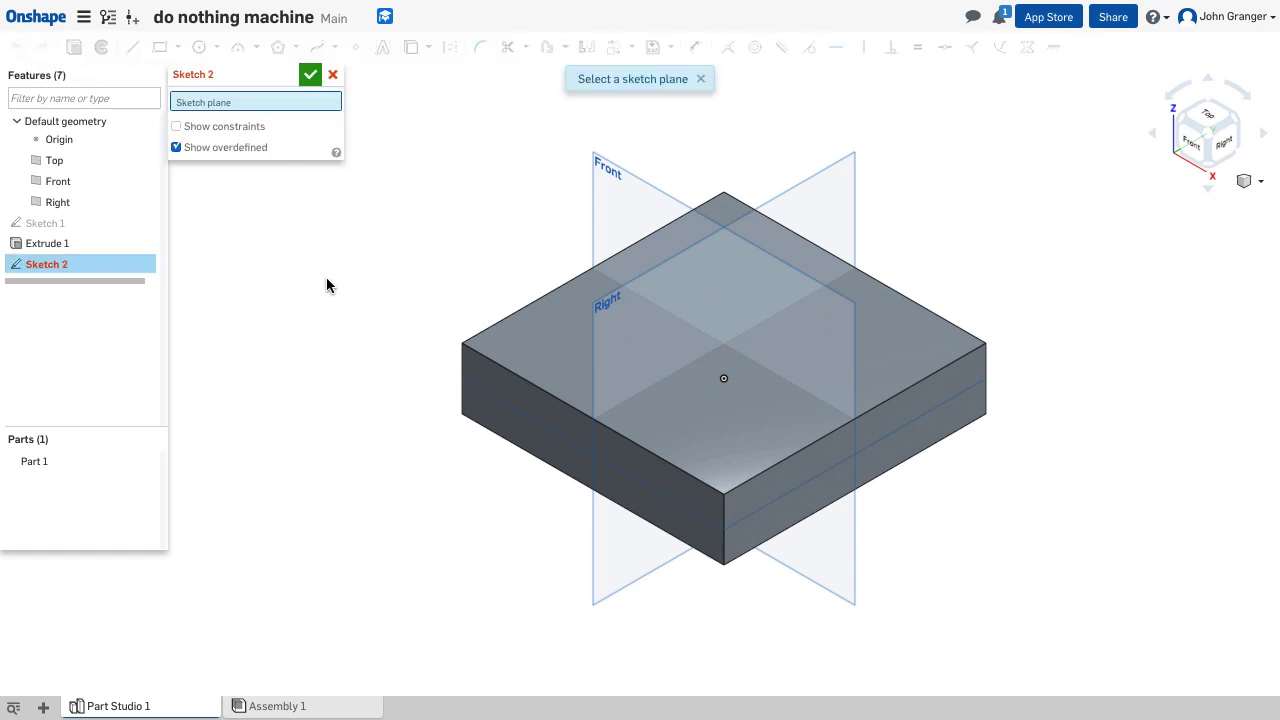
{"action": "left_click", "coordinate": [555, 440]}
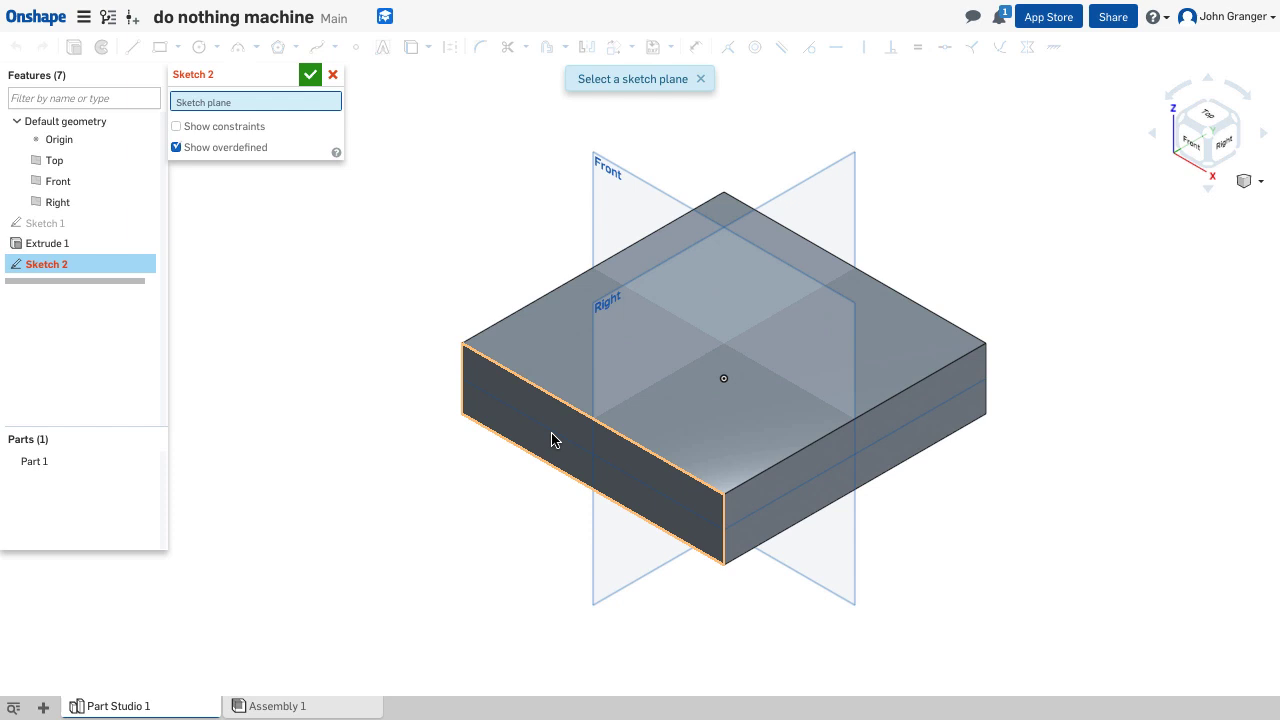
{"action": "left_click", "coordinate": [555, 440]}
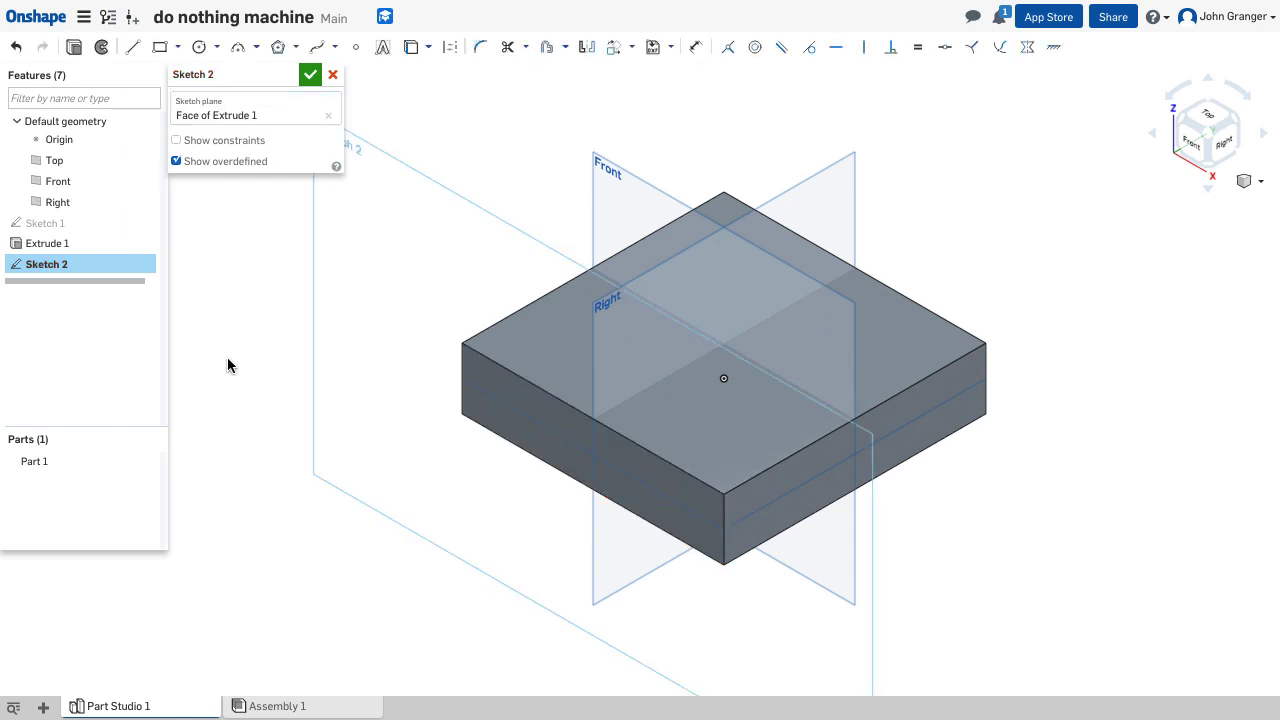
{"action": "right_click", "coordinate": [230, 363]}
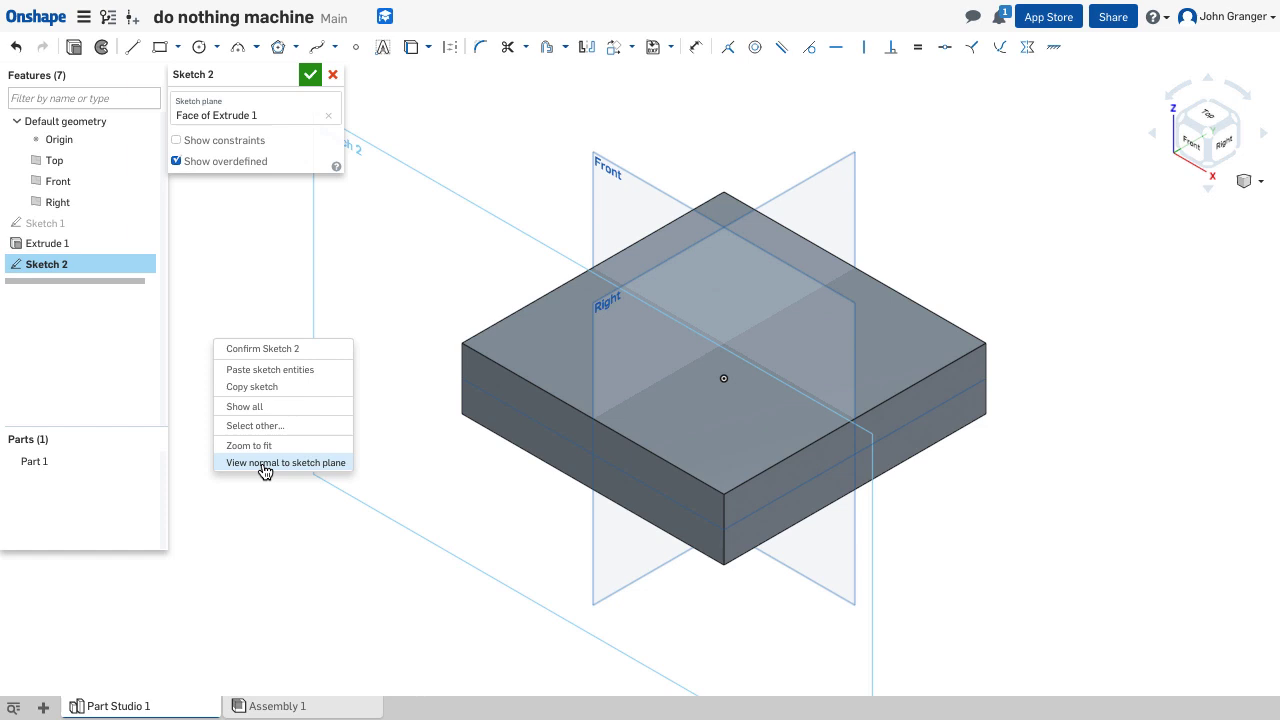
{"action": "left_click", "coordinate": [285, 462]}
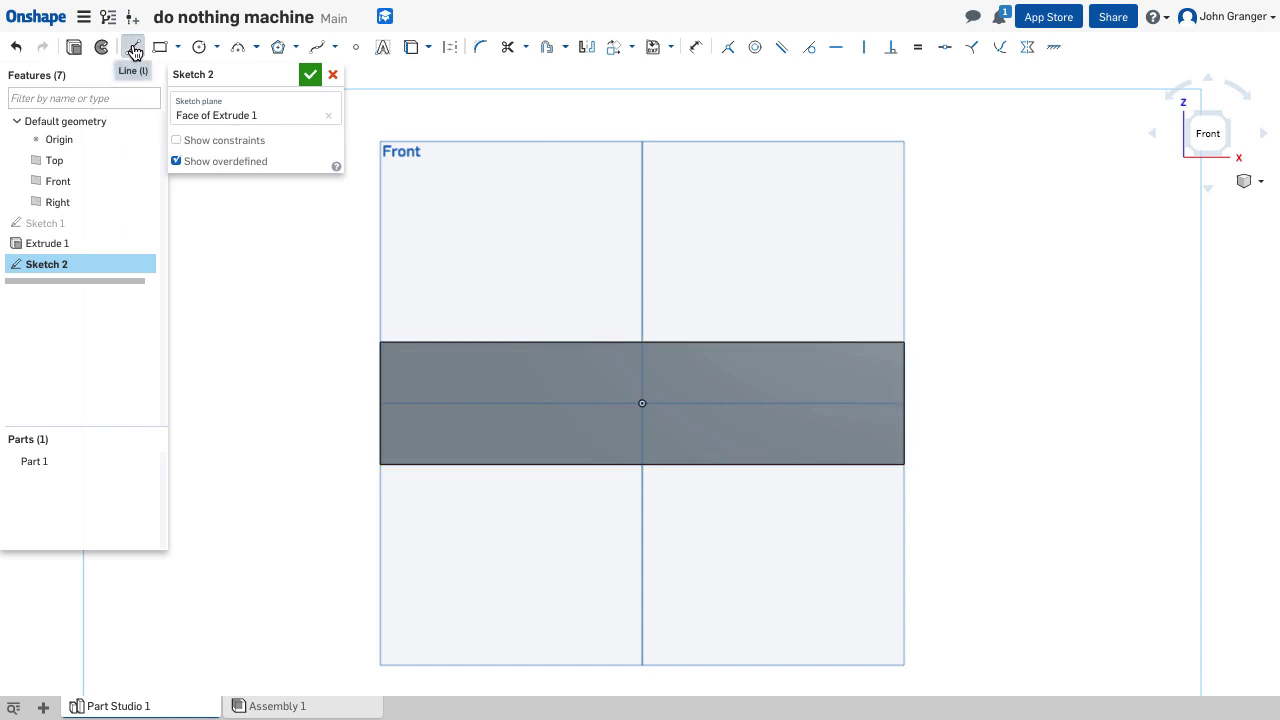
Draw a line trapezoid with a 25 mm base, 76° angle and equal sloped sides.
{"action": "left_click", "coordinate": [132, 47]}
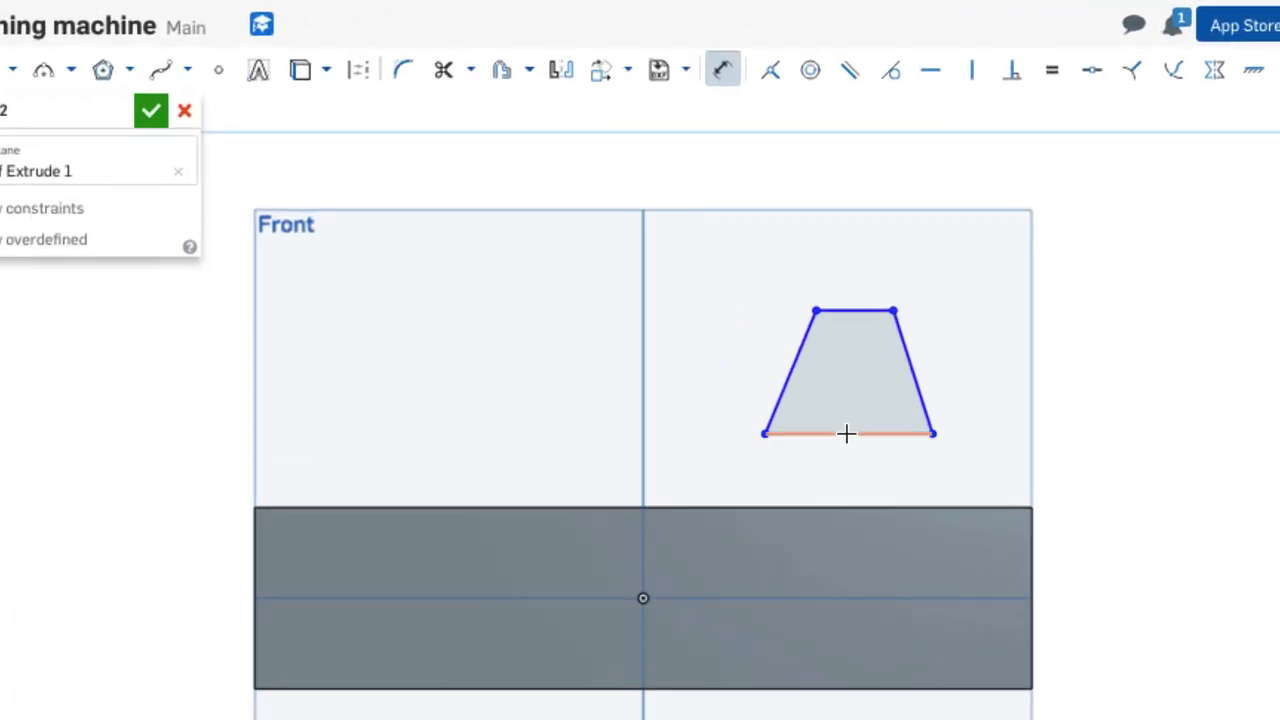
{"action": "left_click", "coordinate": [848, 434]}
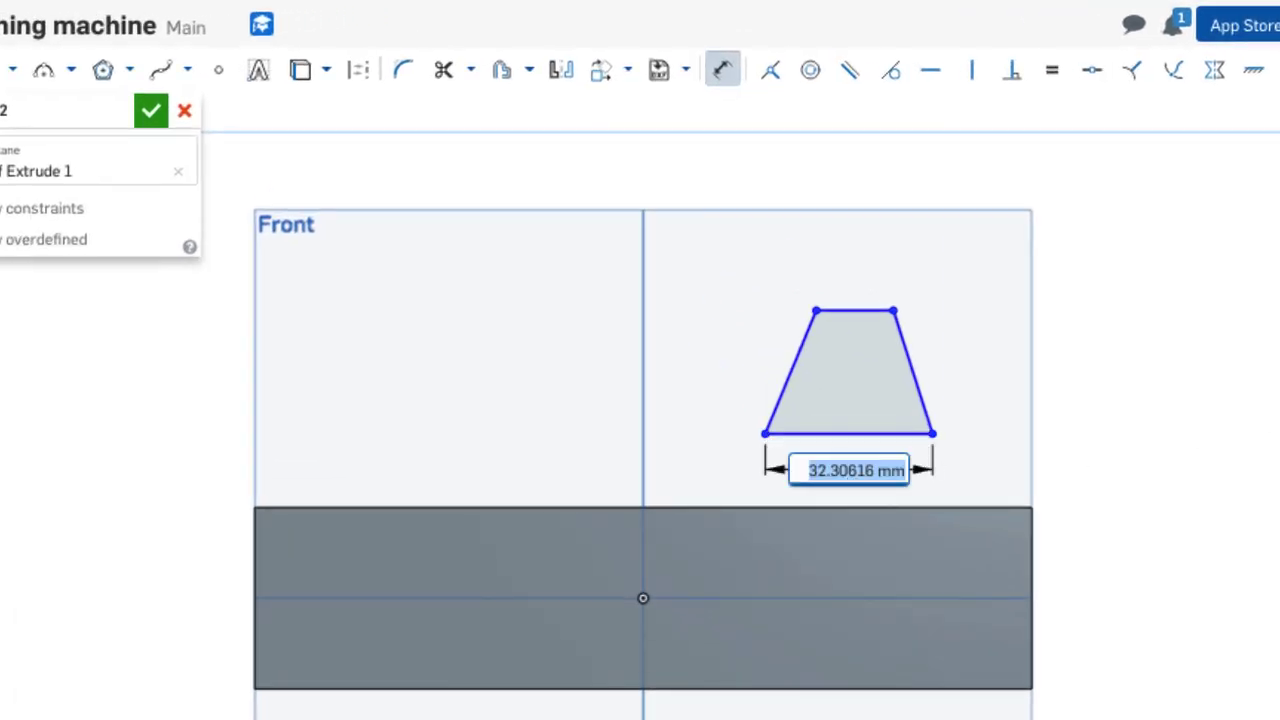
{"action": "type", "text": "25"}
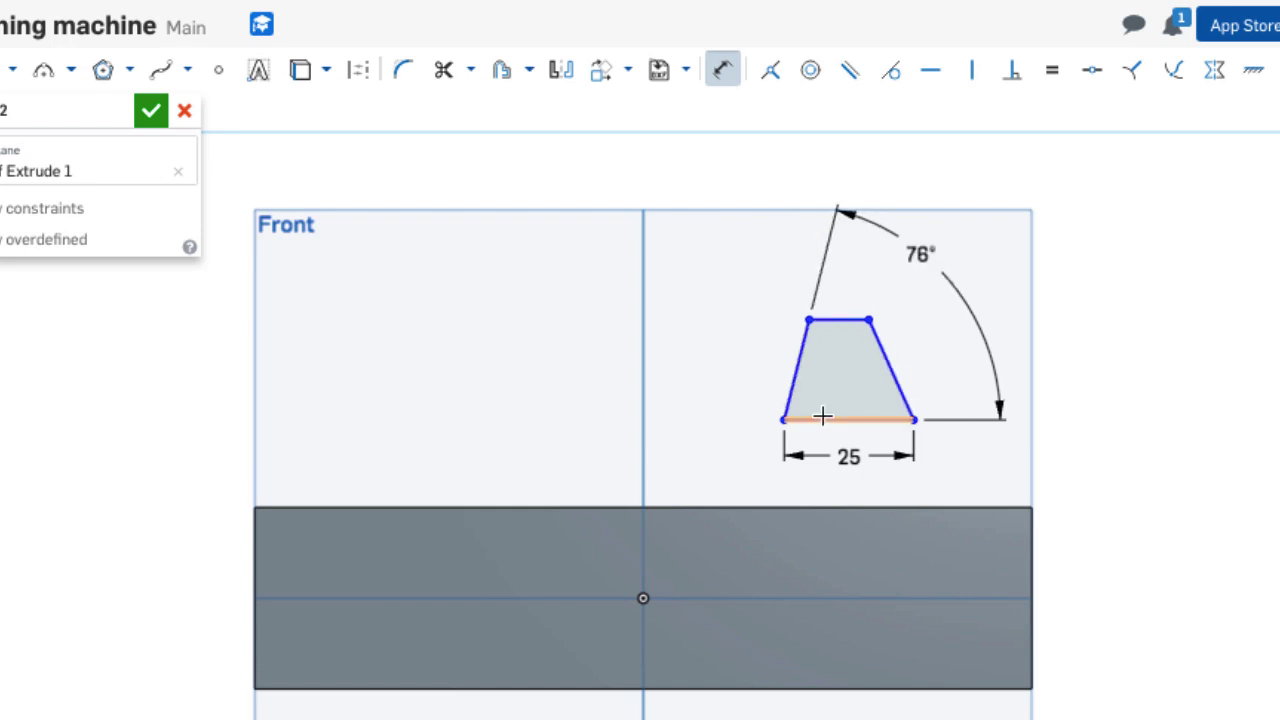
{"action": "left_click", "coordinate": [1051, 70]}
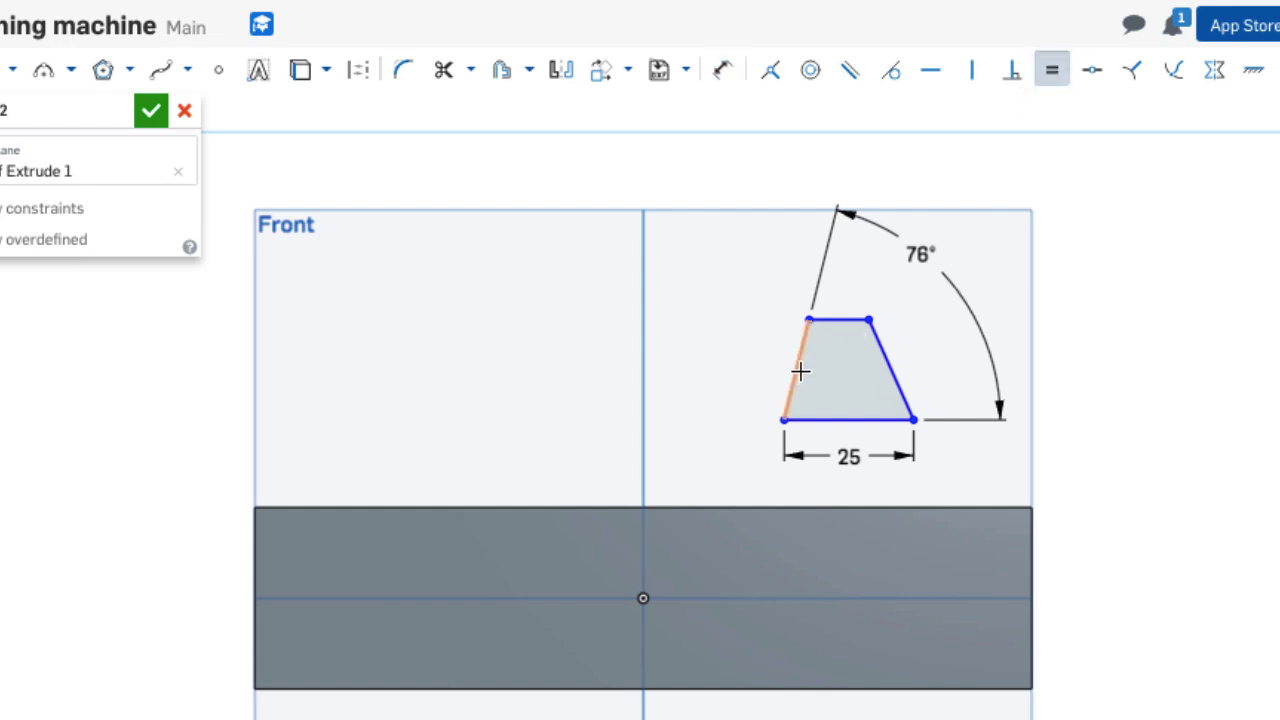
{"action": "mouse_move", "coordinate": [800, 363]}
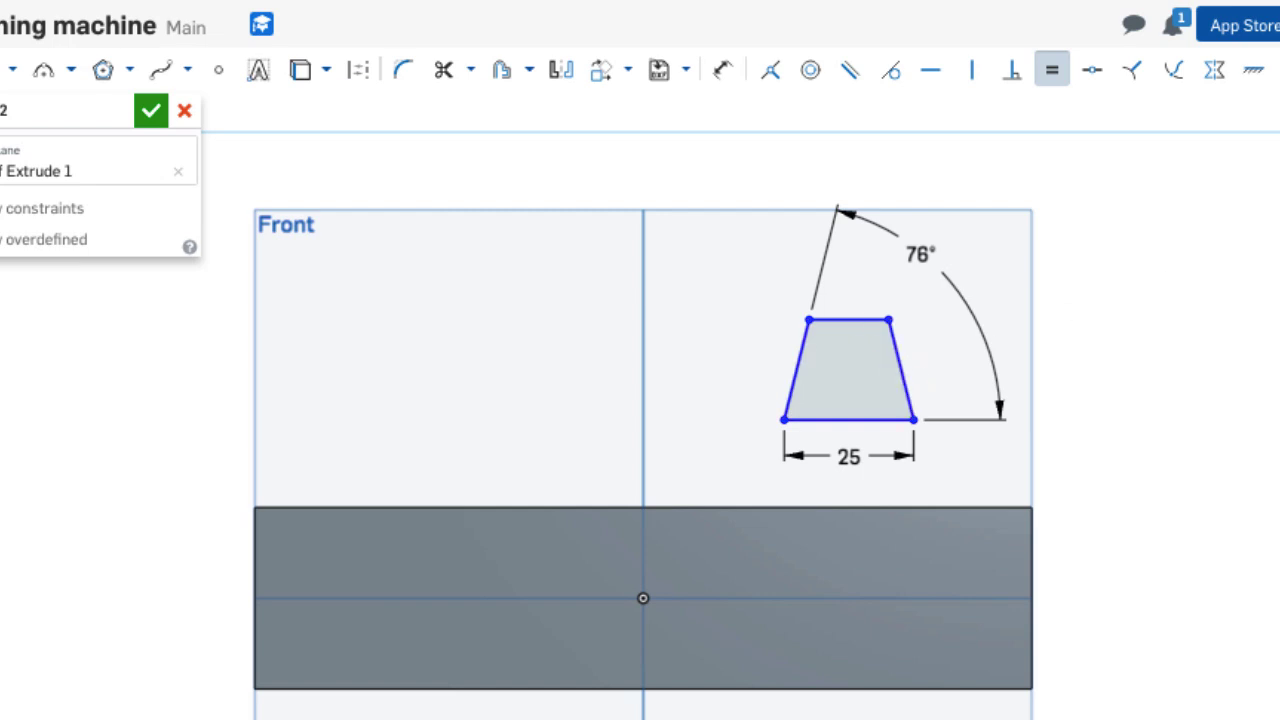
{"action": "mouse_move", "coordinate": [1026, 483]}
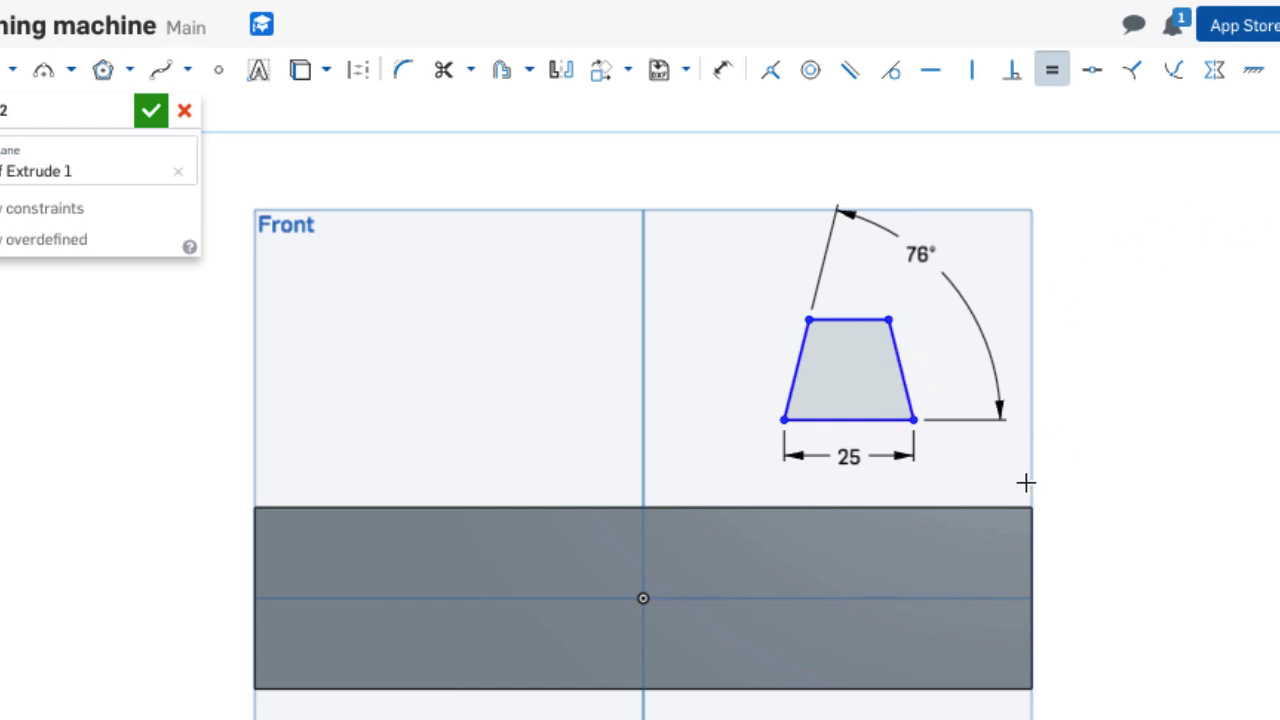
{"action": "mouse_move", "coordinate": [715, 689]}
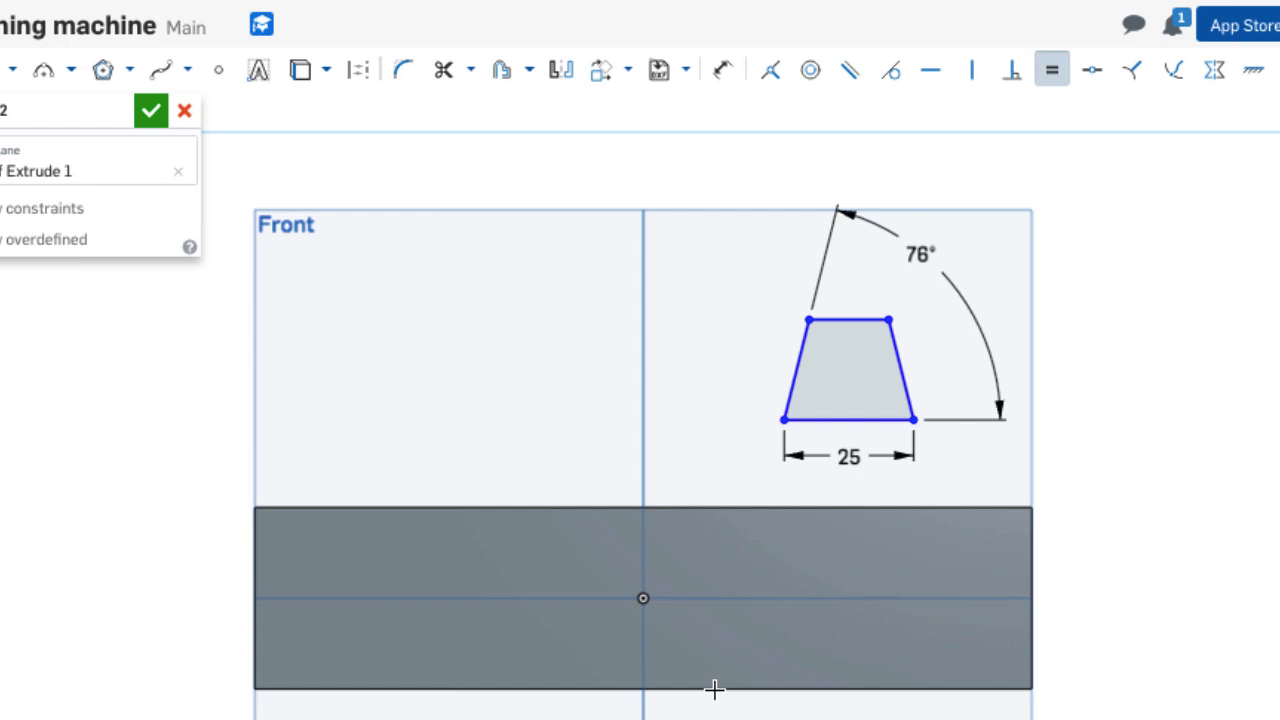
{"action": "mouse_move", "coordinate": [224, 92]}
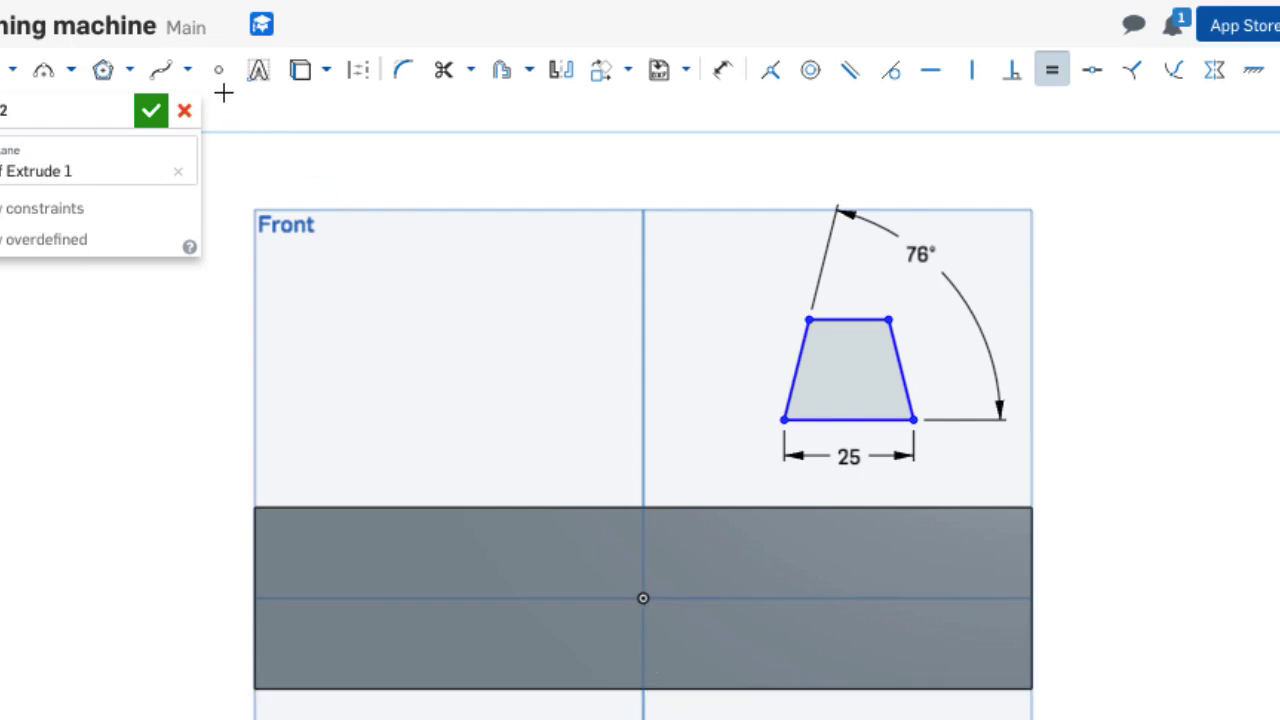
Make the trapezoid base midpoint coincide with the origin and its top line with the block's top edge.
{"action": "left_click", "coordinate": [218, 69]}
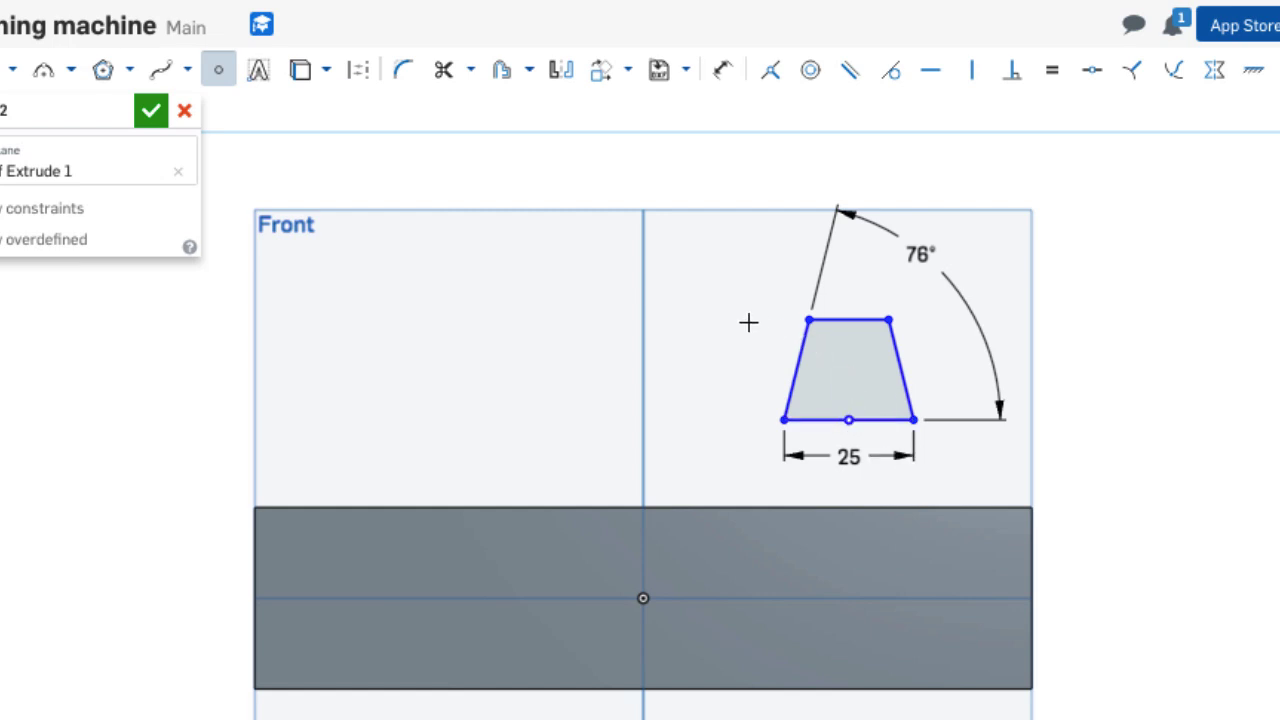
{"action": "mouse_move", "coordinate": [741, 320]}
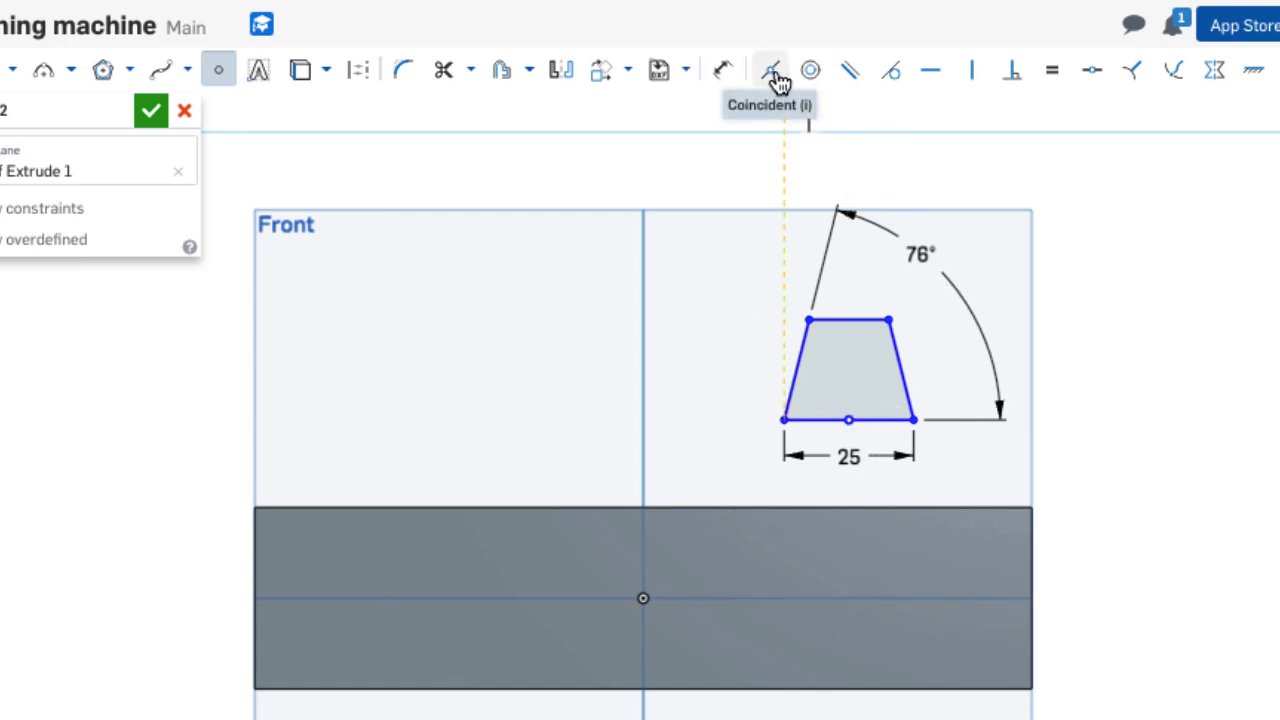
{"action": "left_click", "coordinate": [769, 69]}
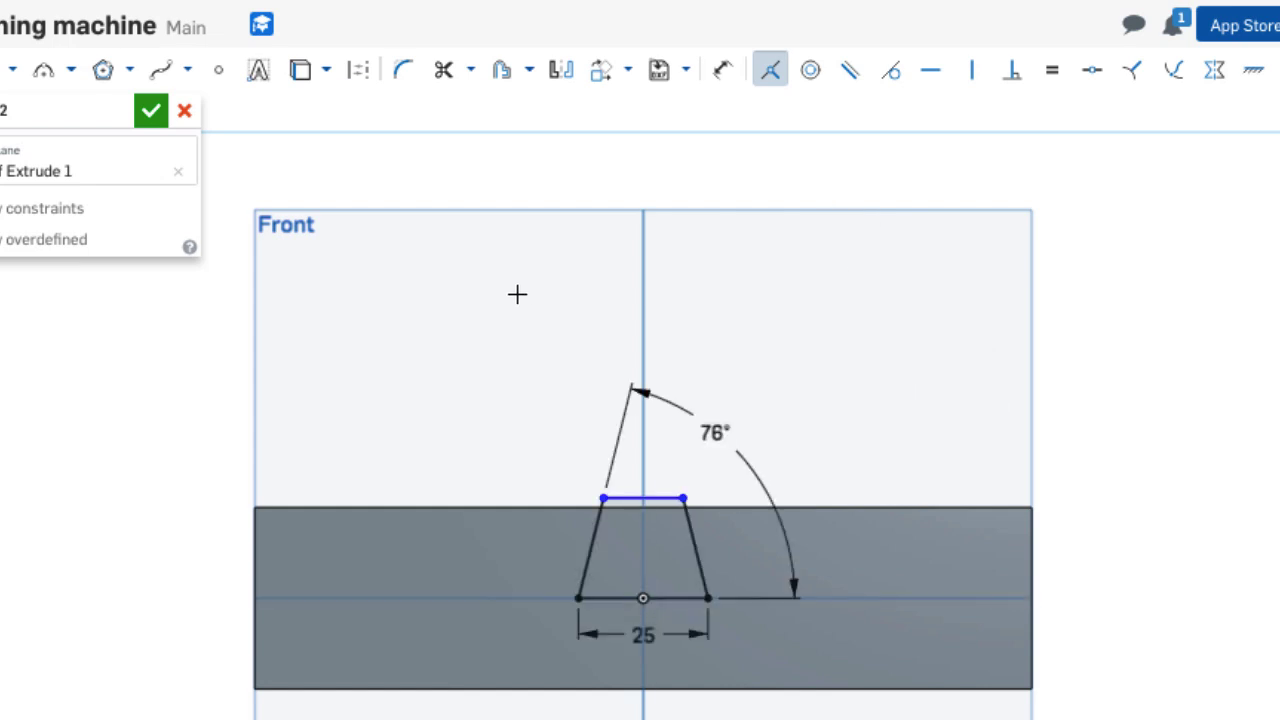
{"action": "mouse_move", "coordinate": [913, 367]}
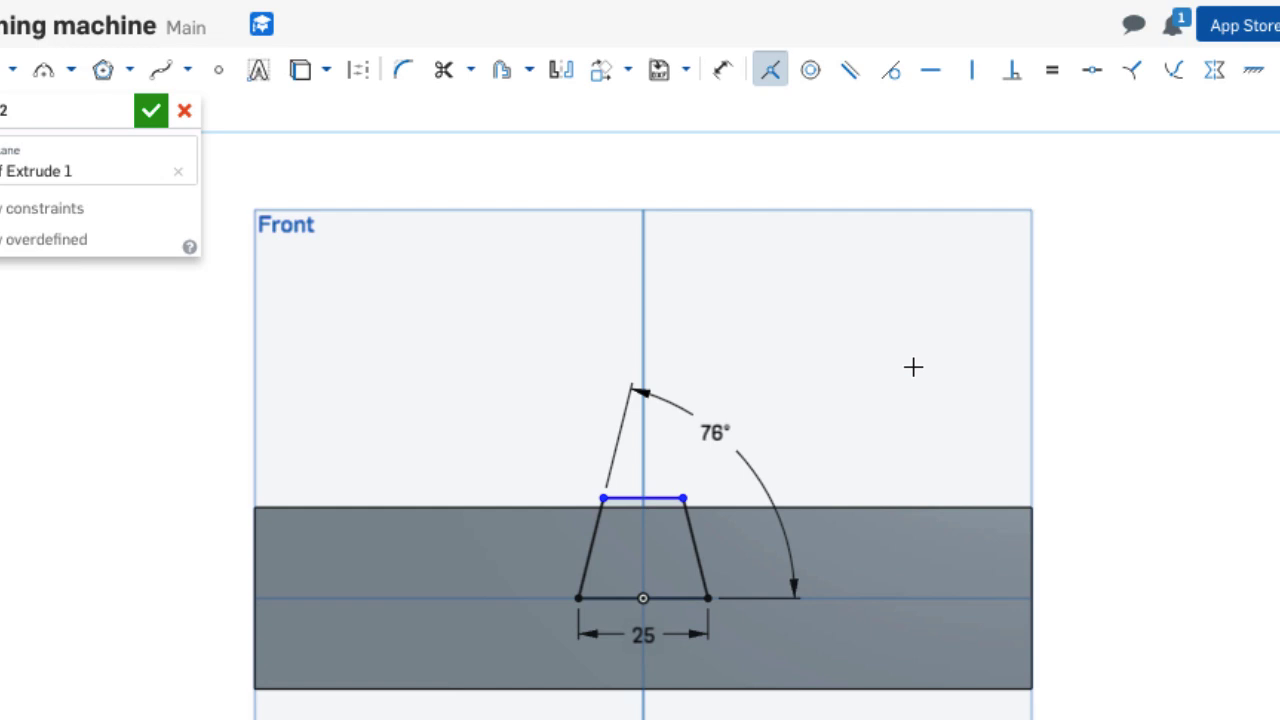
{"action": "right_click", "coordinate": [913, 367]}
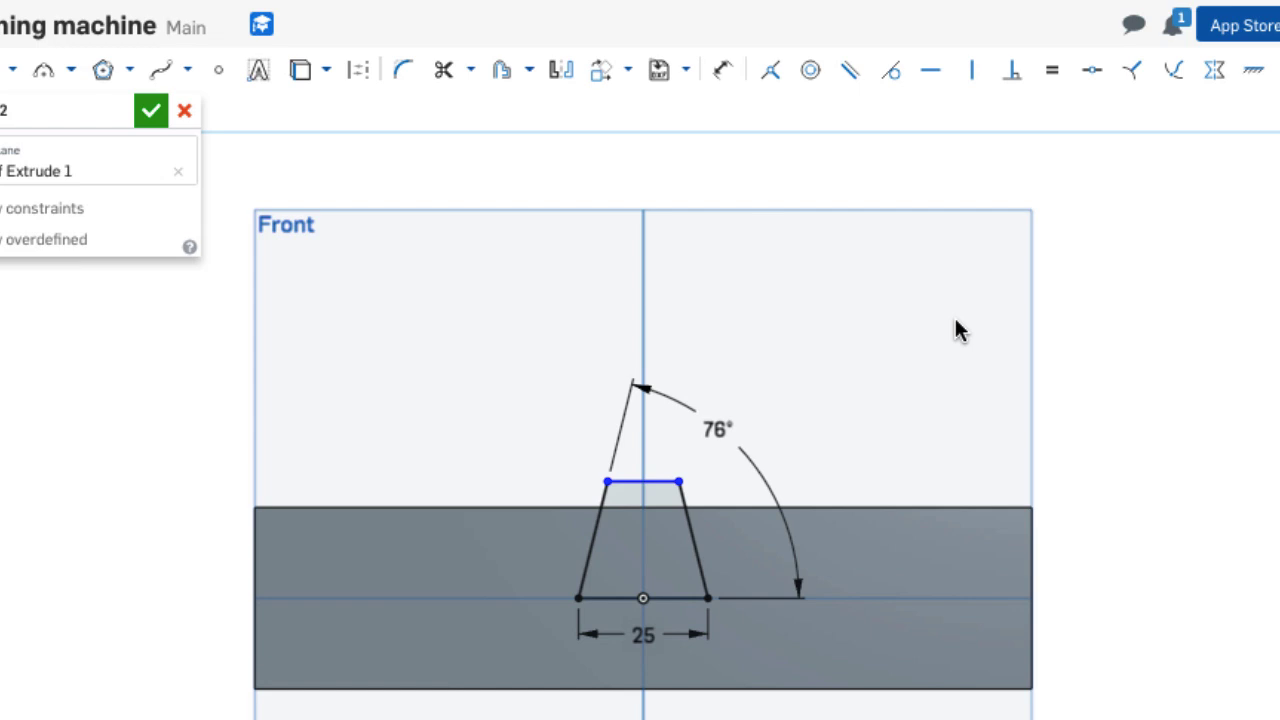
{"action": "mouse_move", "coordinate": [769, 70]}
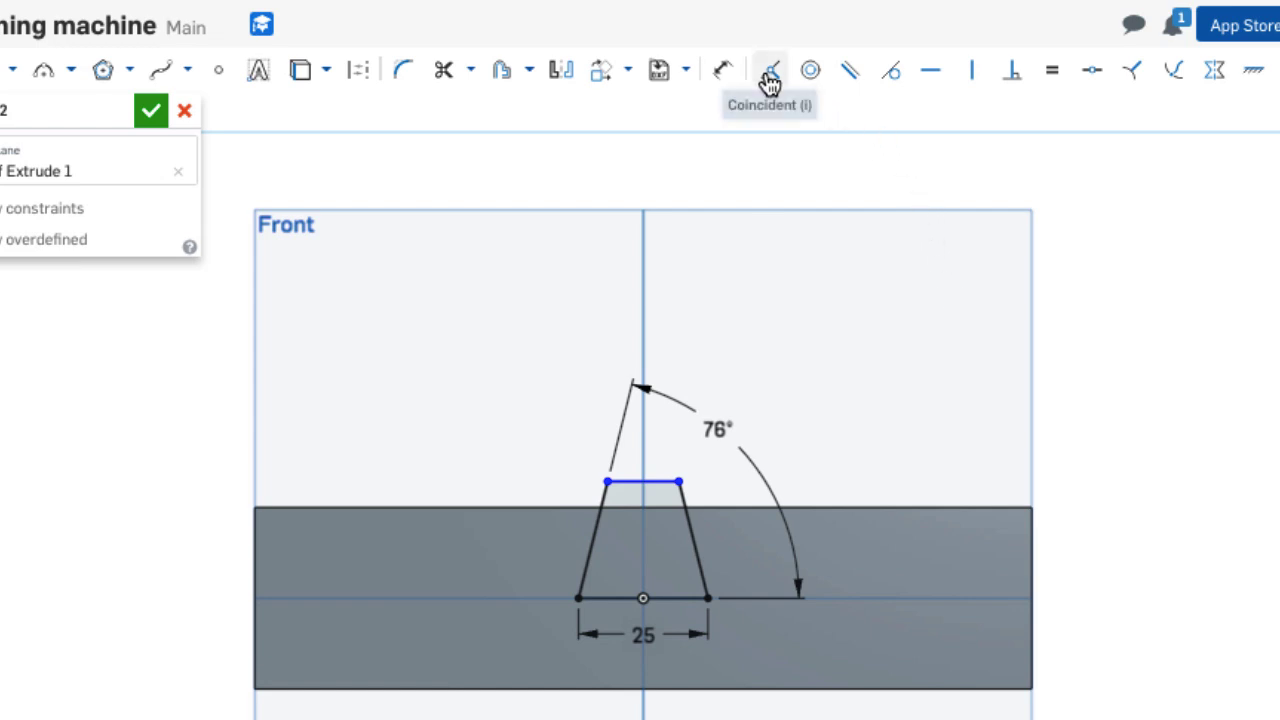
{"action": "left_click", "coordinate": [769, 70]}
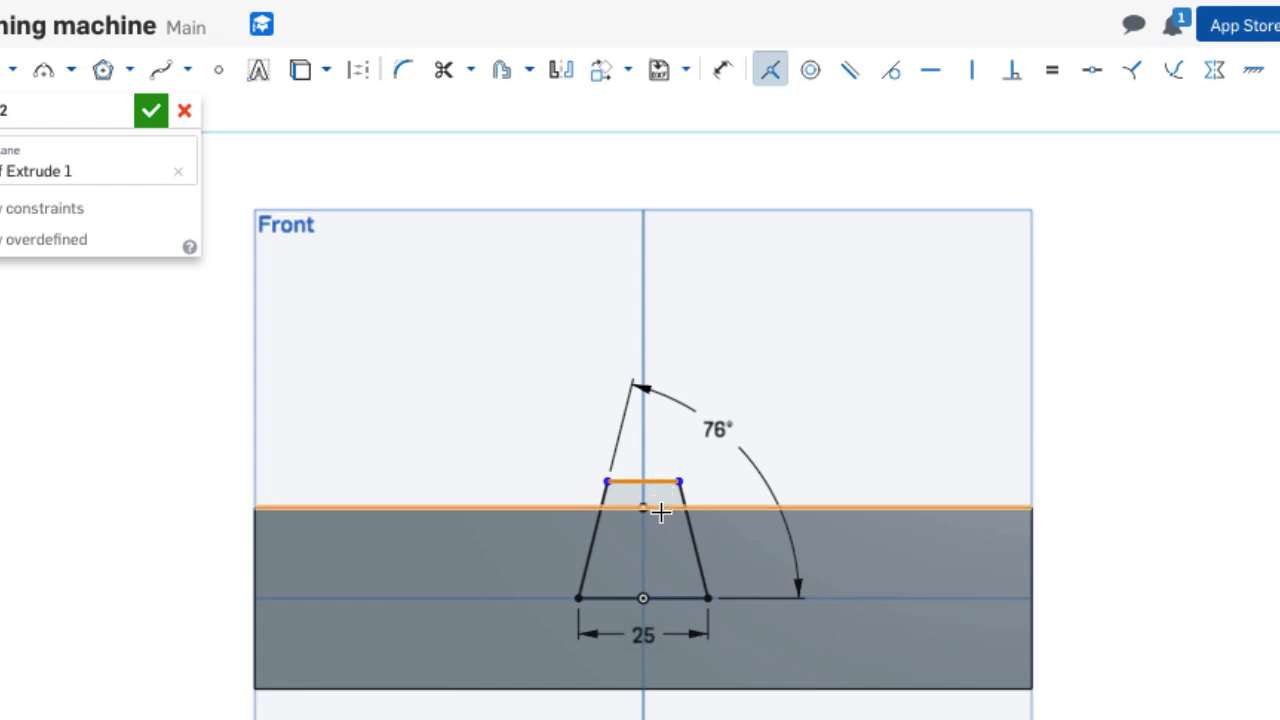
{"action": "mouse_move", "coordinate": [725, 511]}
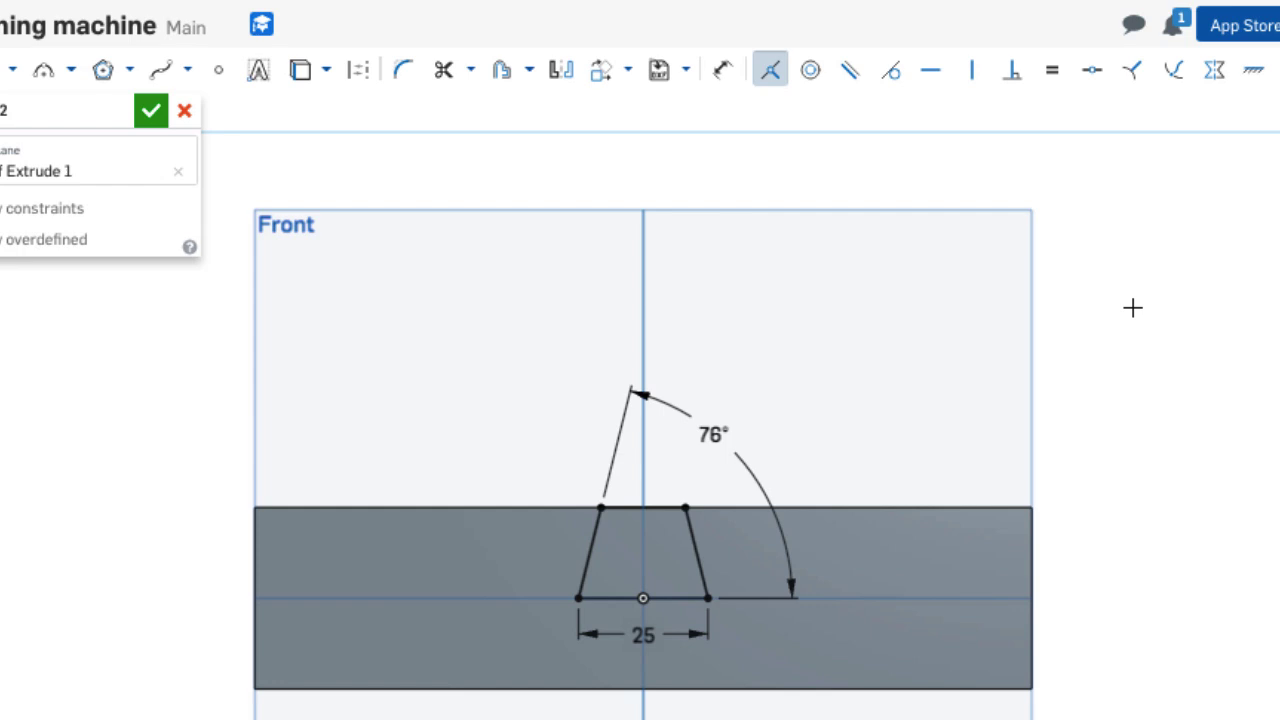
{"action": "mouse_move", "coordinate": [732, 400]}
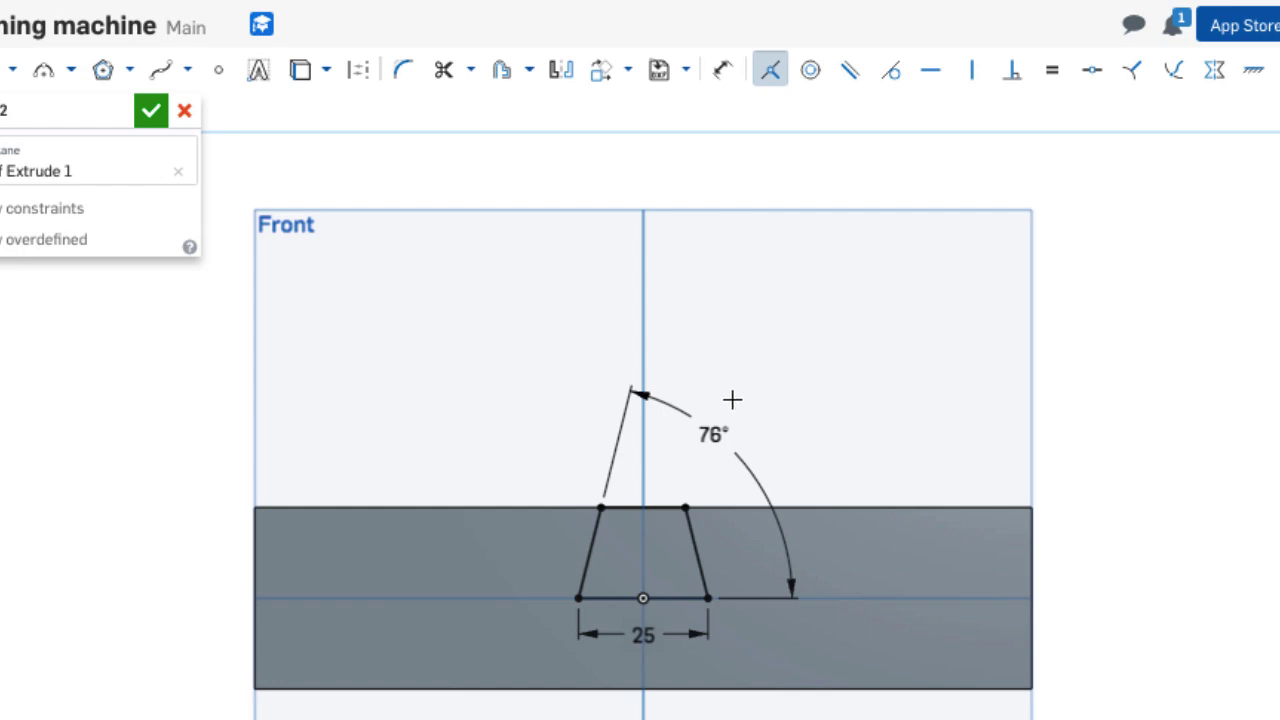
{"action": "mouse_move", "coordinate": [400, 451]}
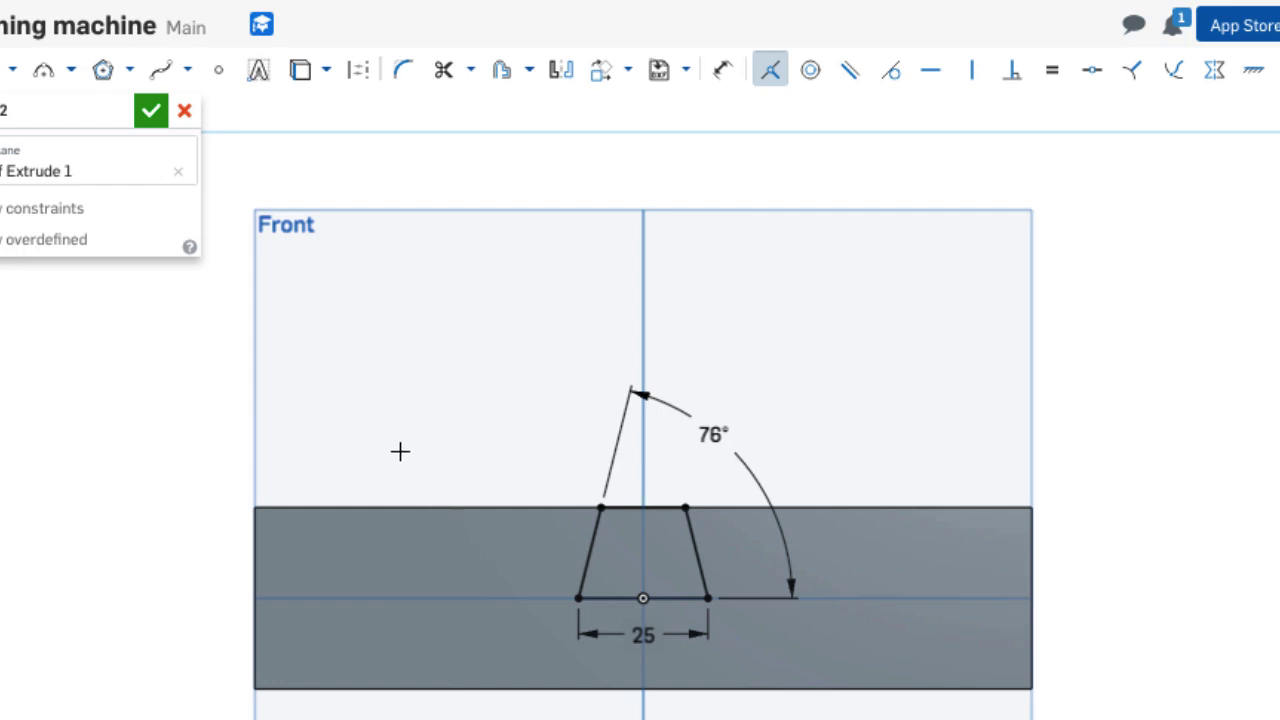
{"action": "mouse_move", "coordinate": [532, 274]}
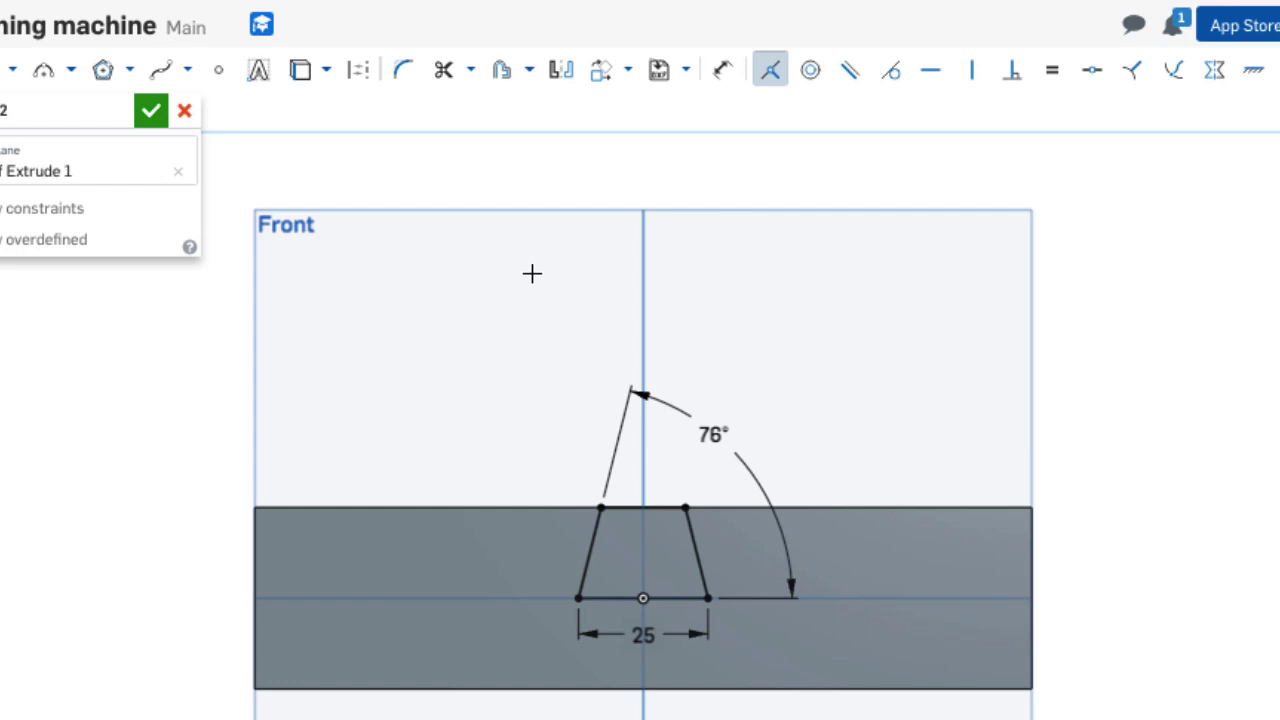
{"action": "mouse_move", "coordinate": [500, 321]}
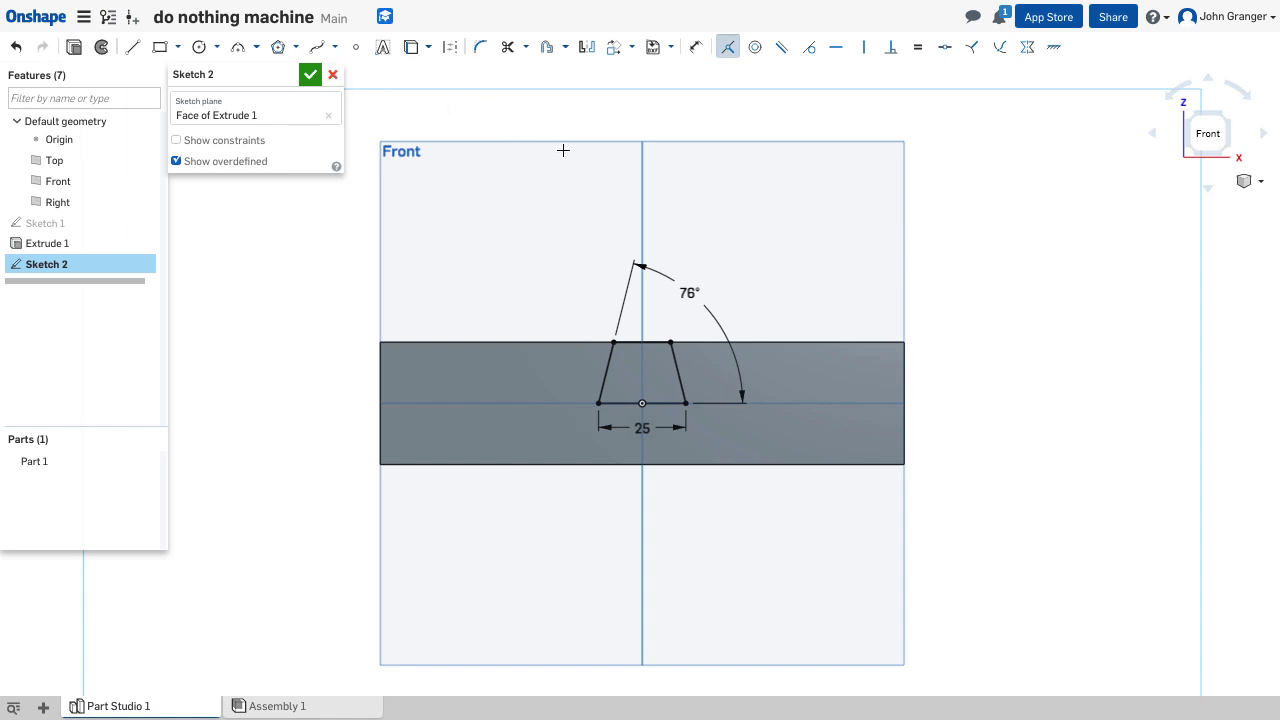
{"action": "mouse_move", "coordinate": [511, 131]}
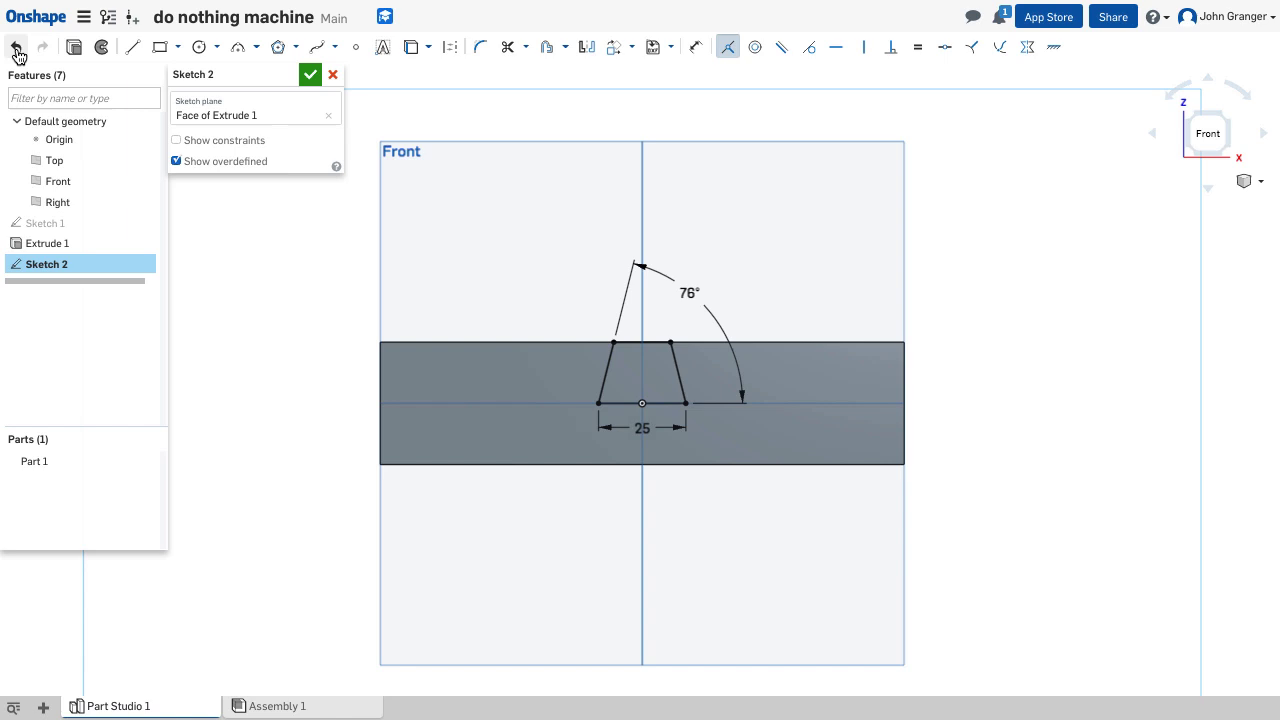
{"action": "mouse_move", "coordinate": [15, 47]}
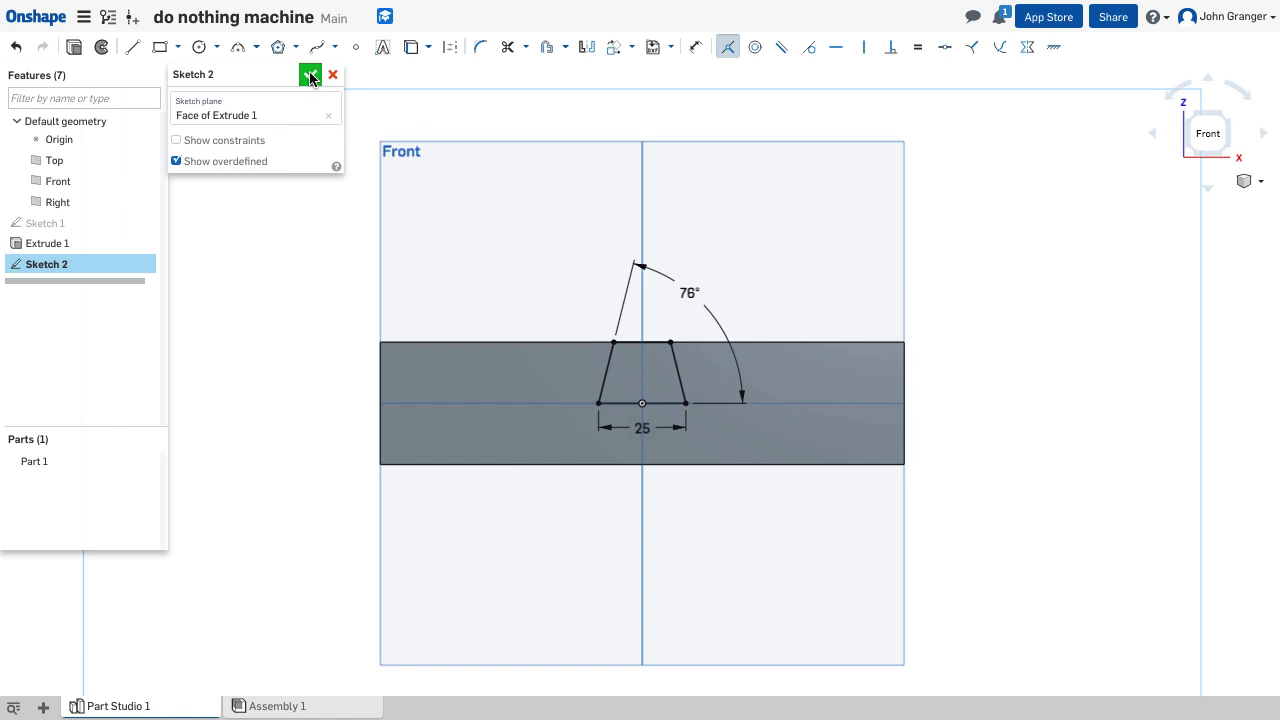
Accept Sketch 2 and view the block from an isometric angle.
{"action": "left_click", "coordinate": [309, 75]}
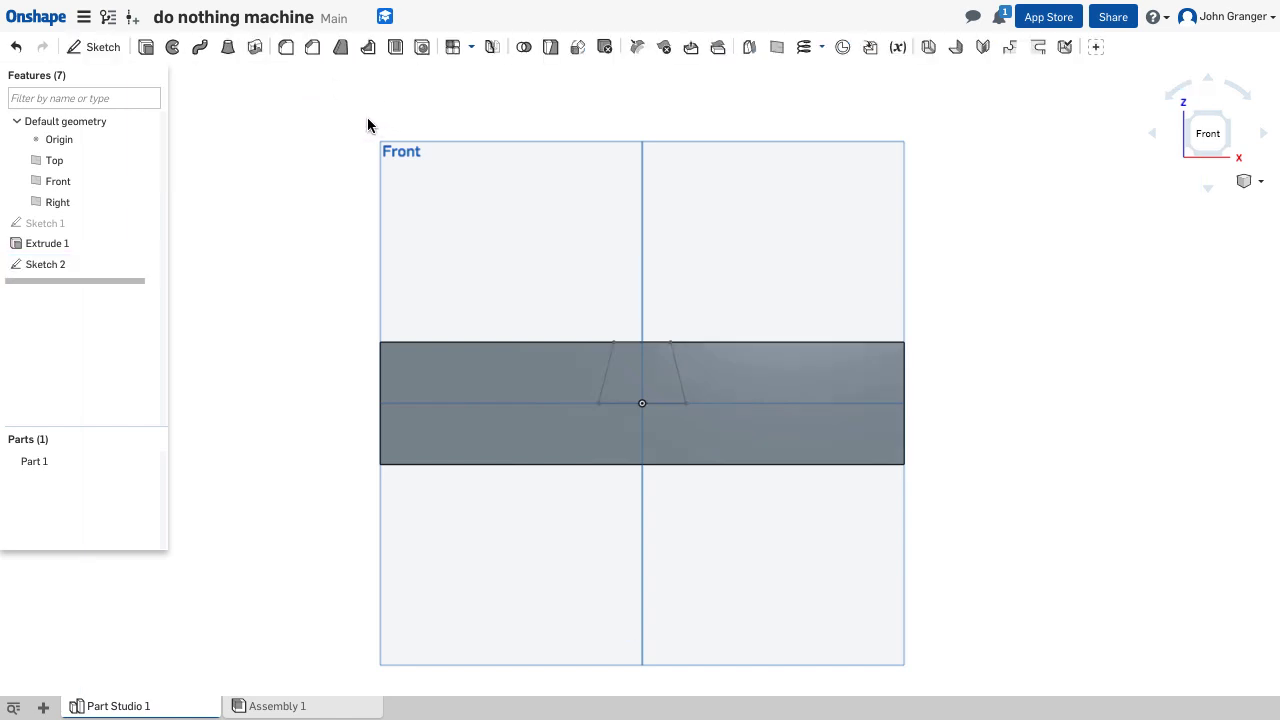
{"action": "right_click", "coordinate": [370, 125]}
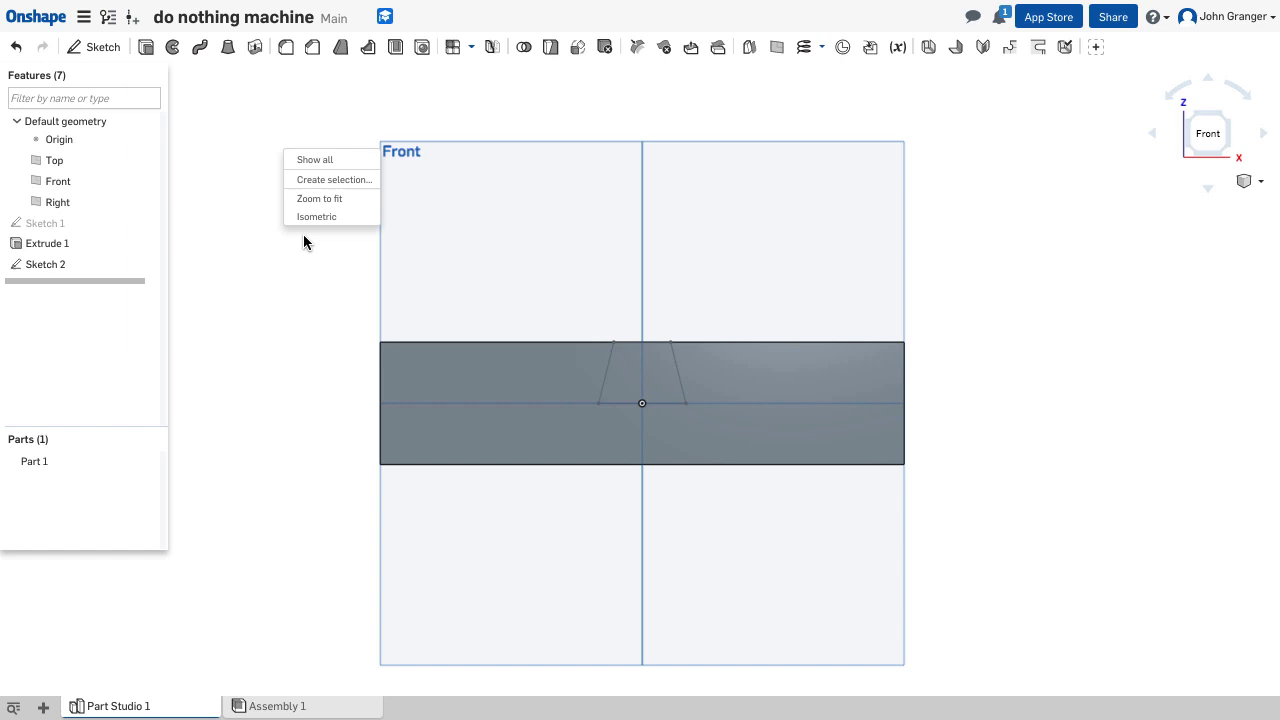
{"action": "left_click", "coordinate": [316, 216]}
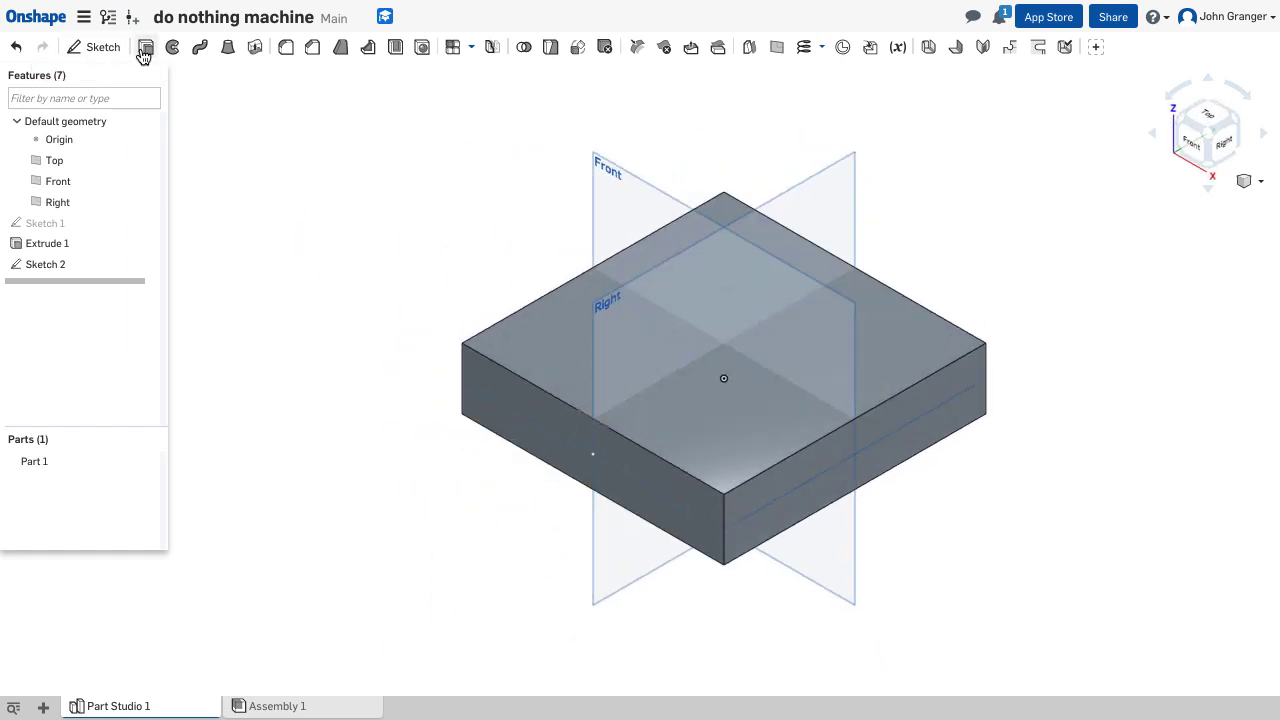
Extrude the dovetail profile as a Remove cut, Through all, creating Extrude 2.
{"action": "left_click", "coordinate": [145, 47]}
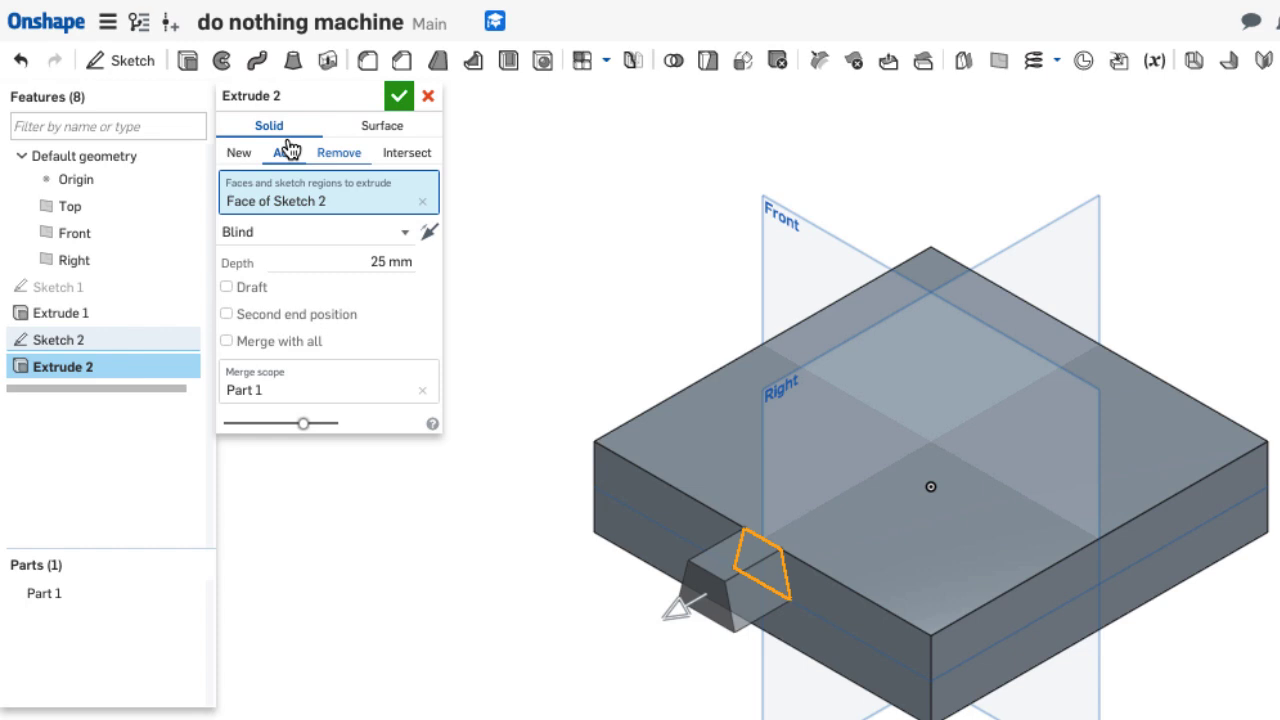
{"action": "mouse_move", "coordinate": [332, 158]}
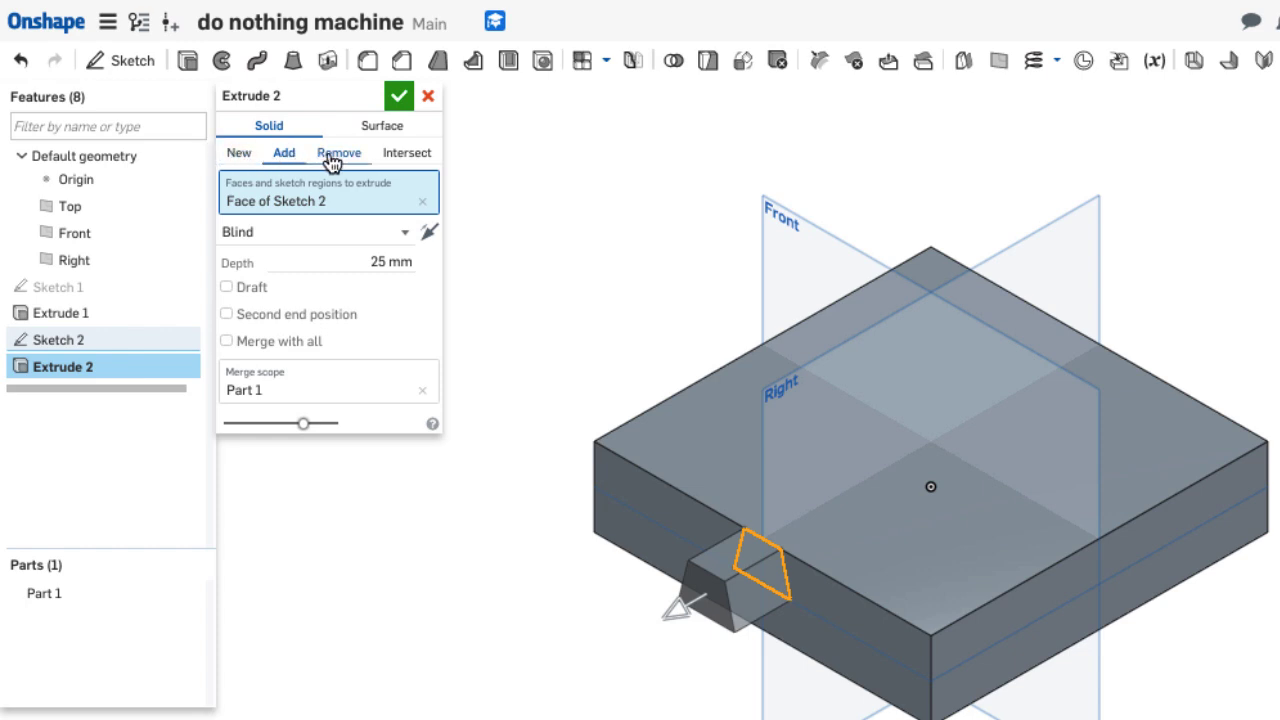
{"action": "left_click", "coordinate": [339, 152]}
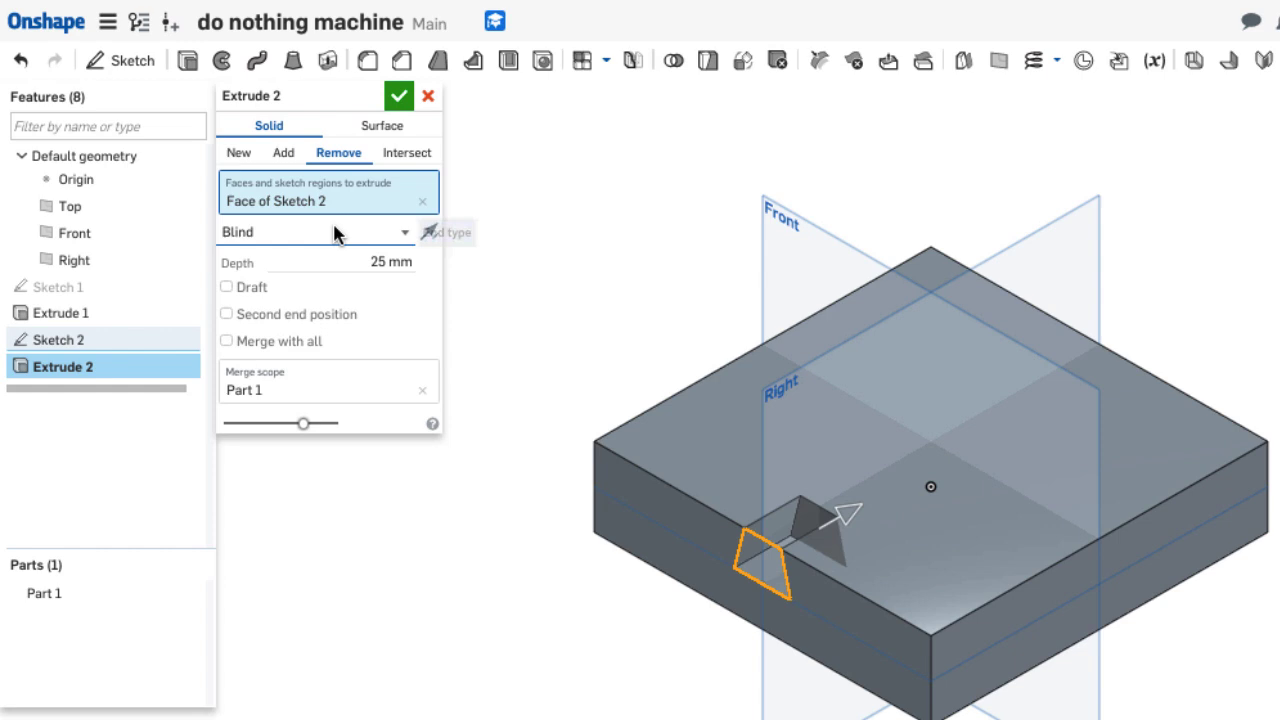
{"action": "left_click", "coordinate": [314, 231]}
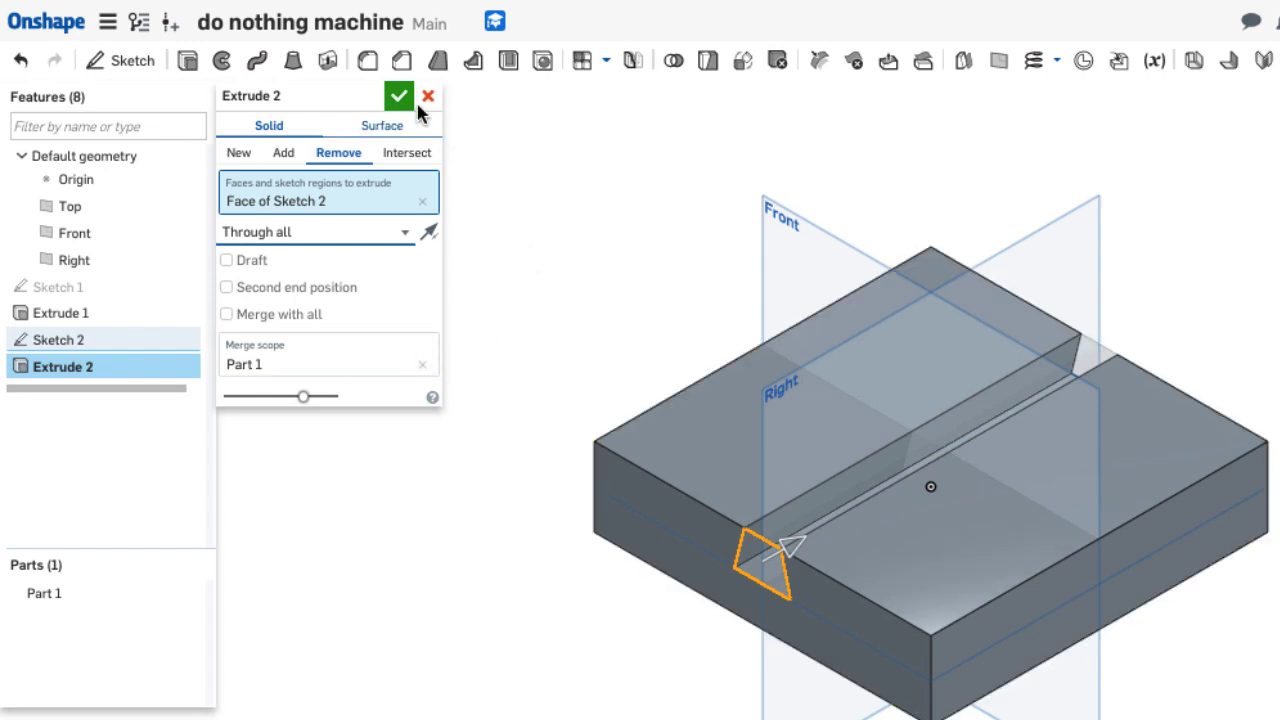
{"action": "left_click", "coordinate": [399, 96]}
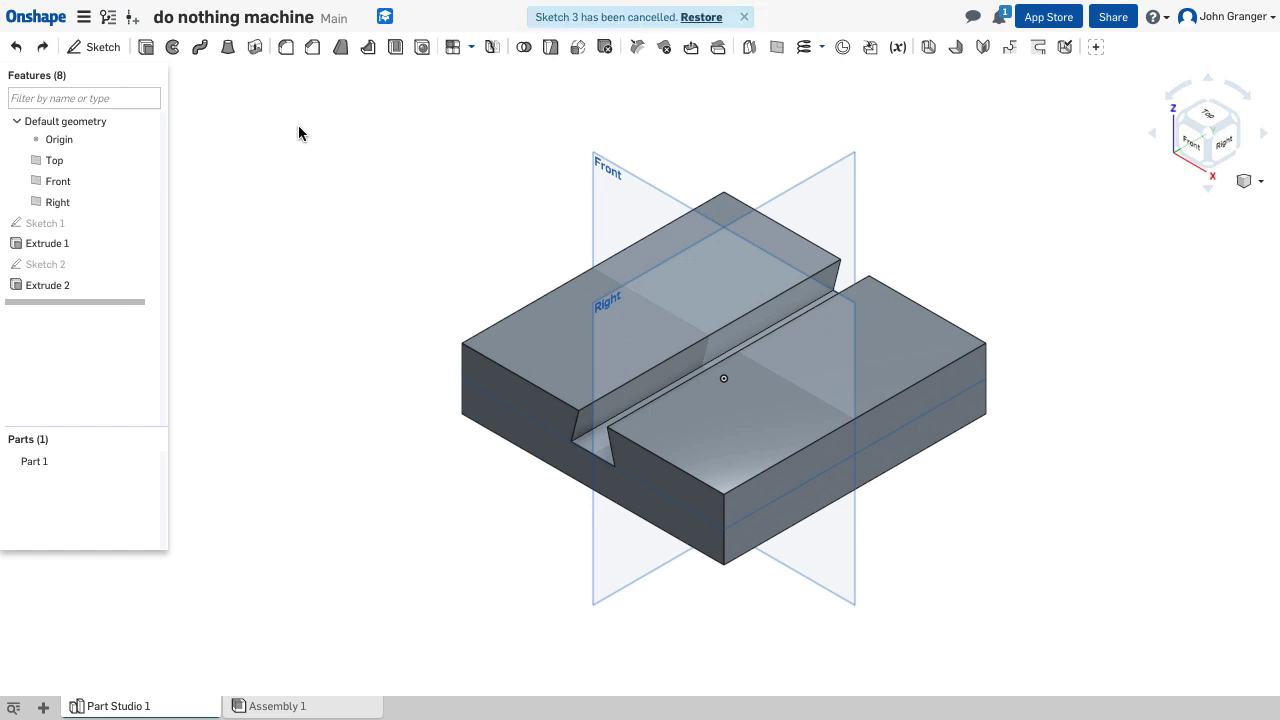
Begin Sketch 3 on the side face of Extrude 1 and view it straight on.
{"action": "left_click", "coordinate": [93, 47]}
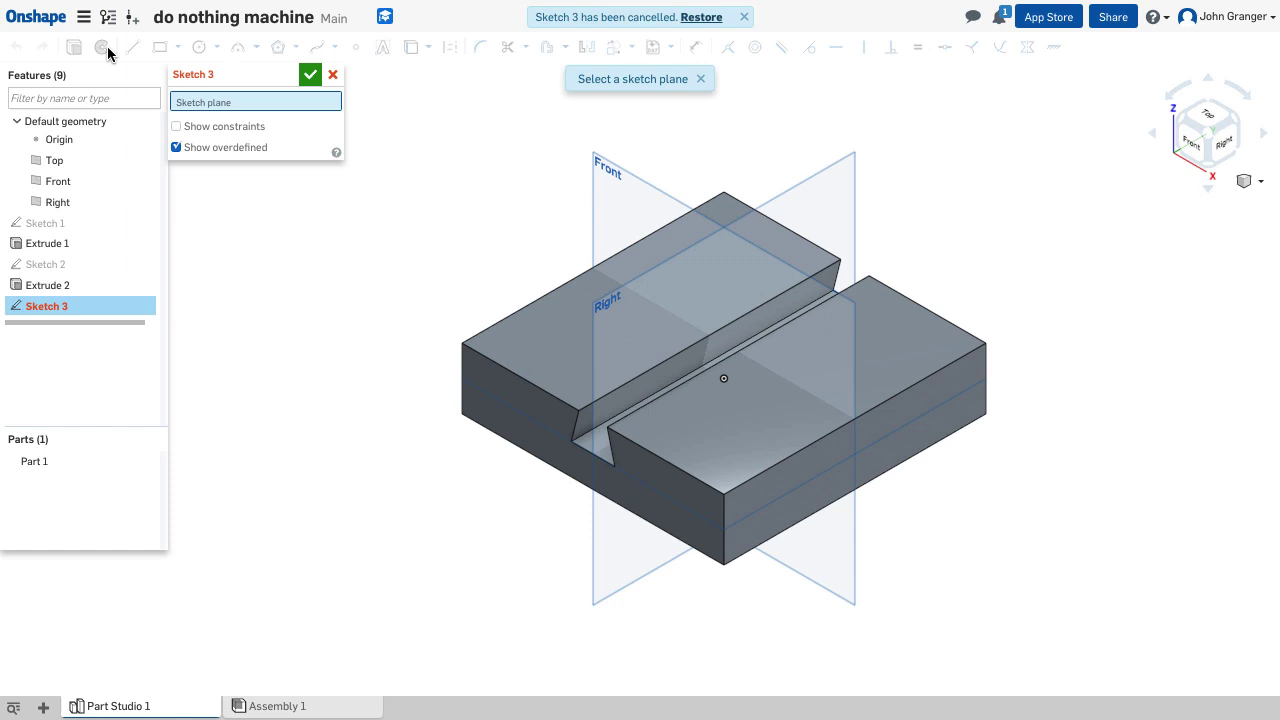
{"action": "mouse_move", "coordinate": [843, 288]}
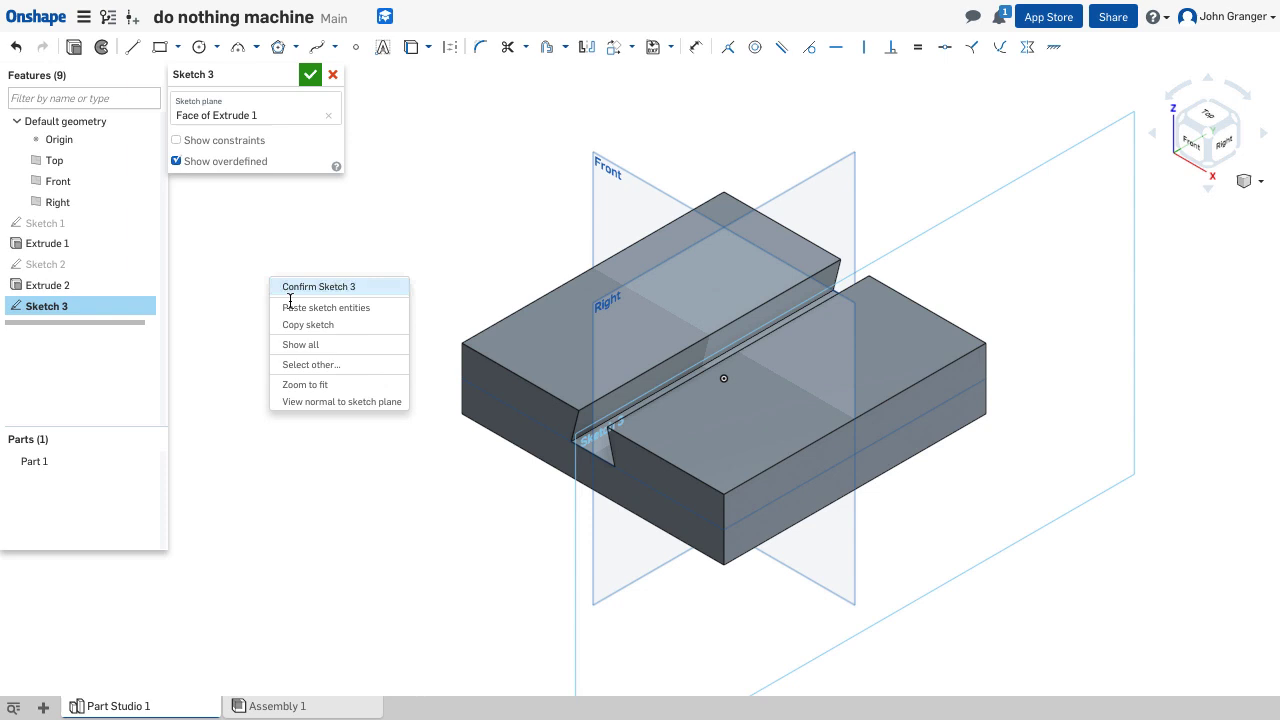
{"action": "left_click", "coordinate": [340, 401]}
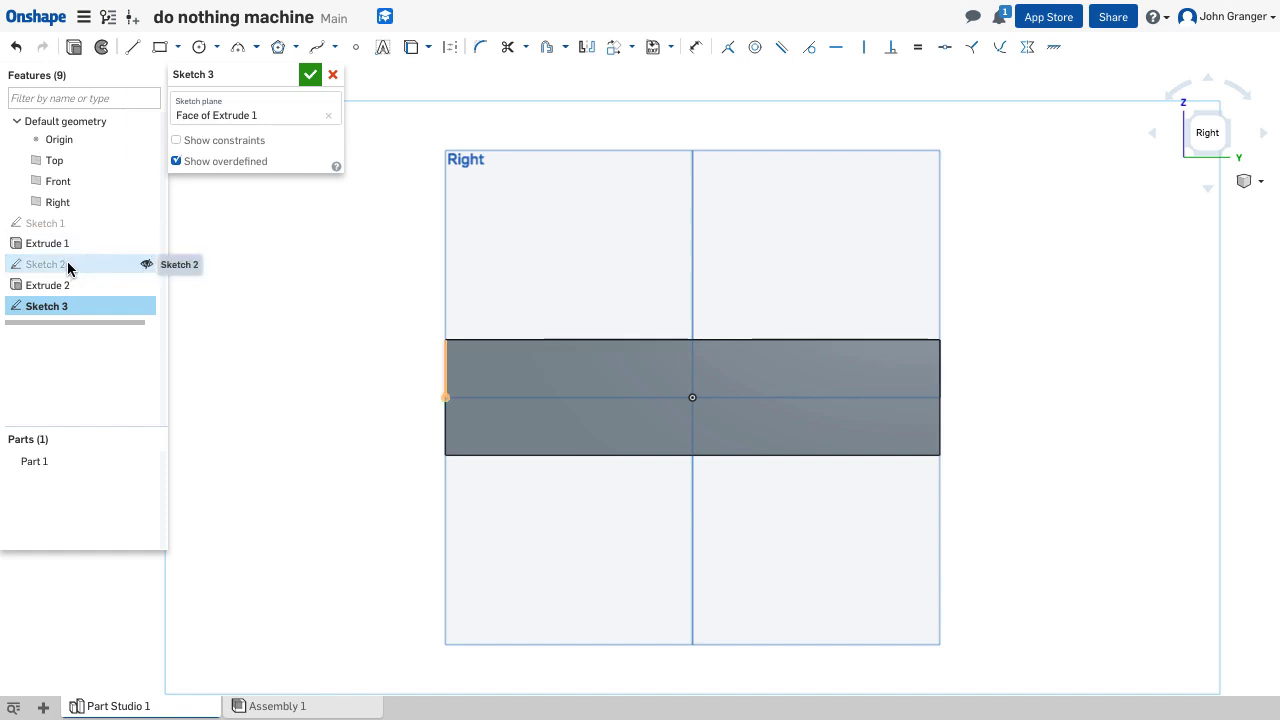
{"action": "right_click", "coordinate": [44, 264]}
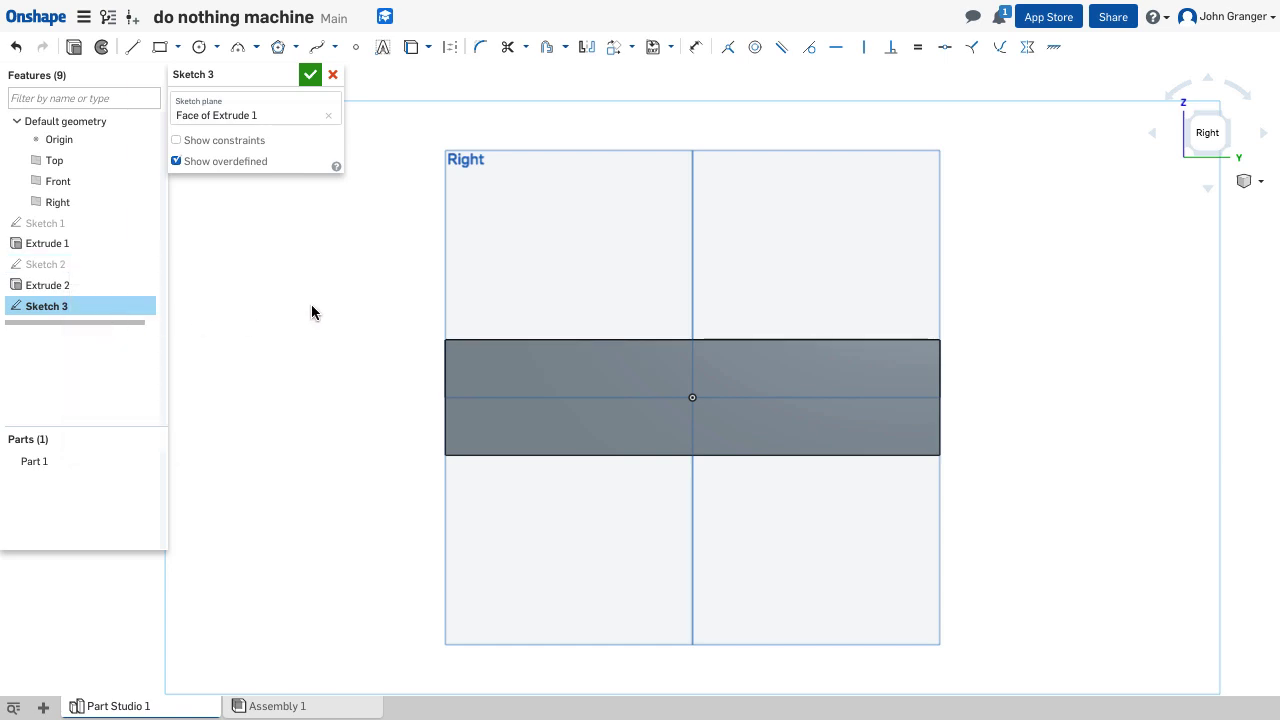
Draw a 25 mm, 76° dovetail trapezoid collinear with the block's top edge, then close the sketch.
{"action": "right_click", "coordinate": [313, 313]}
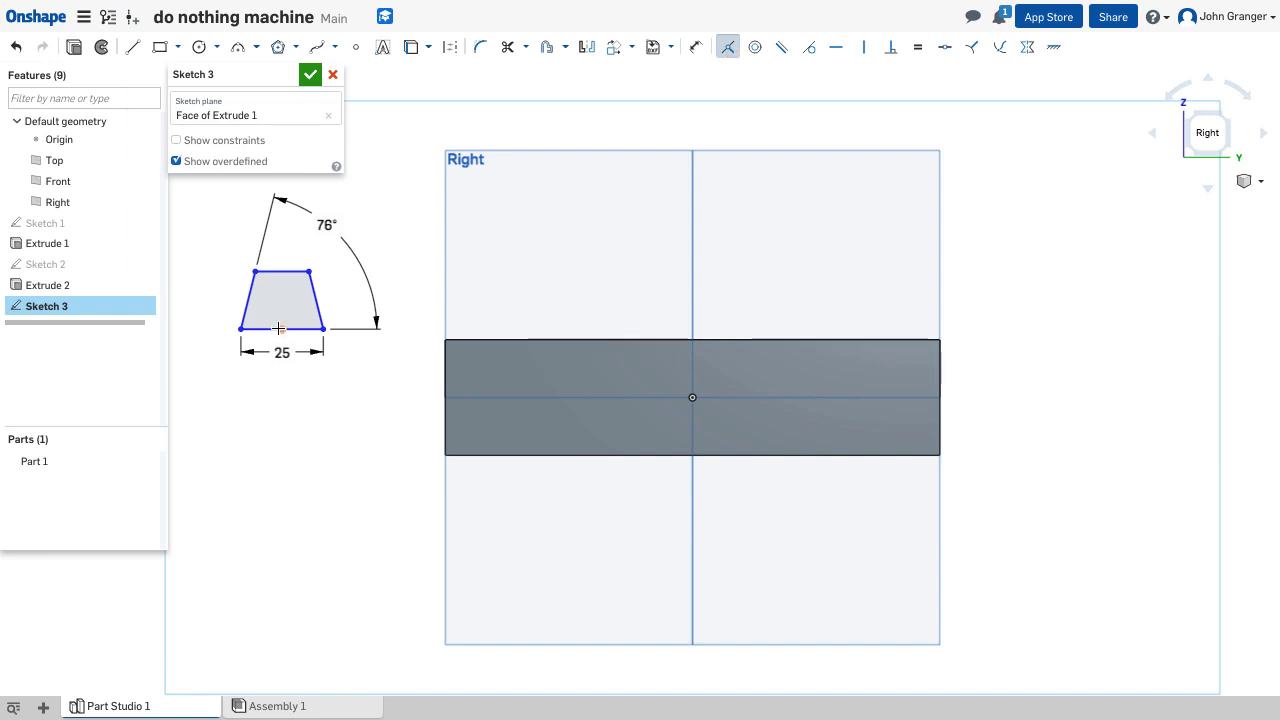
{"action": "mouse_move", "coordinate": [684, 399]}
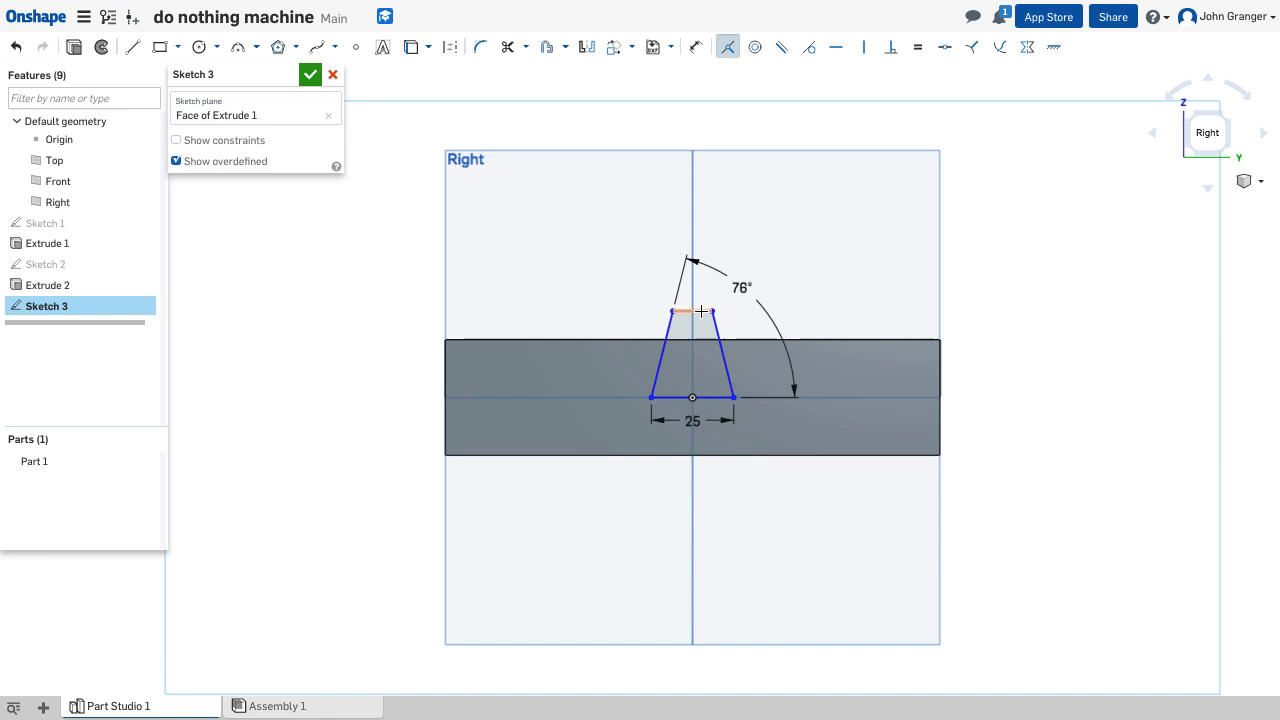
{"action": "mouse_move", "coordinate": [738, 340]}
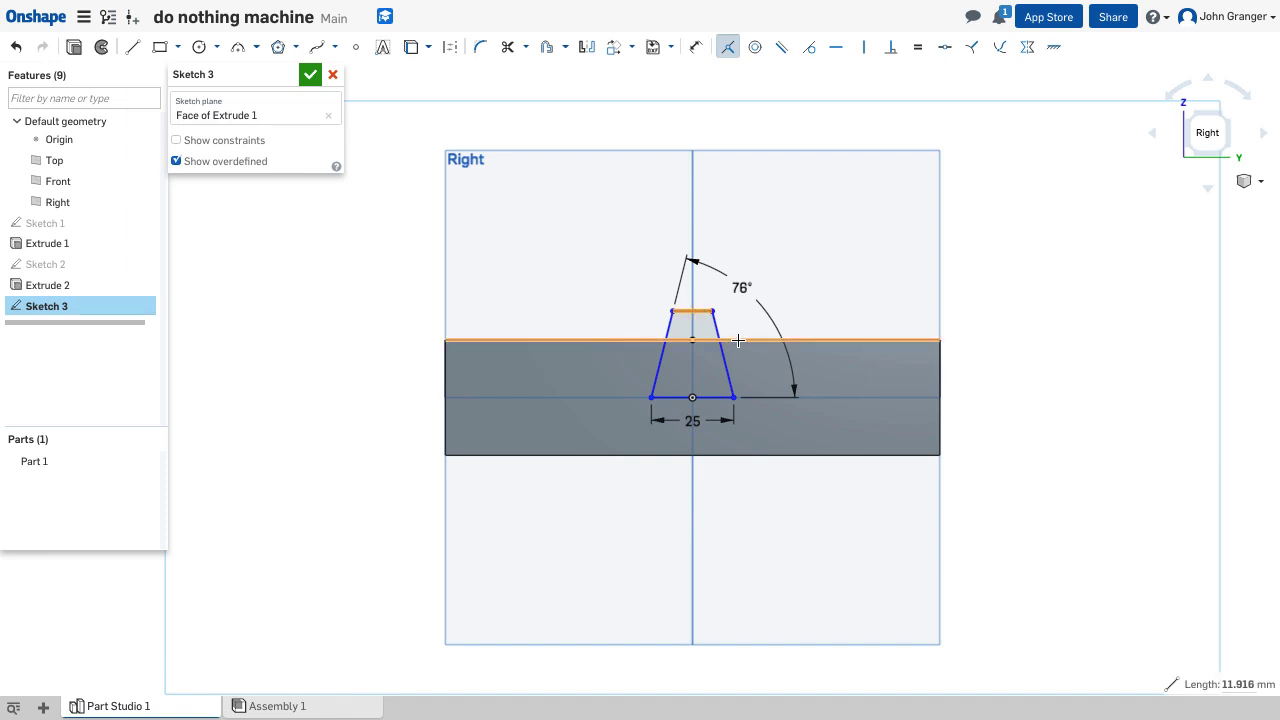
{"action": "right_click", "coordinate": [738, 340]}
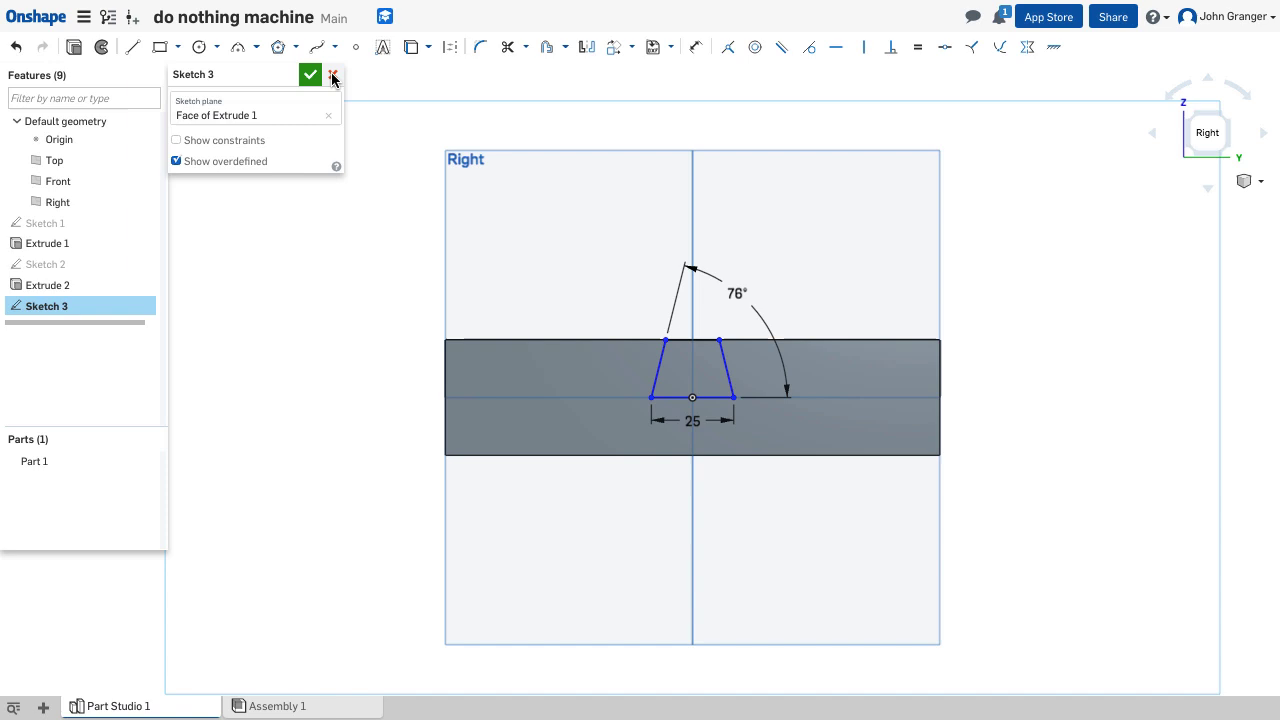
{"action": "left_click", "coordinate": [333, 75]}
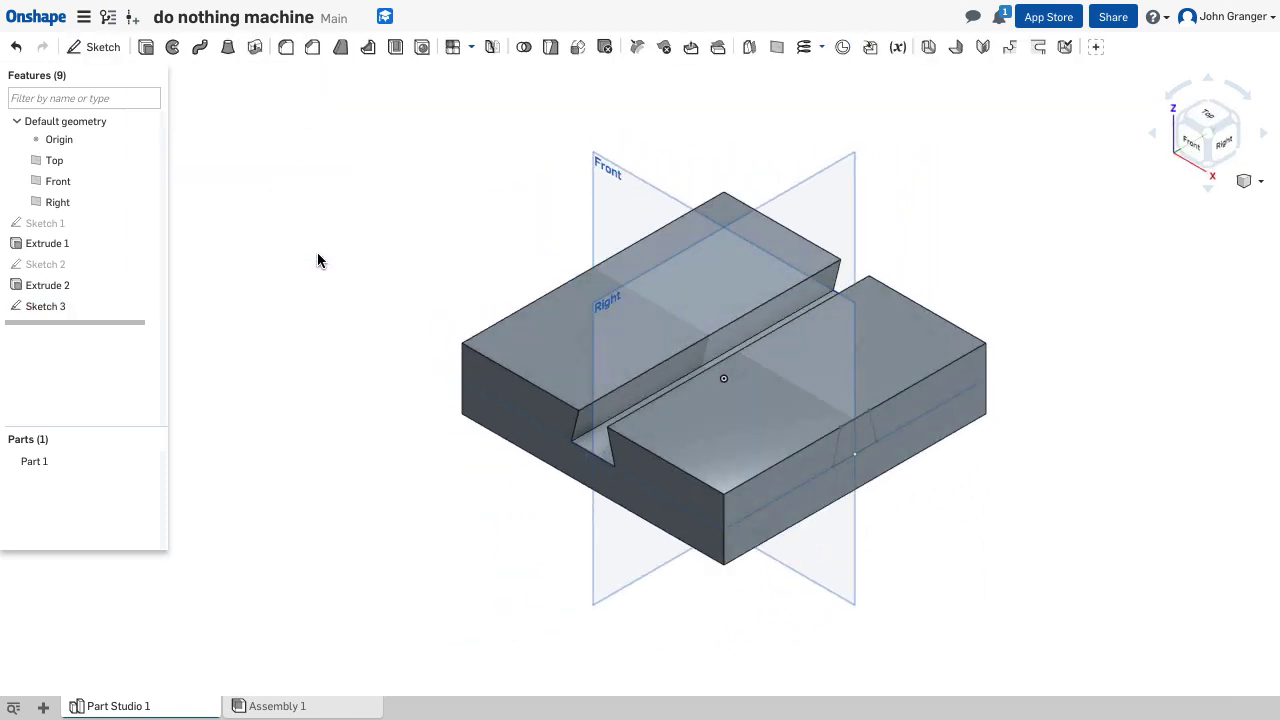
Extrude the Sketch 3 trapezoid as a Remove cut, Through all, creating Extrude 3.
{"action": "left_click", "coordinate": [227, 46]}
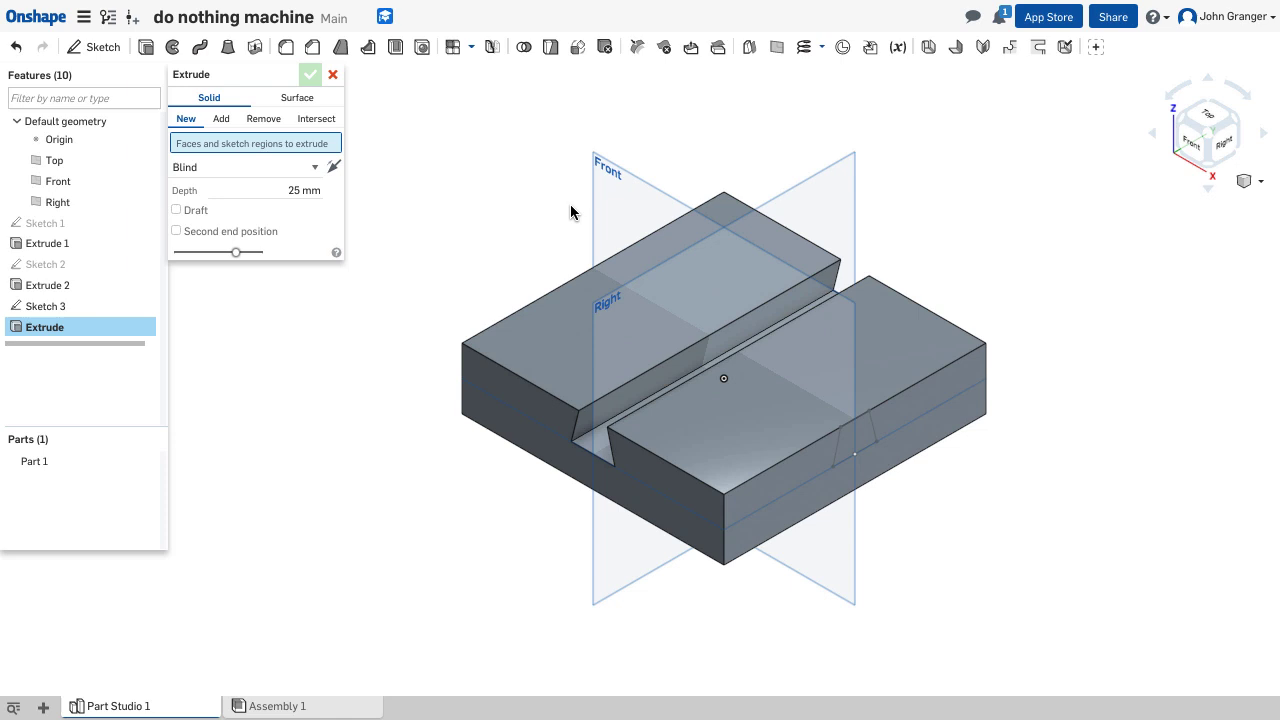
{"action": "left_click", "coordinate": [855, 438]}
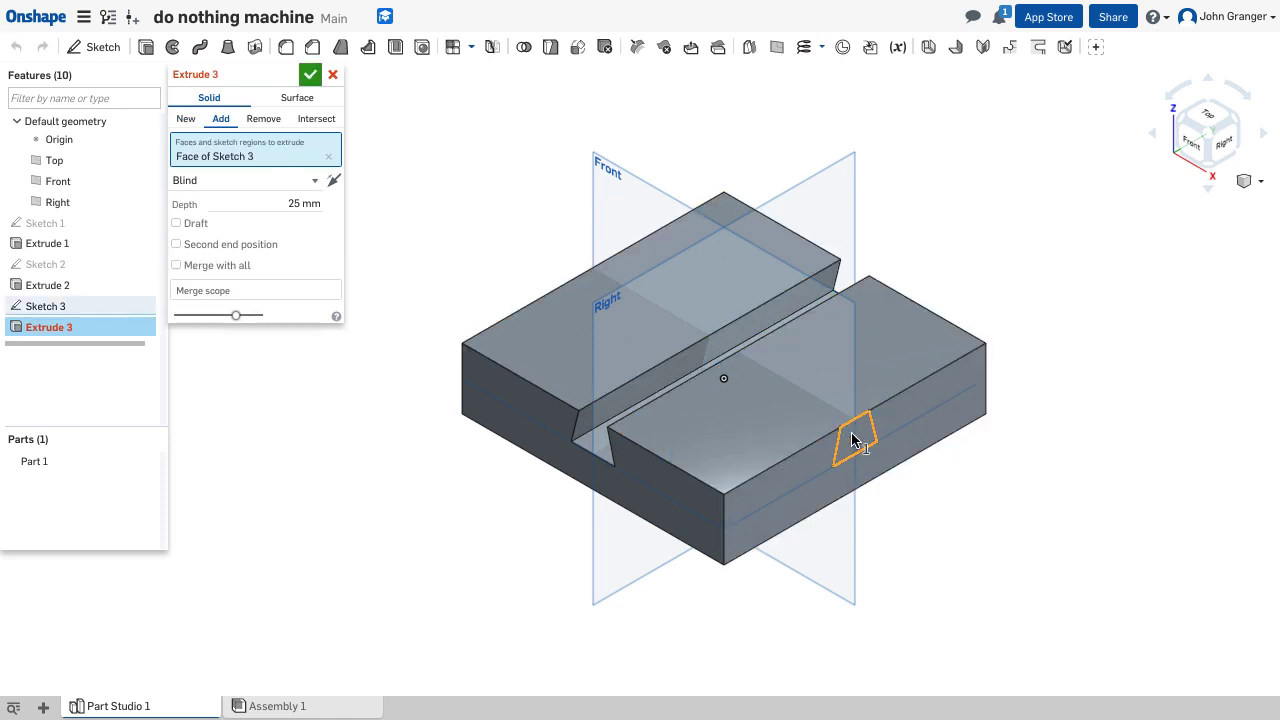
{"action": "left_click", "coordinate": [263, 120]}
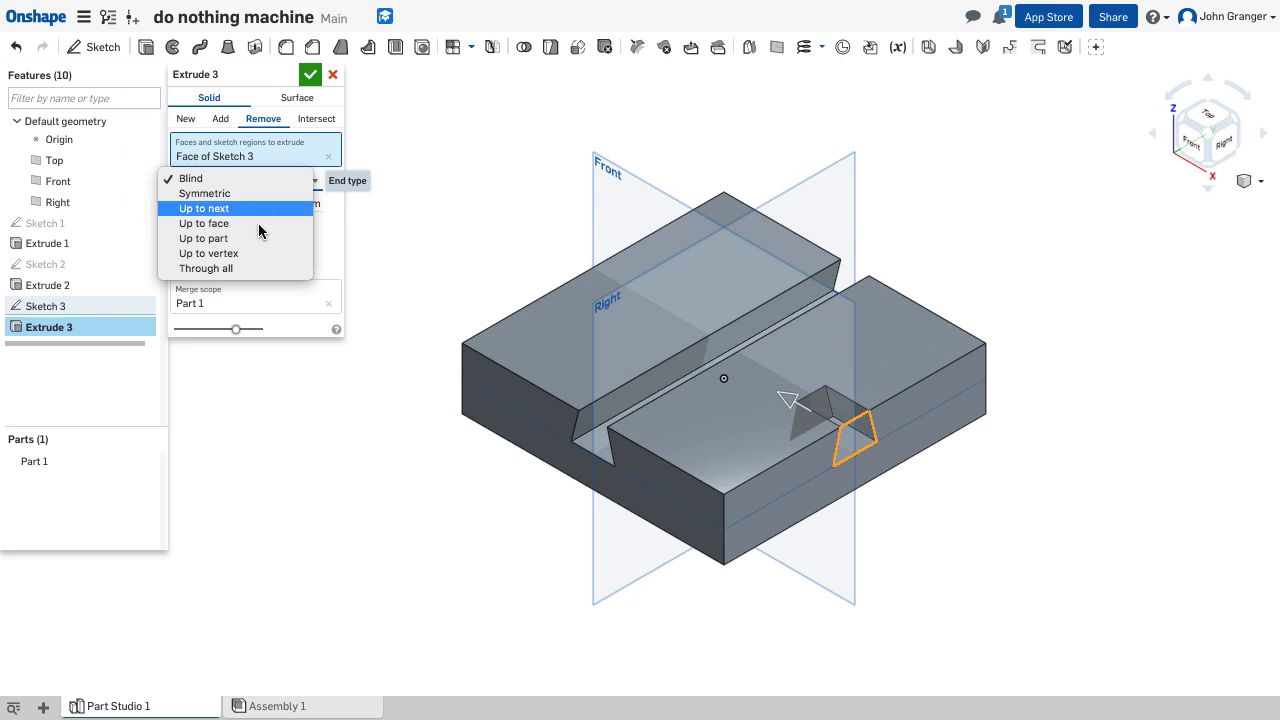
{"action": "left_click", "coordinate": [205, 268]}
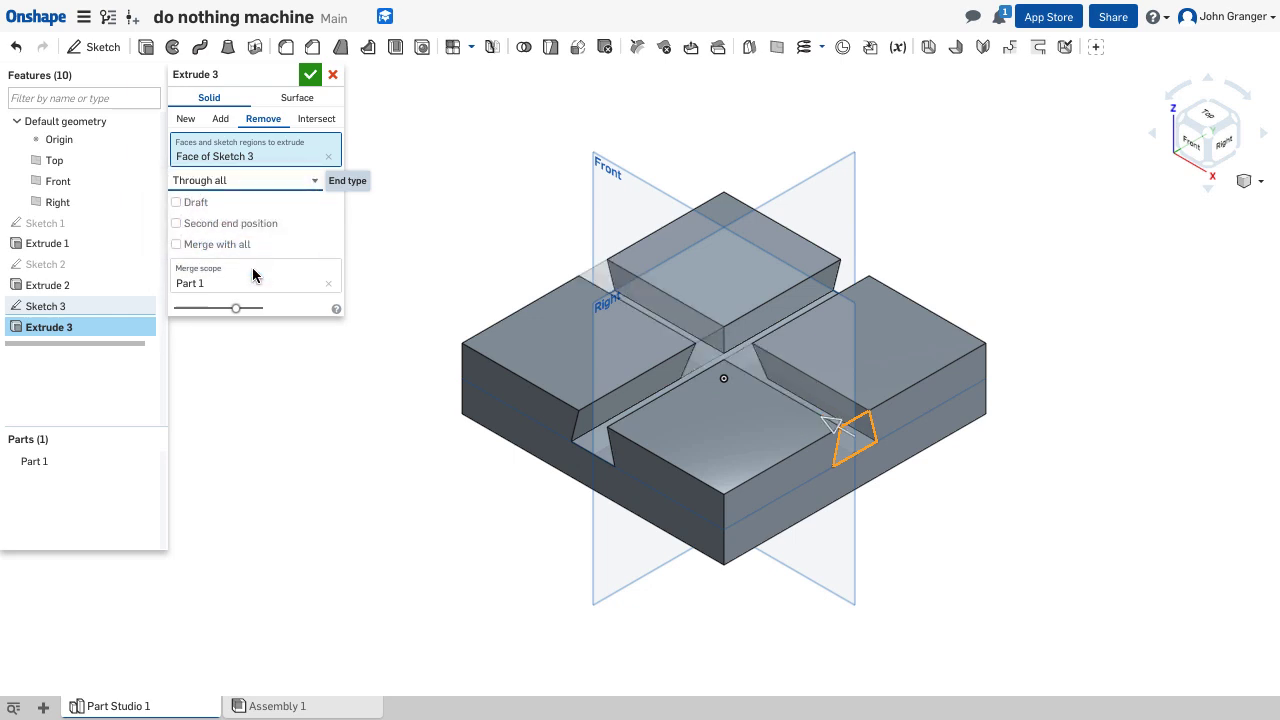
{"action": "left_click", "coordinate": [310, 74]}
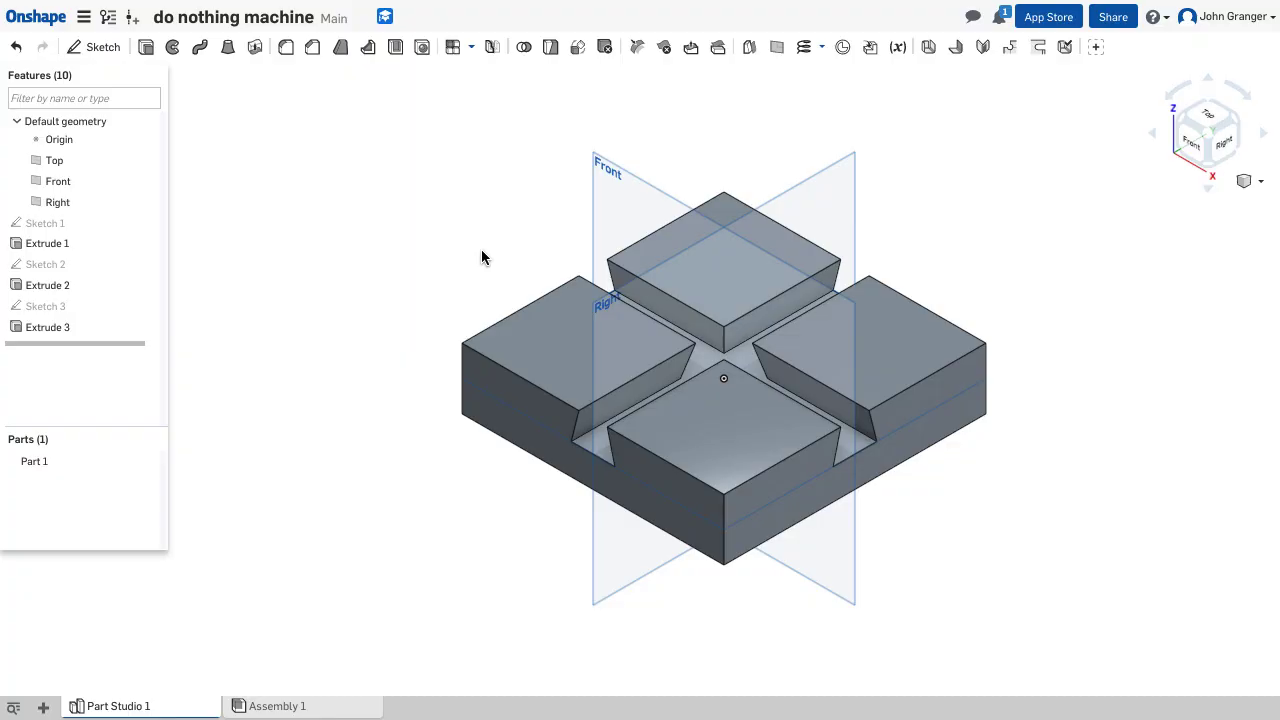
{"action": "mouse_move", "coordinate": [389, 165]}
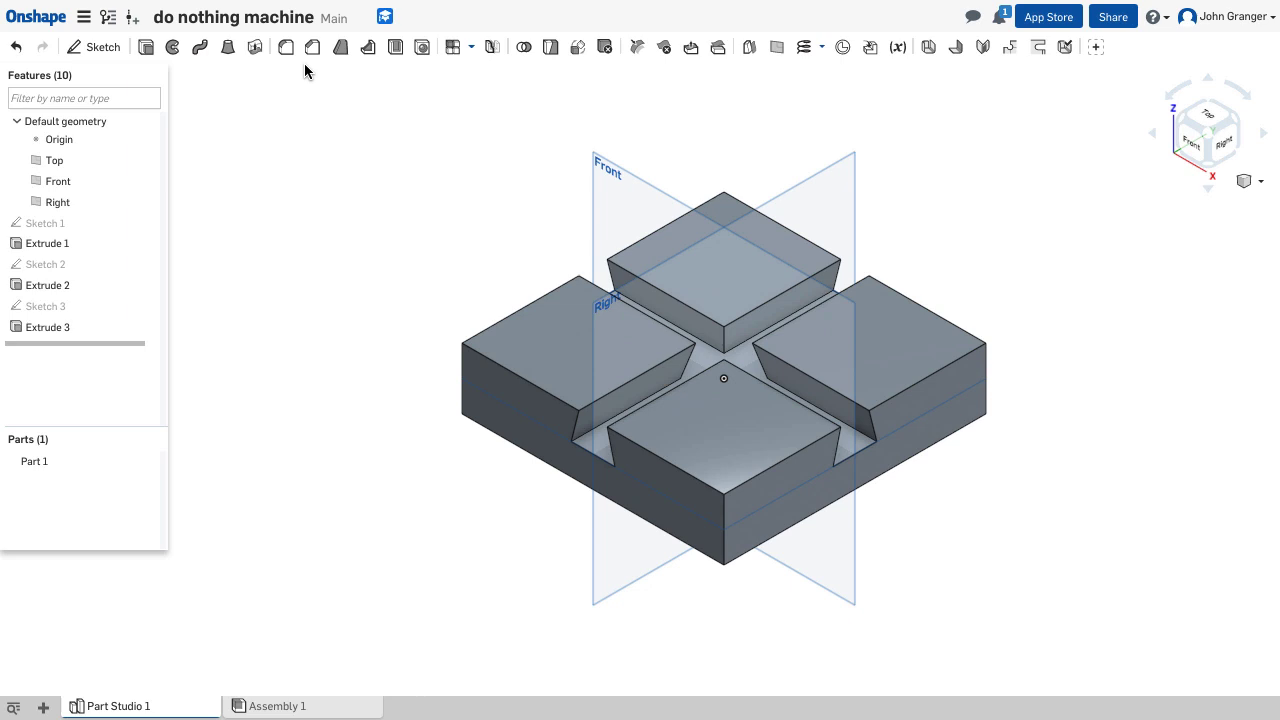
{"action": "mouse_move", "coordinate": [286, 47]}
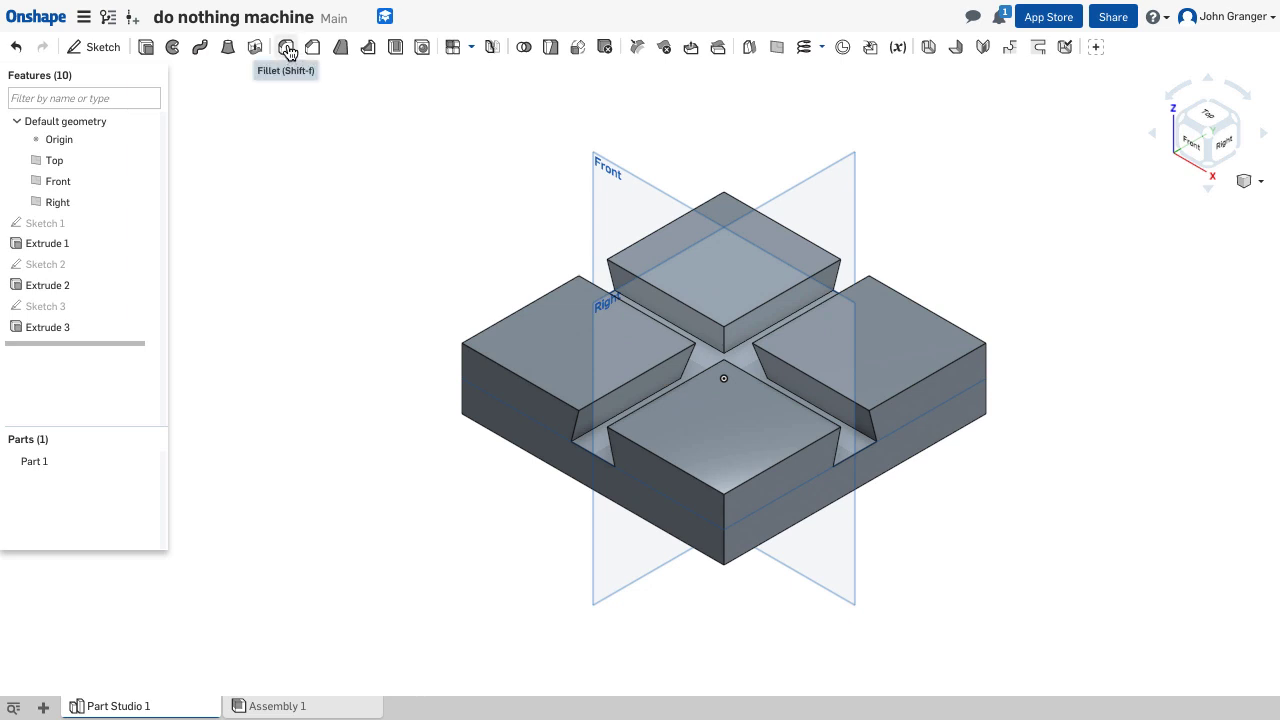
Apply a 5 mm Fillet 1 to the outer top edges of the four raised blocks.
{"action": "left_click", "coordinate": [287, 47]}
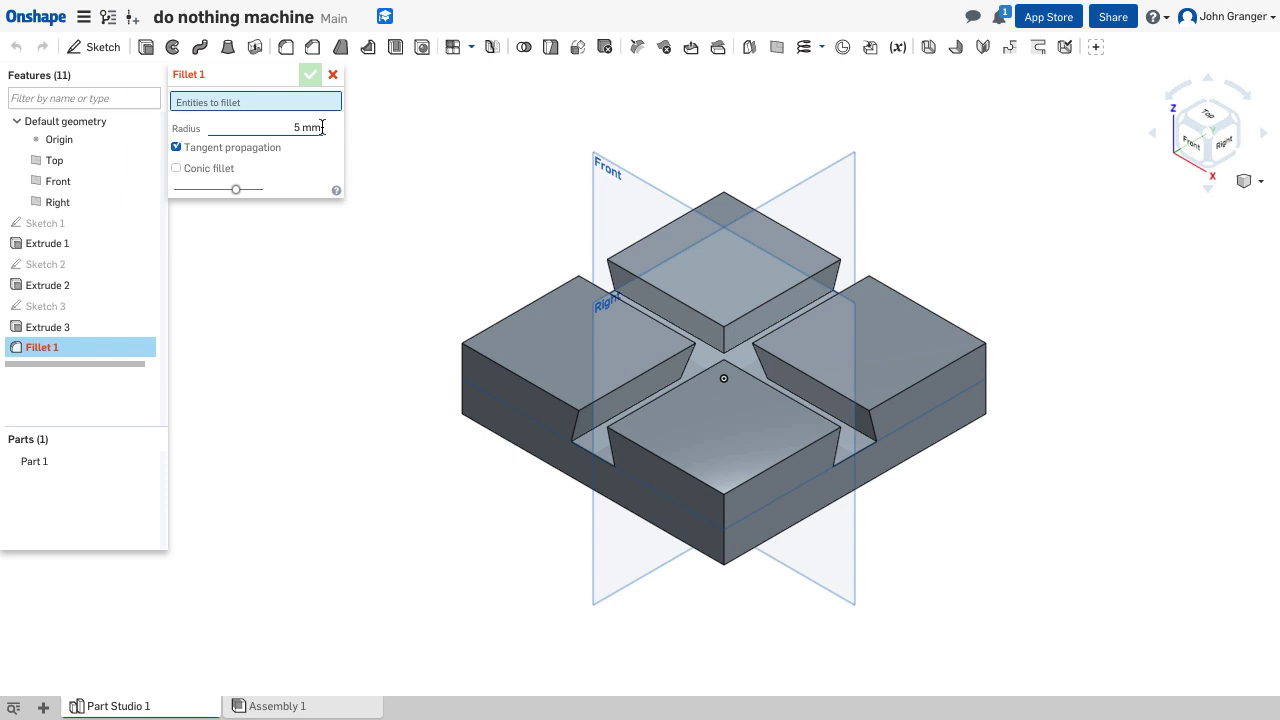
{"action": "mouse_move", "coordinate": [517, 297]}
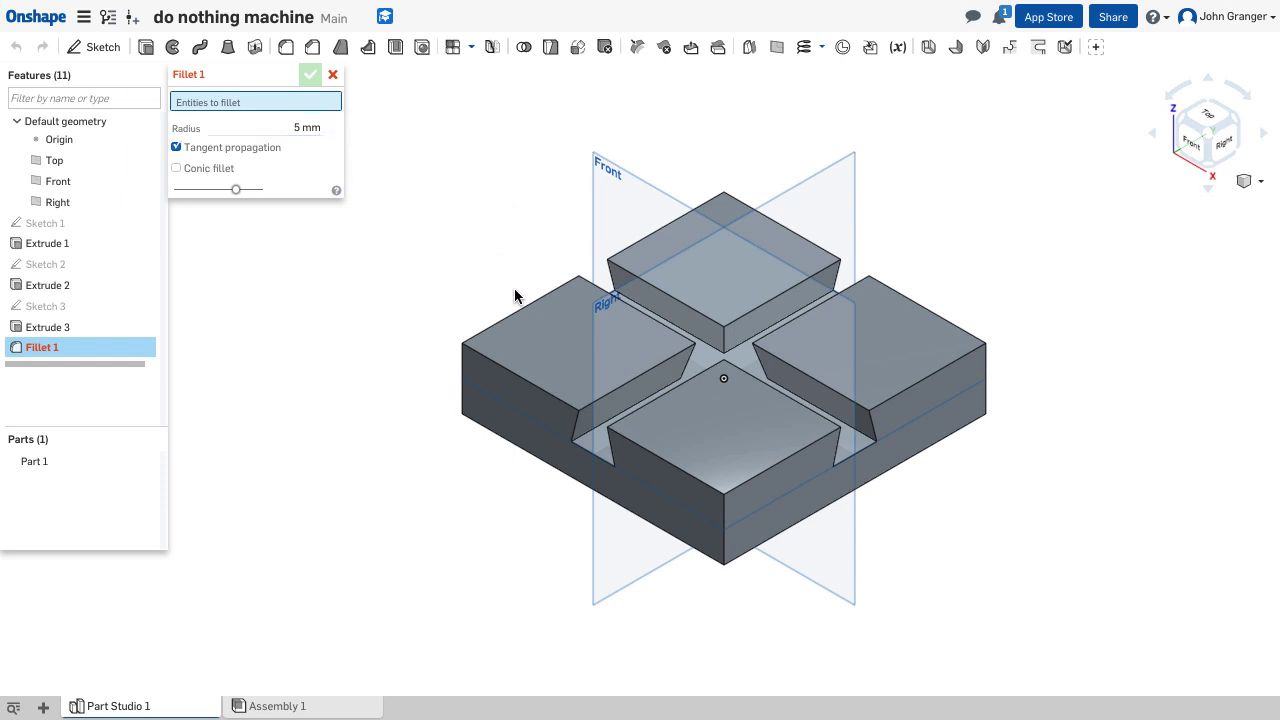
{"action": "left_click", "coordinate": [580, 320]}
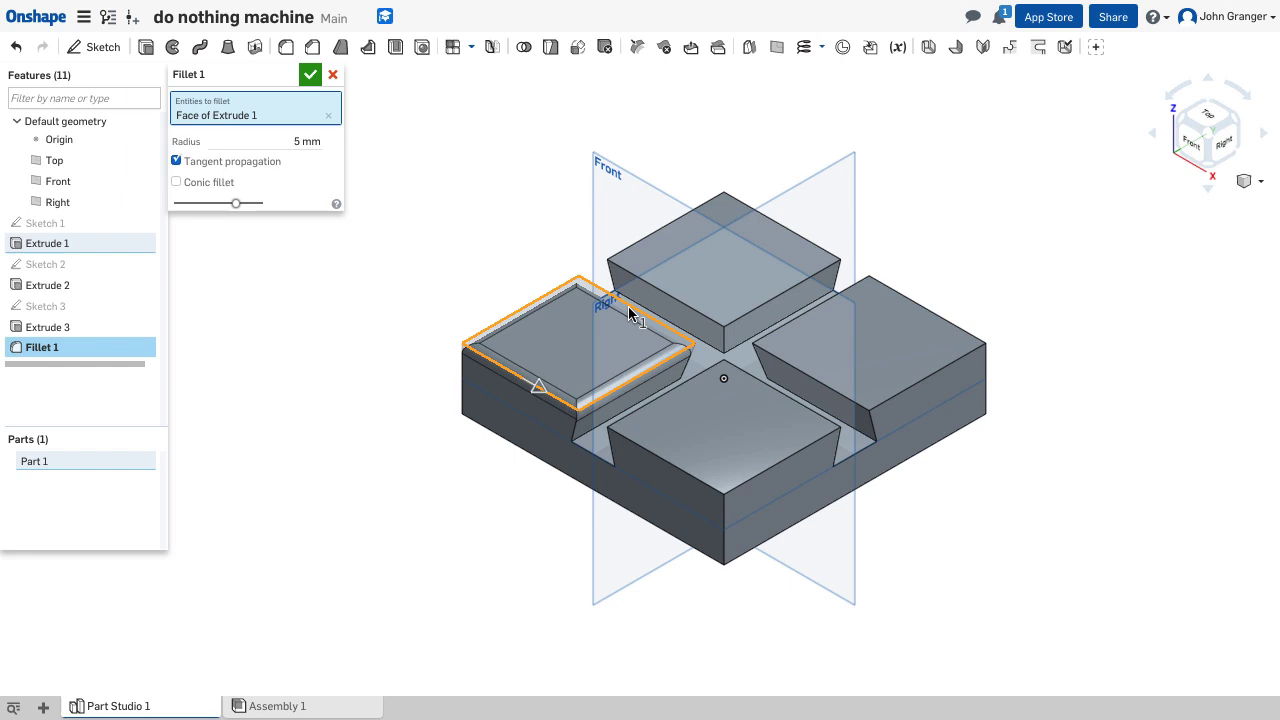
{"action": "mouse_move", "coordinate": [430, 197]}
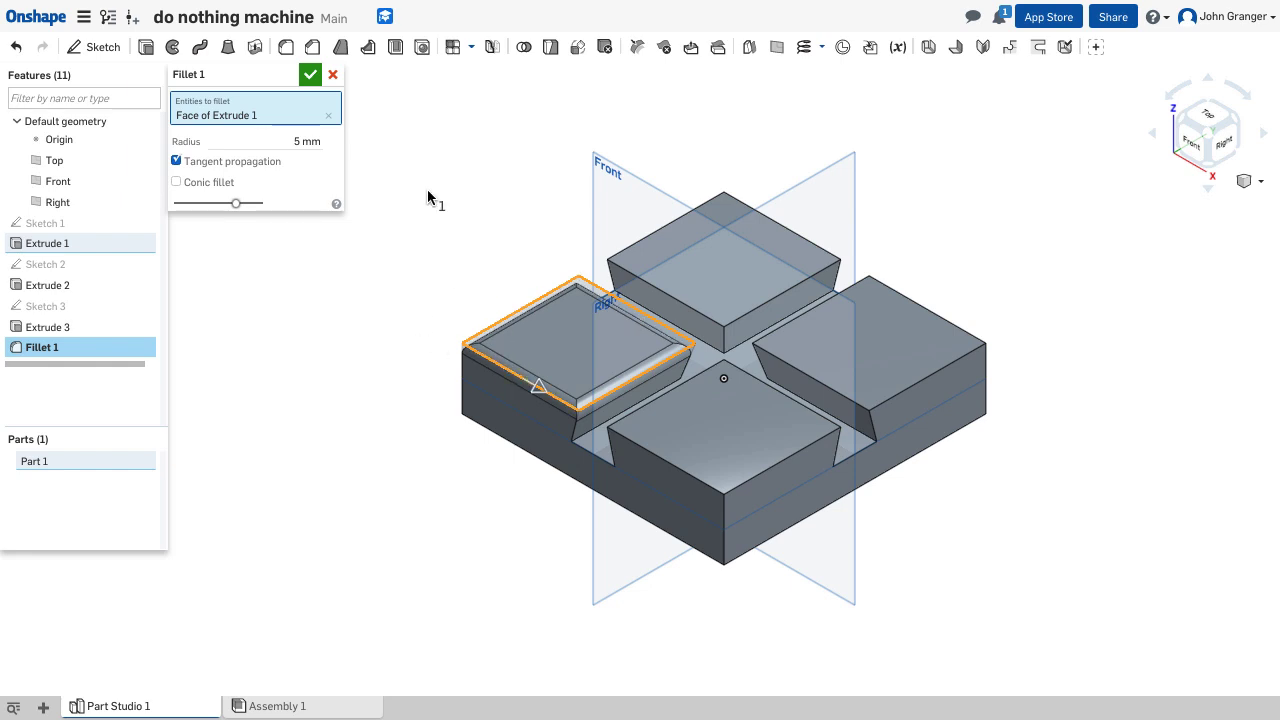
{"action": "mouse_move", "coordinate": [15, 42]}
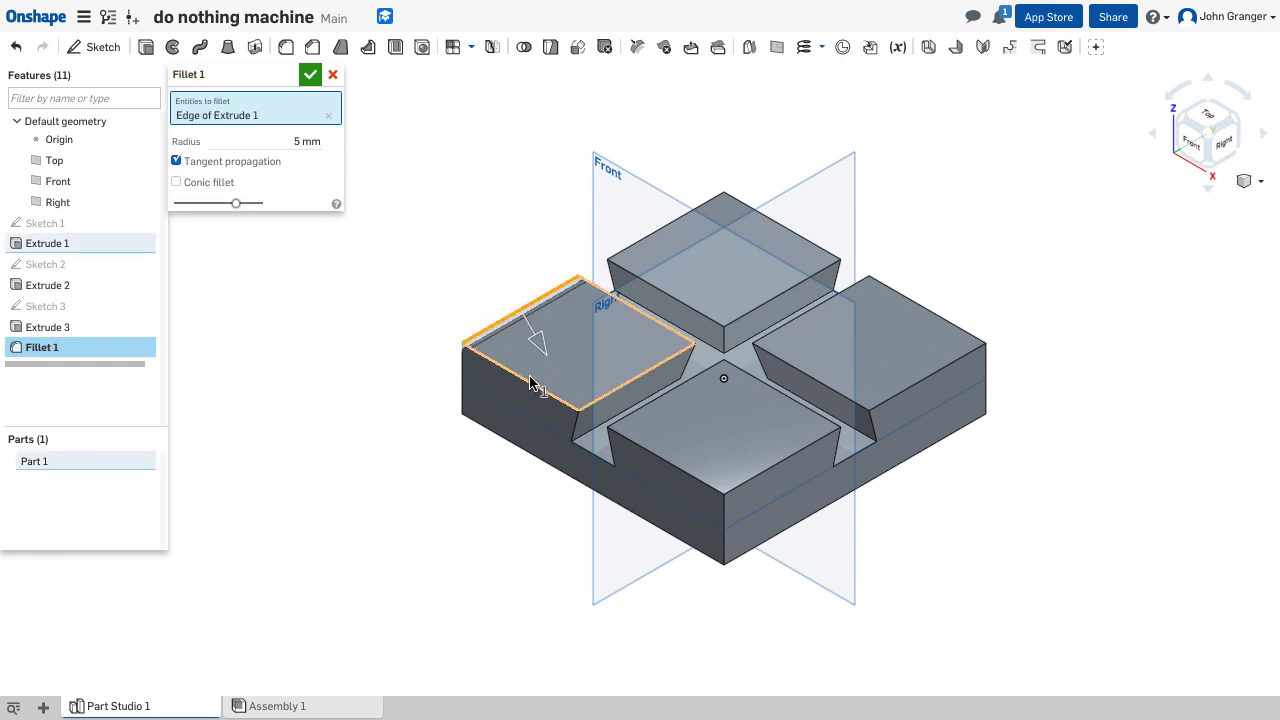
{"action": "left_click", "coordinate": [665, 465]}
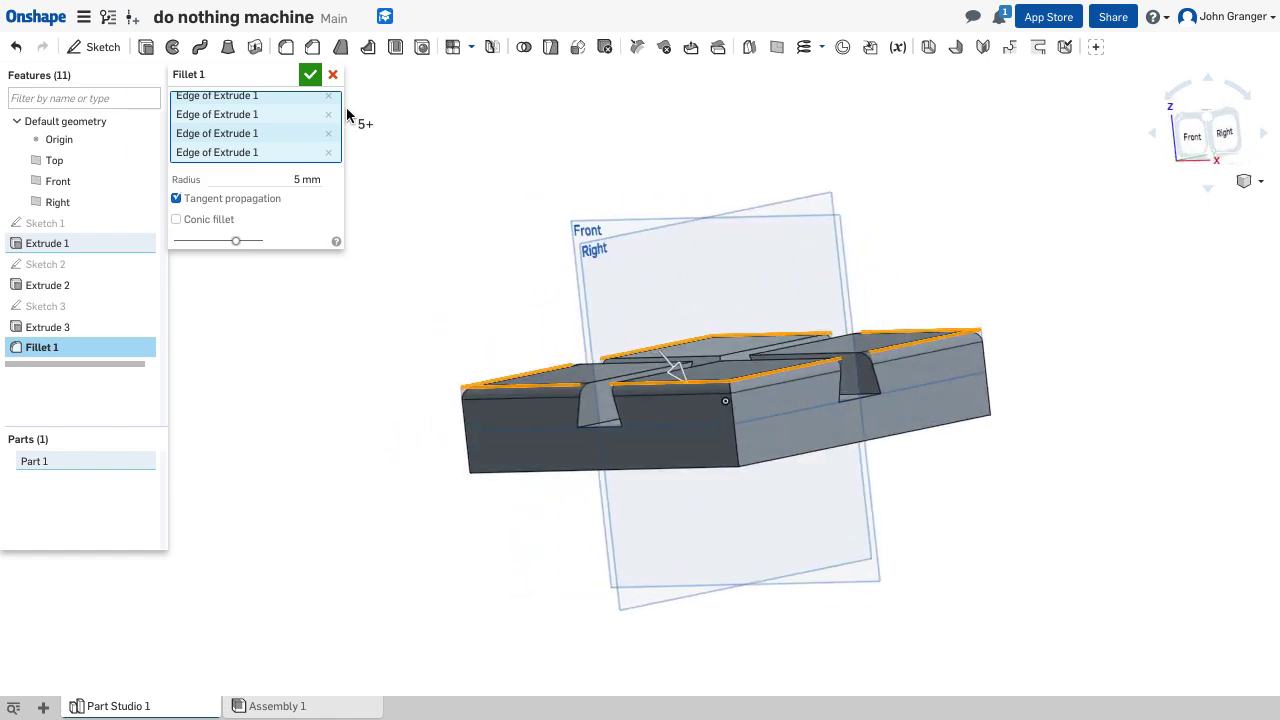
{"action": "left_click", "coordinate": [310, 74]}
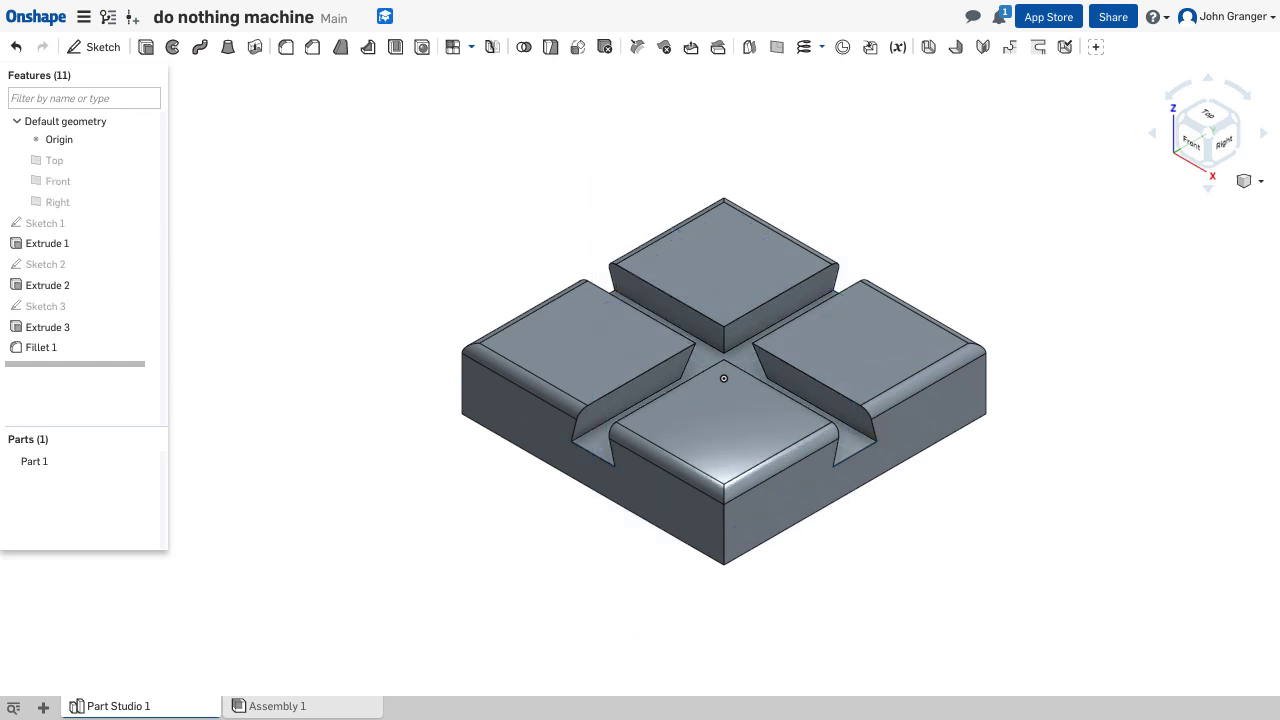
{"action": "mouse_move", "coordinate": [349, 345]}
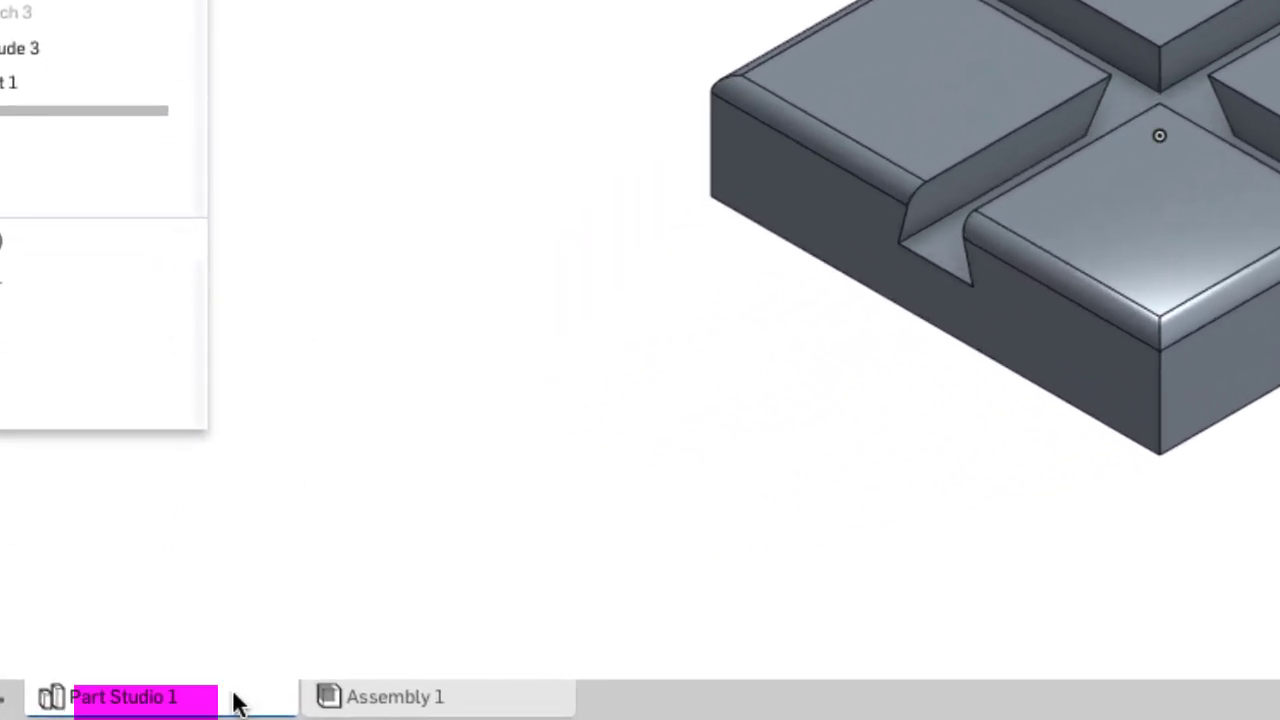
{"action": "mouse_move", "coordinate": [123, 697]}
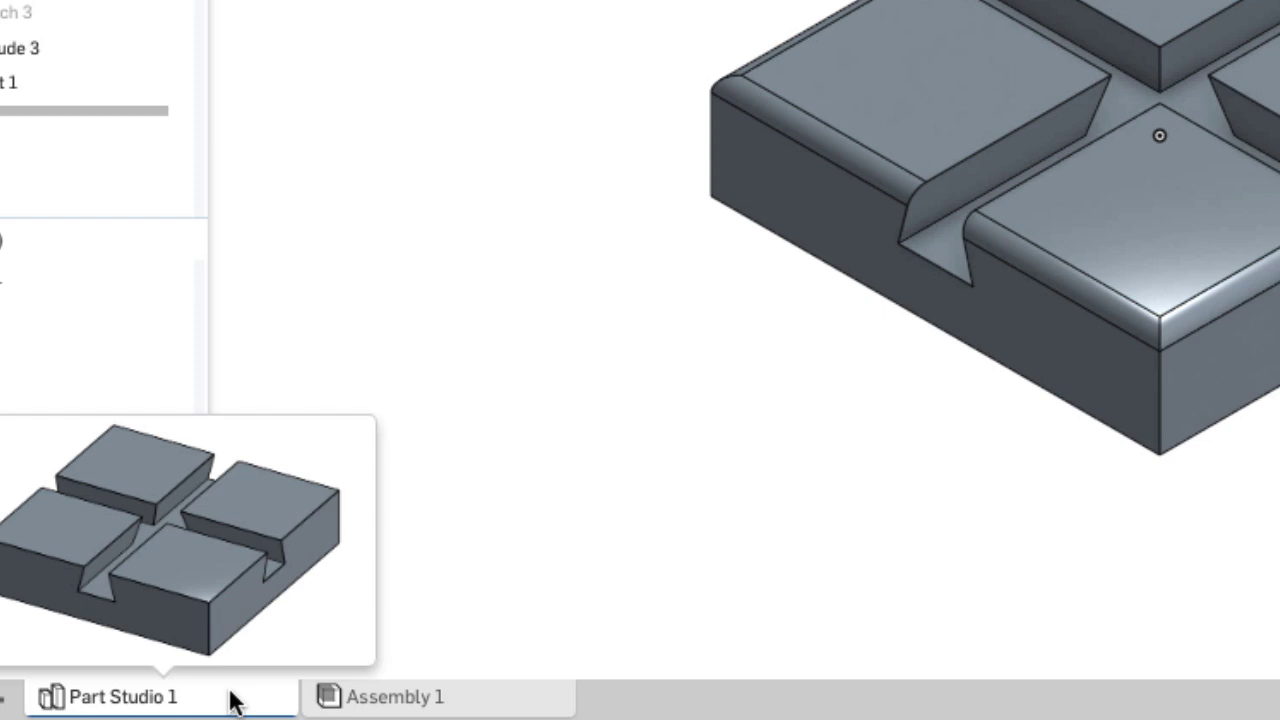
Rename the Part Studio 1 tab to 'Base'.
{"action": "double_click", "coordinate": [120, 697]}
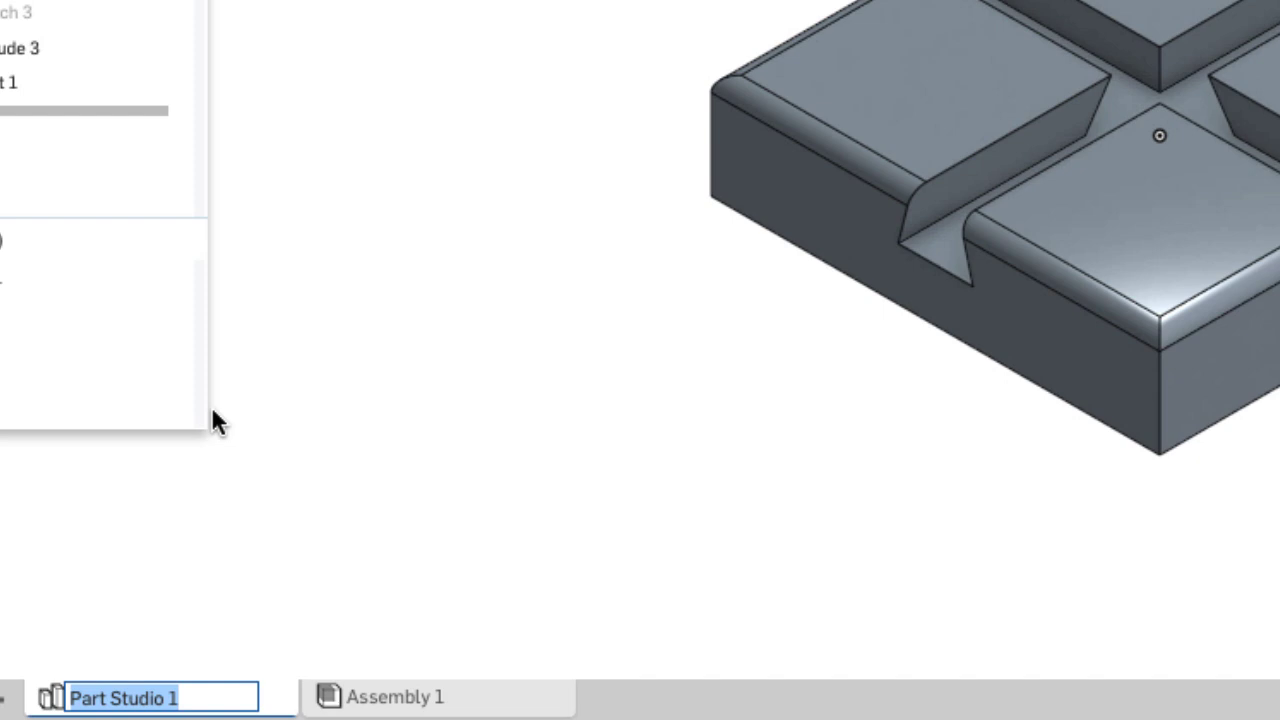
{"action": "type", "text": "B"}
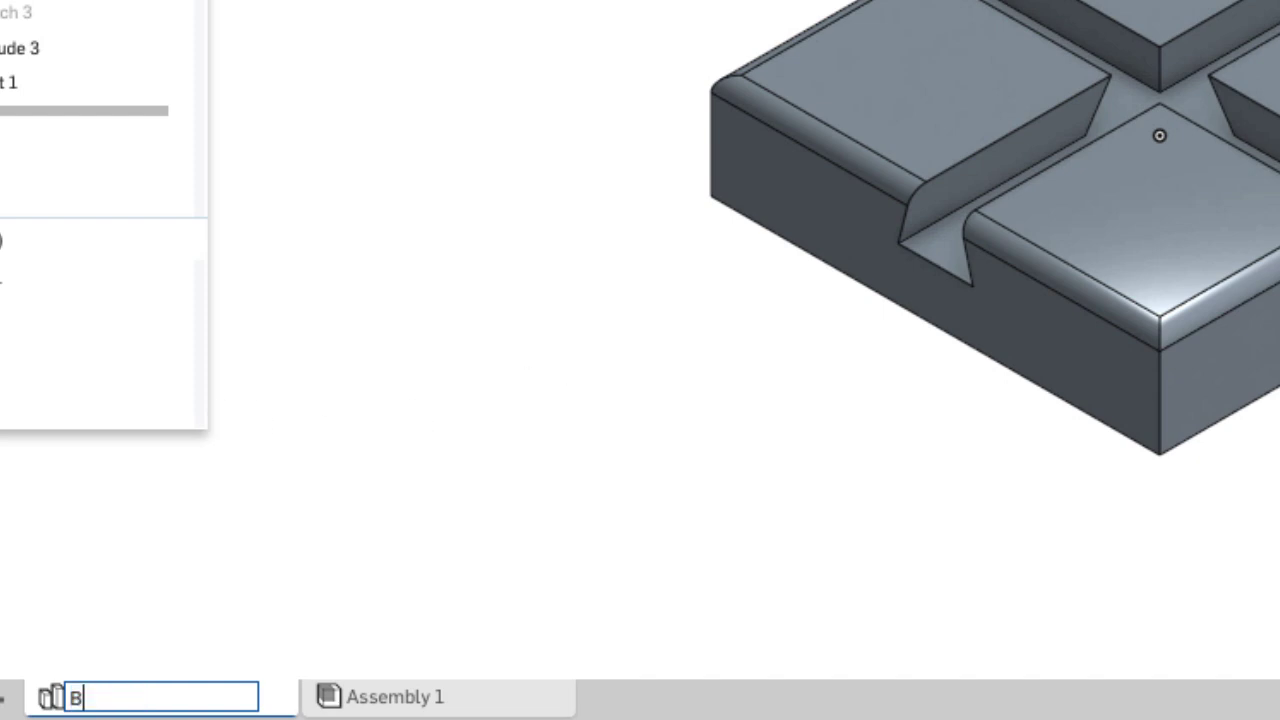
{"action": "type", "text": "ase"}
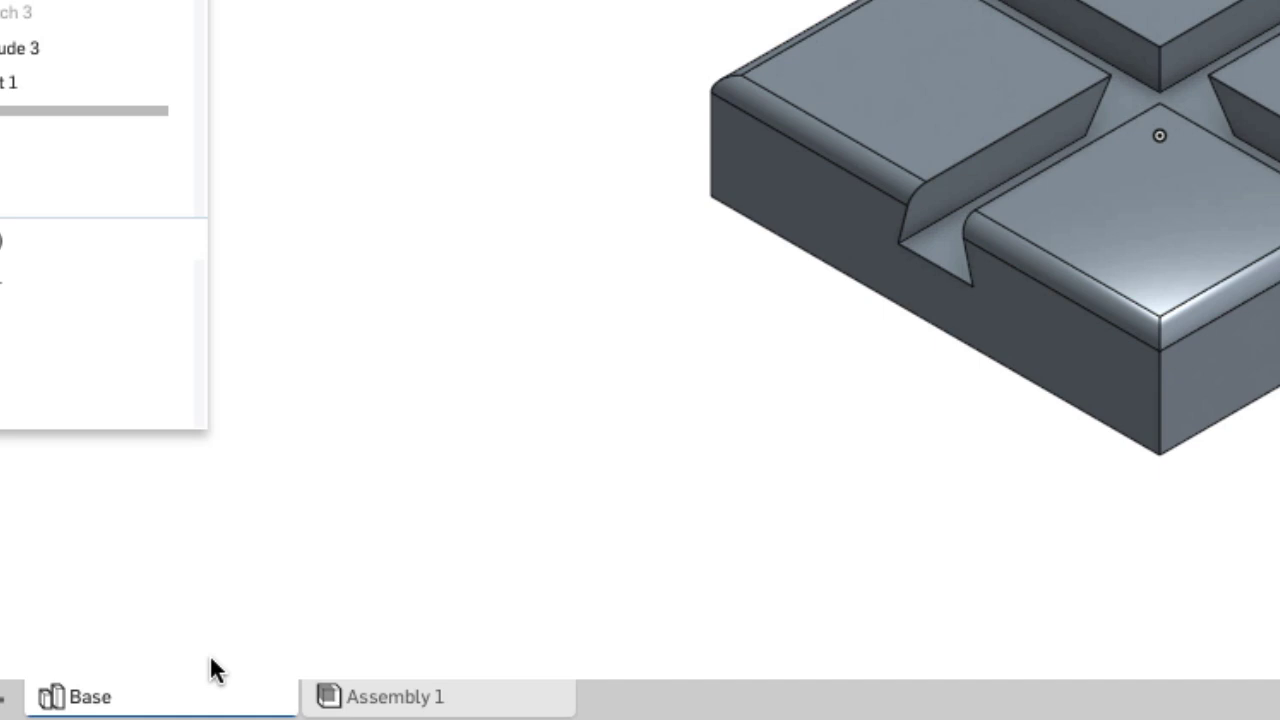
{"action": "mouse_move", "coordinate": [365, 458]}
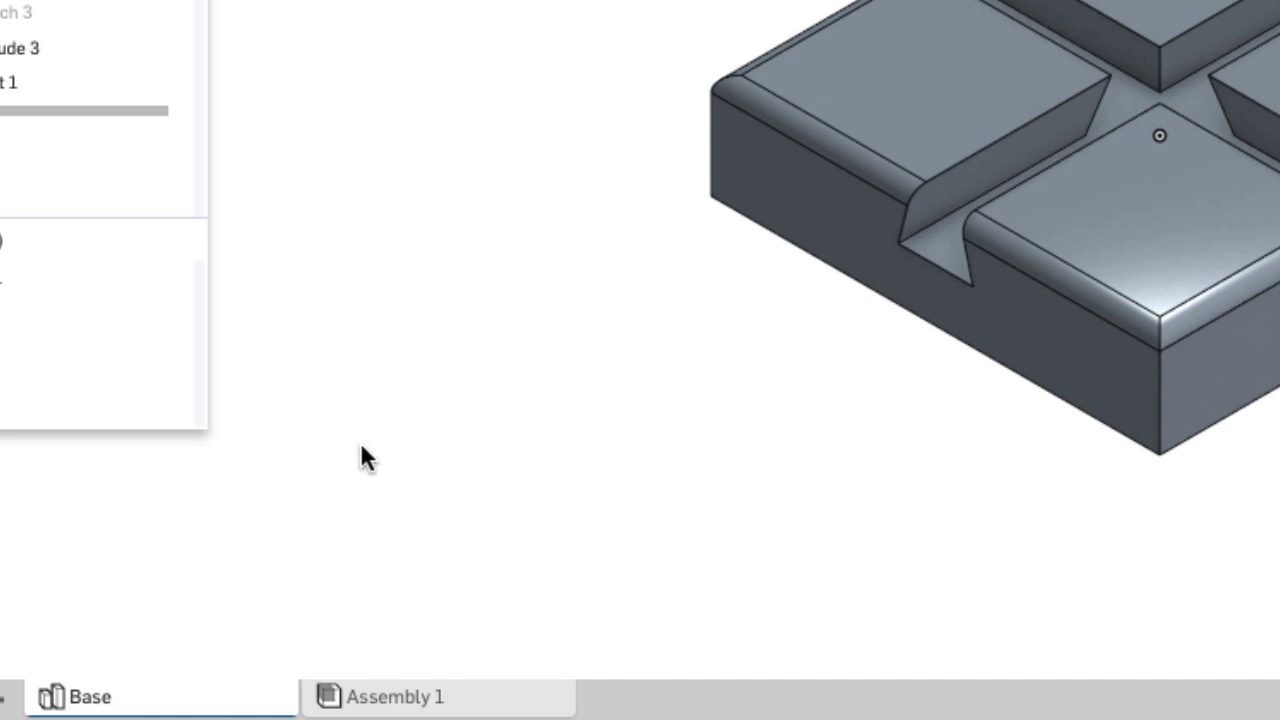
{"action": "mouse_move", "coordinate": [363, 485]}
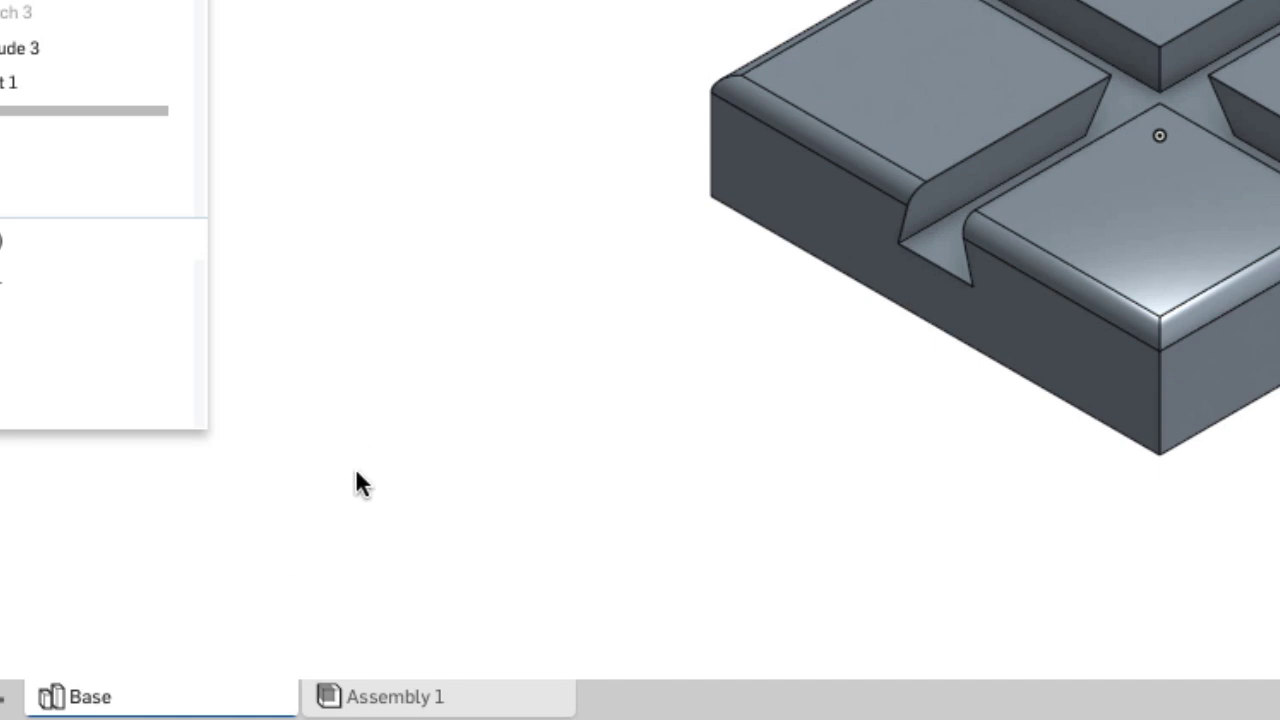